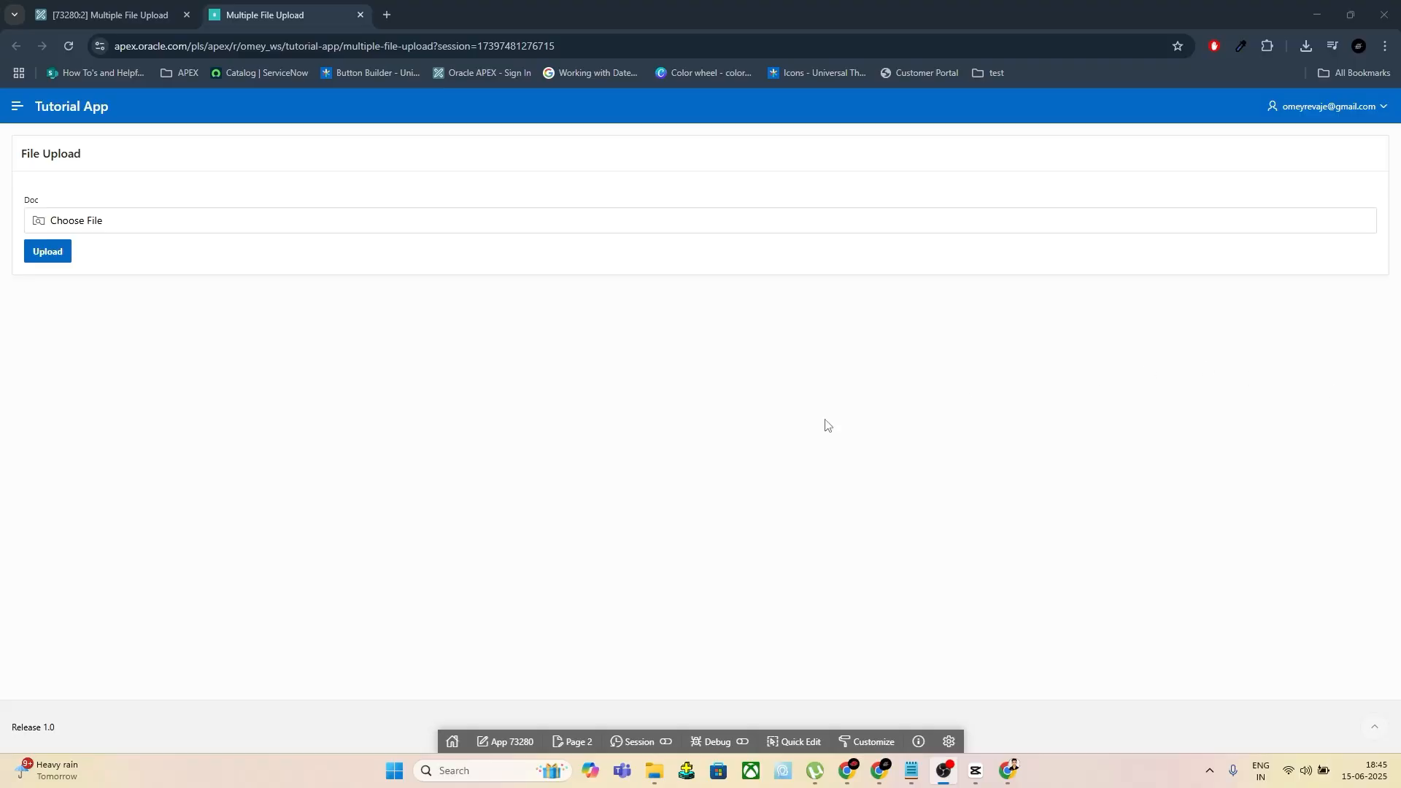
mouse_move(133, 235)
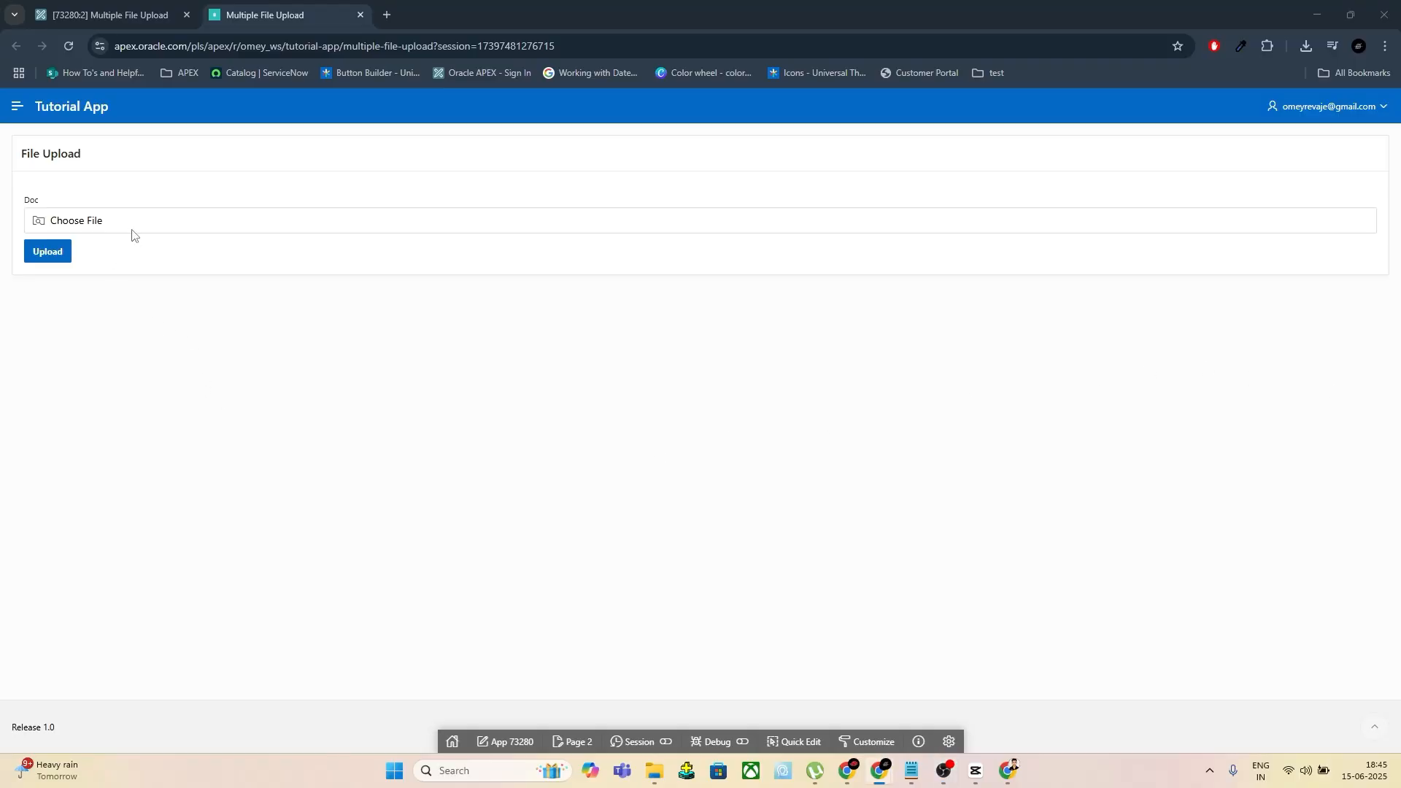
Try the Doc item's file picker on file3, then cancel without choosing files
click(75, 221)
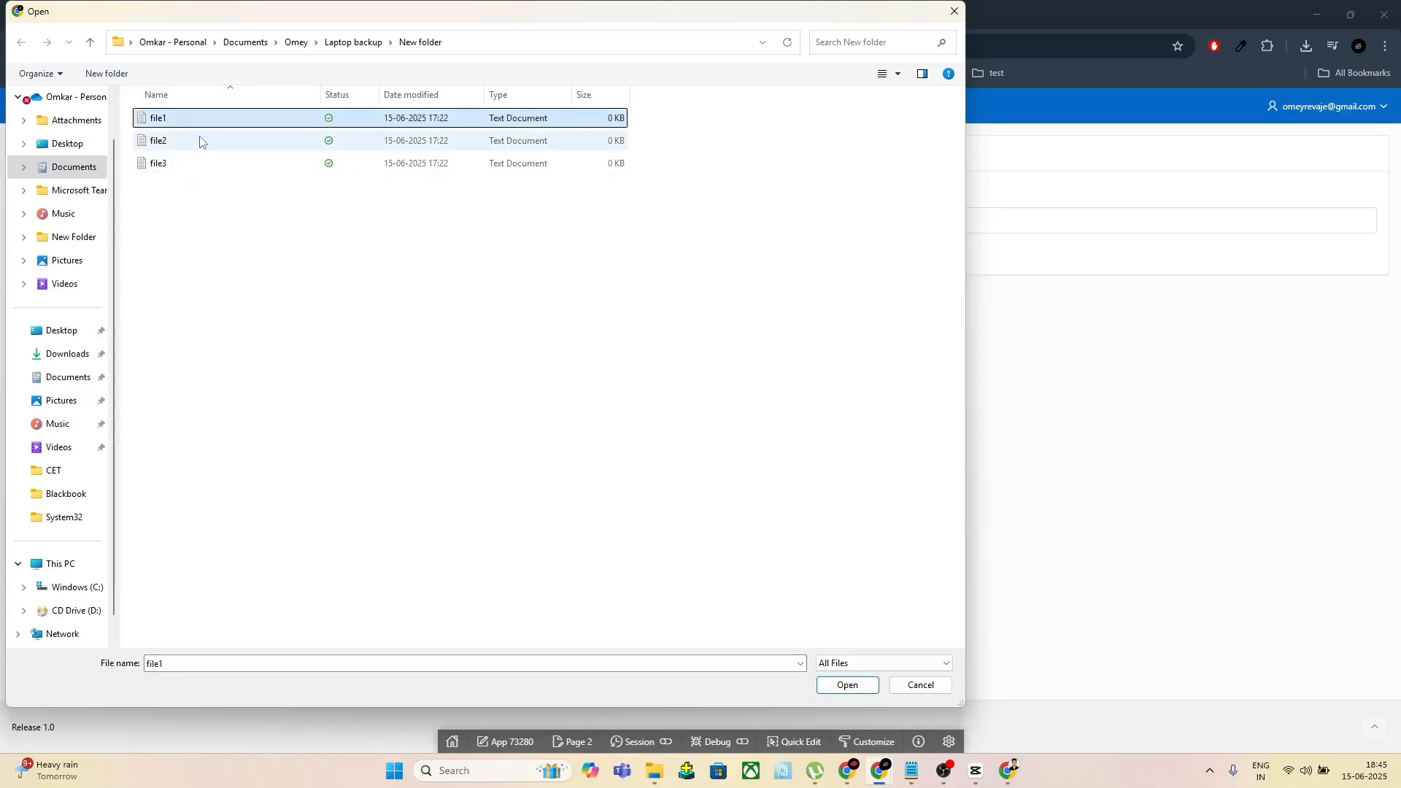
click(157, 162)
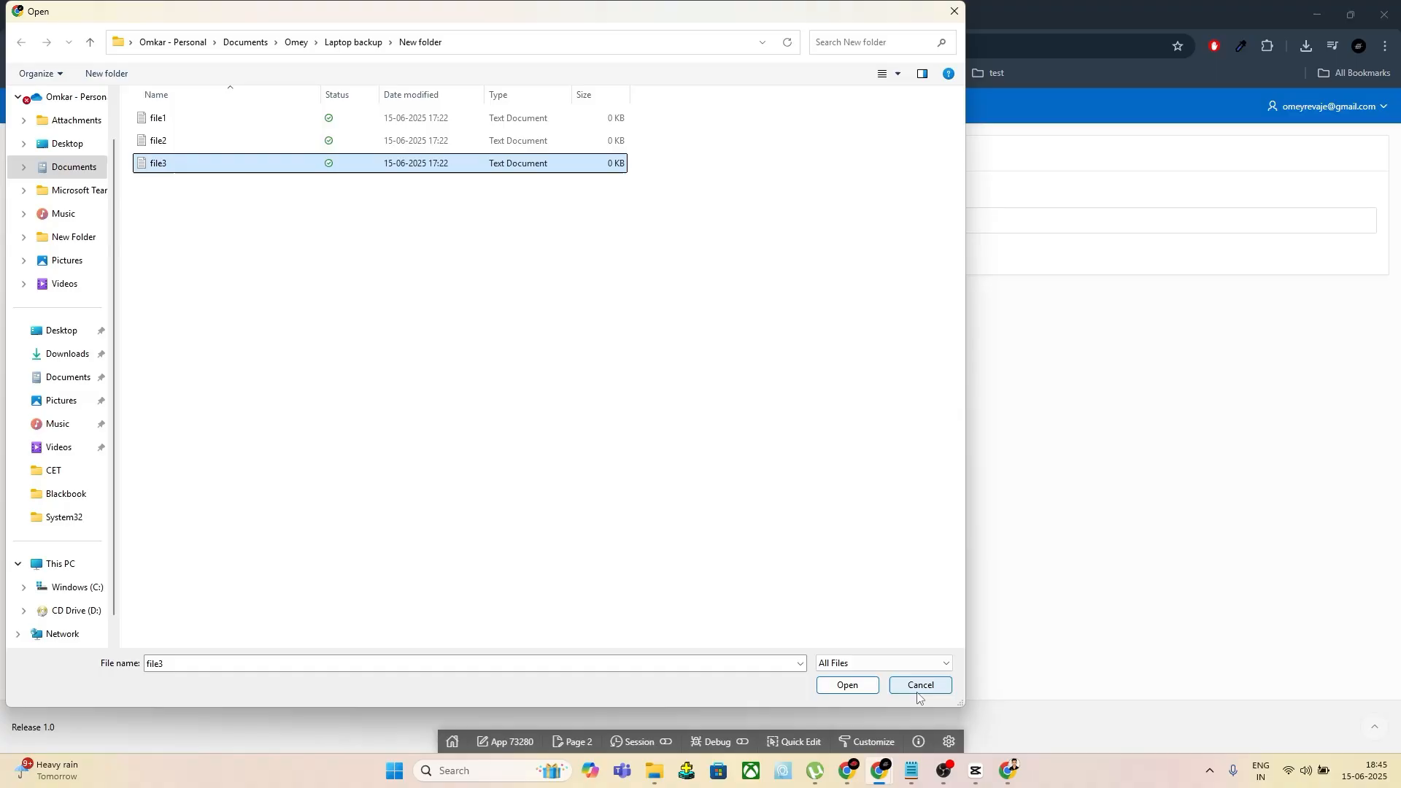
click(919, 685)
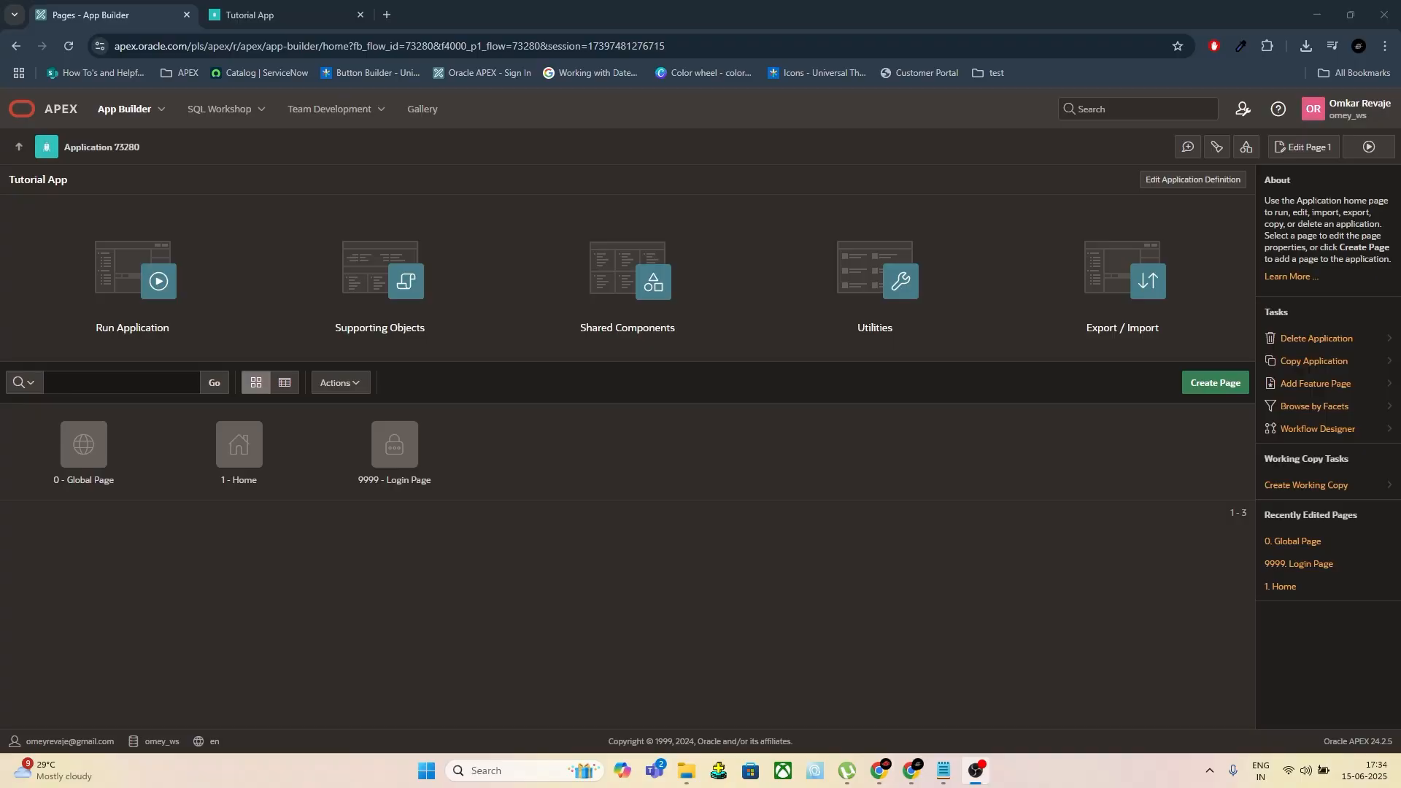
mouse_move(145, 181)
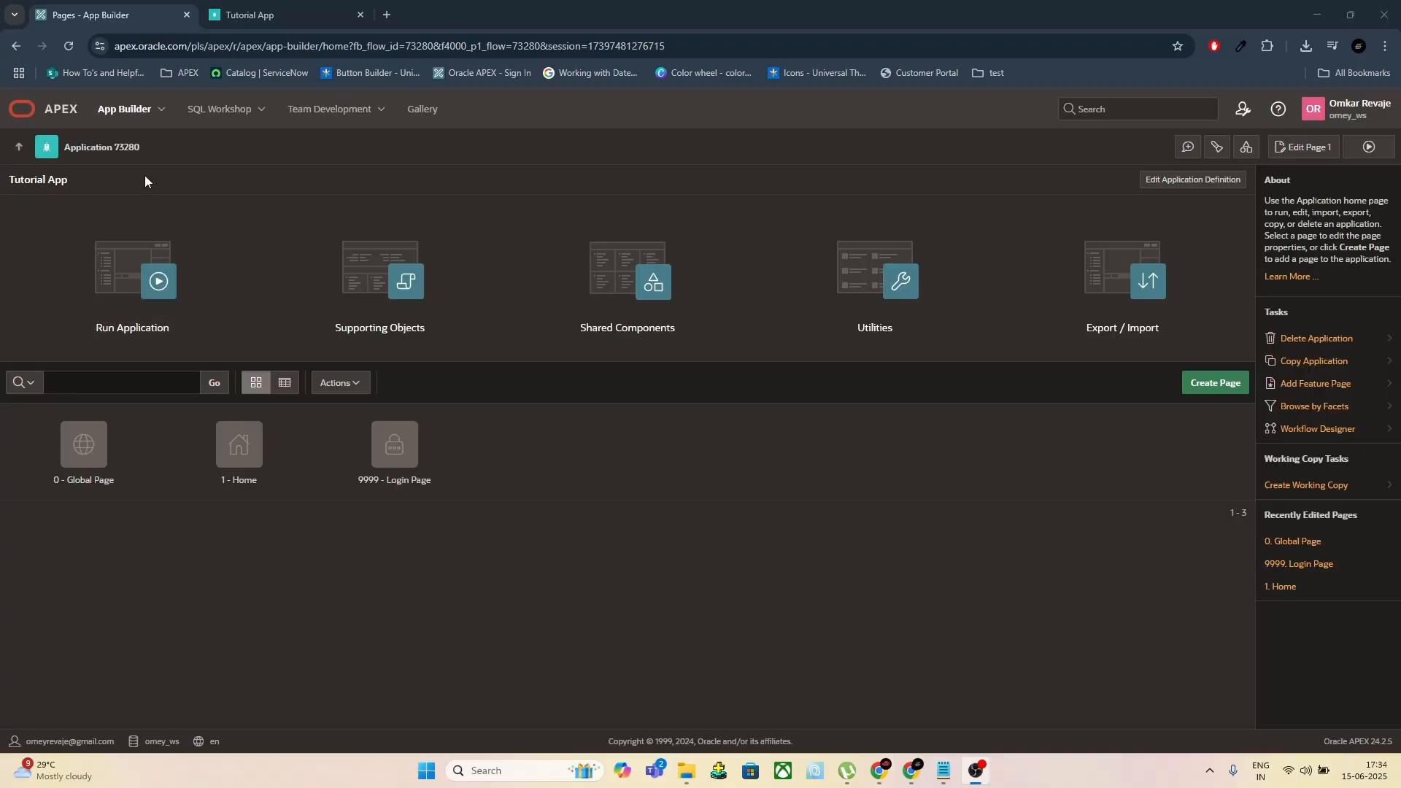
mouse_move(224, 108)
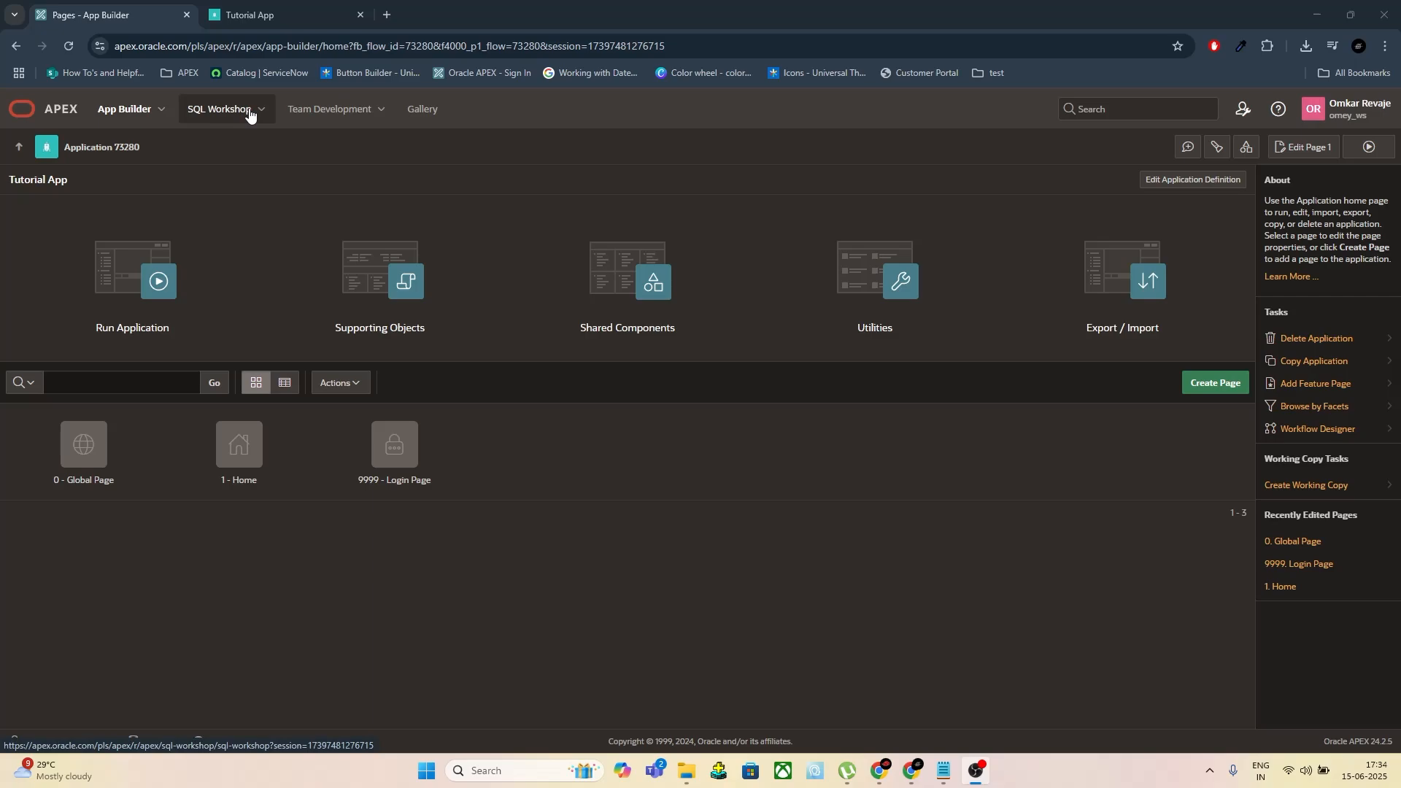
In Object Browser, review ORACLE_APEX_FILES columns including the FILE_BLOB definition
click(222, 109)
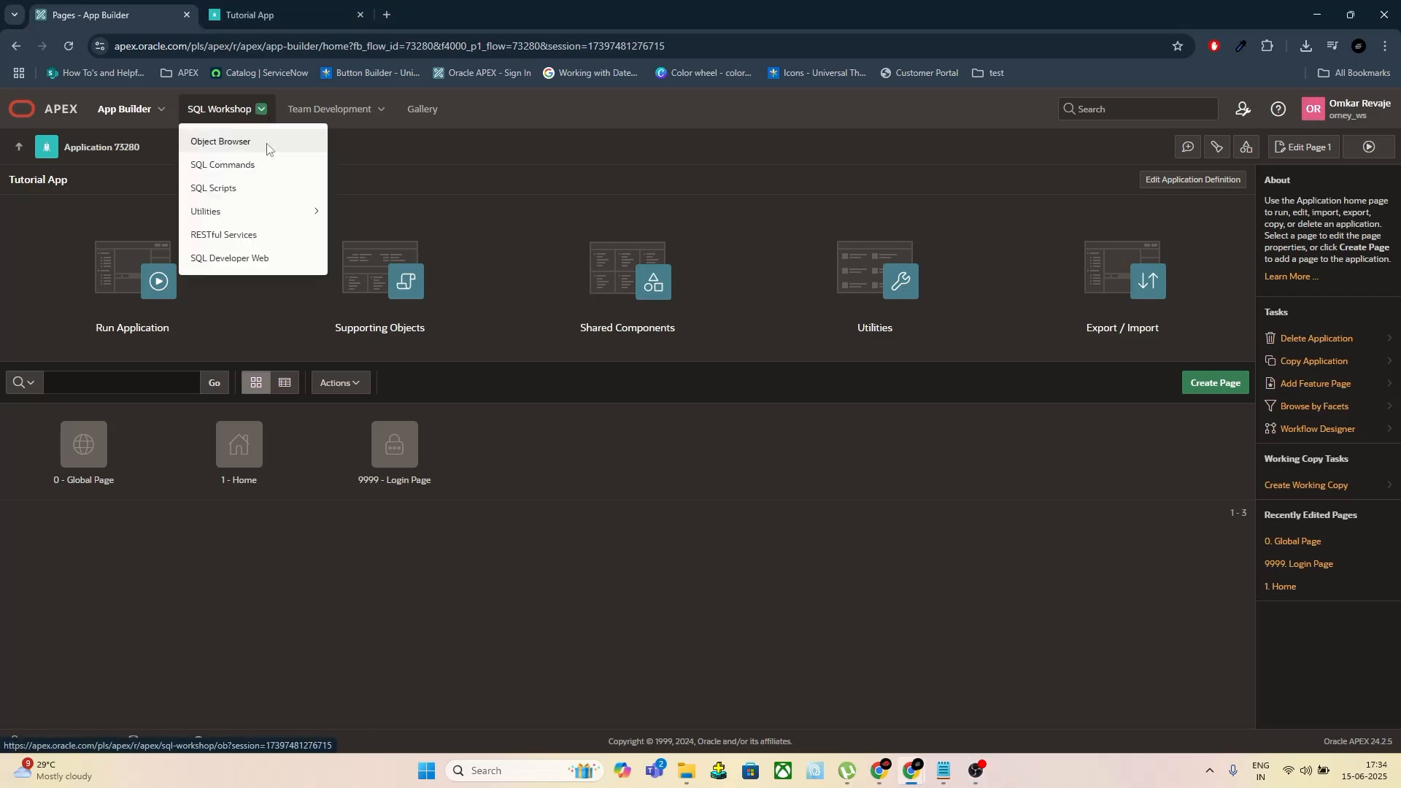
click(220, 143)
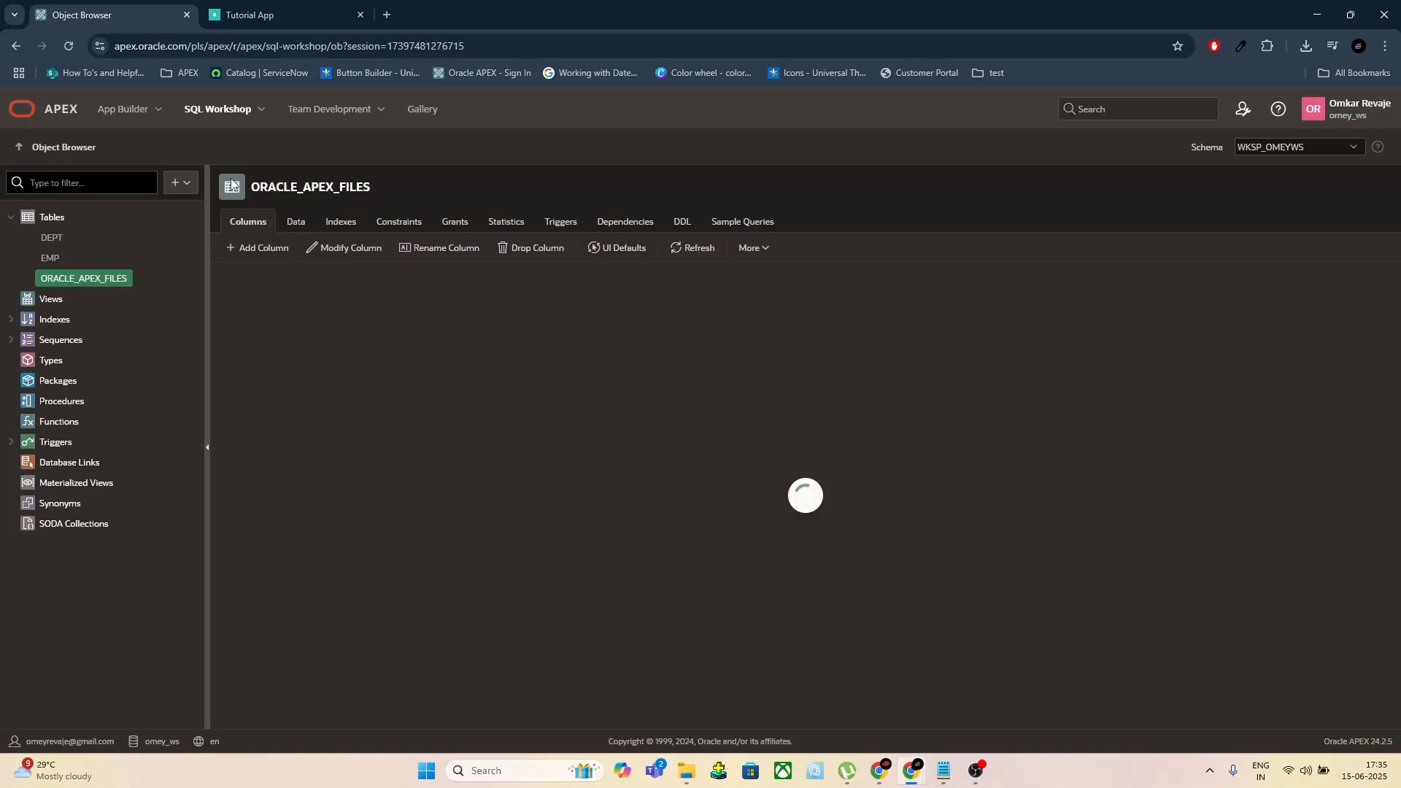
click(82, 277)
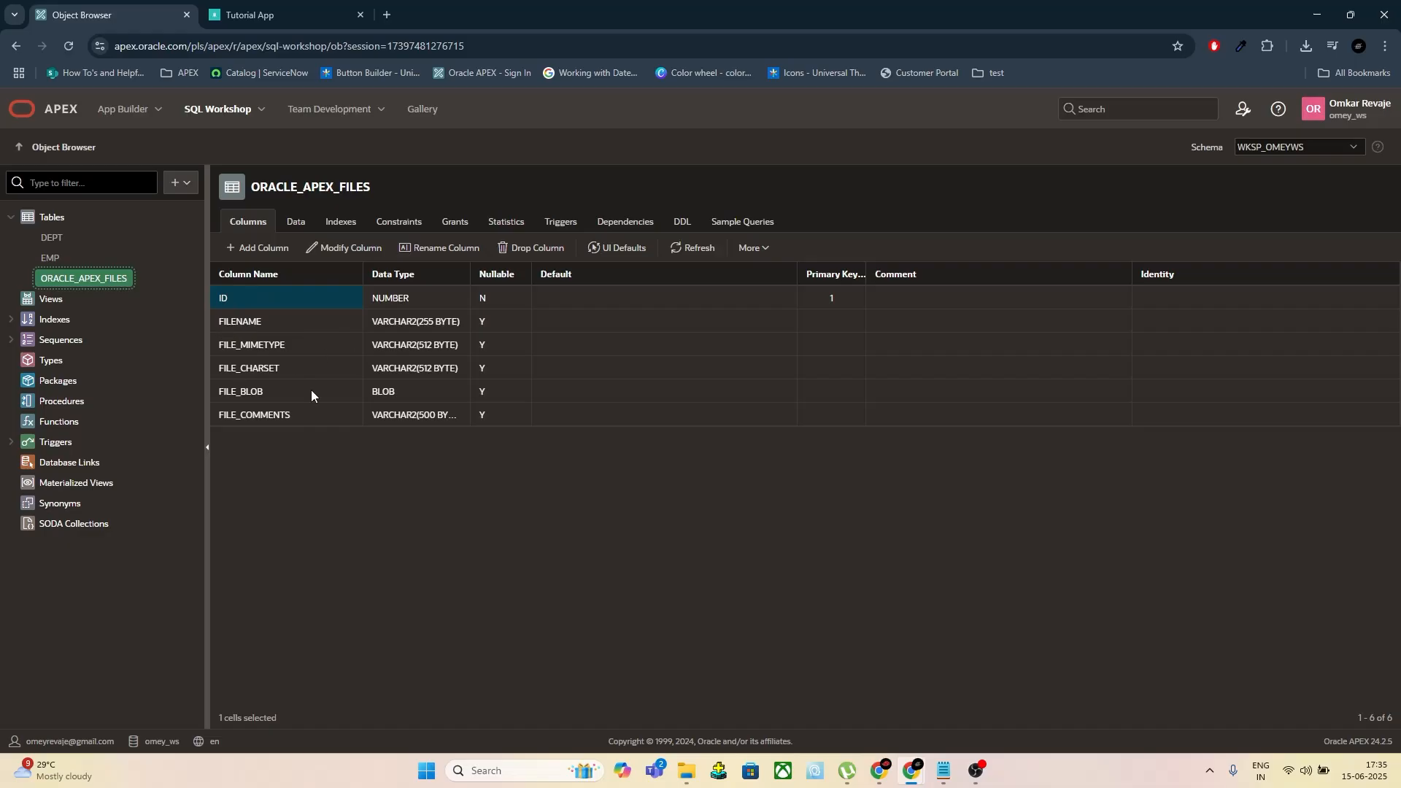
mouse_move(289, 394)
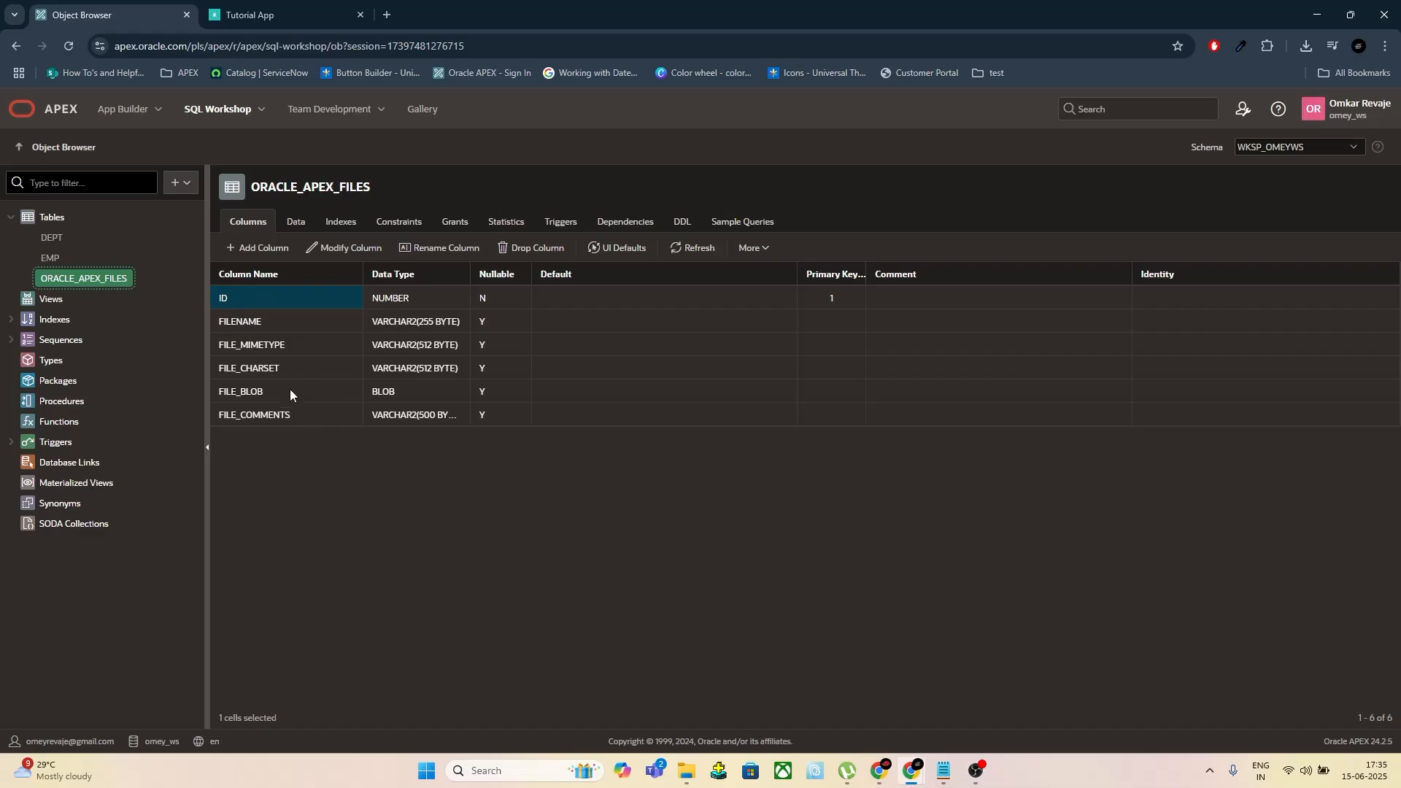
click(239, 391)
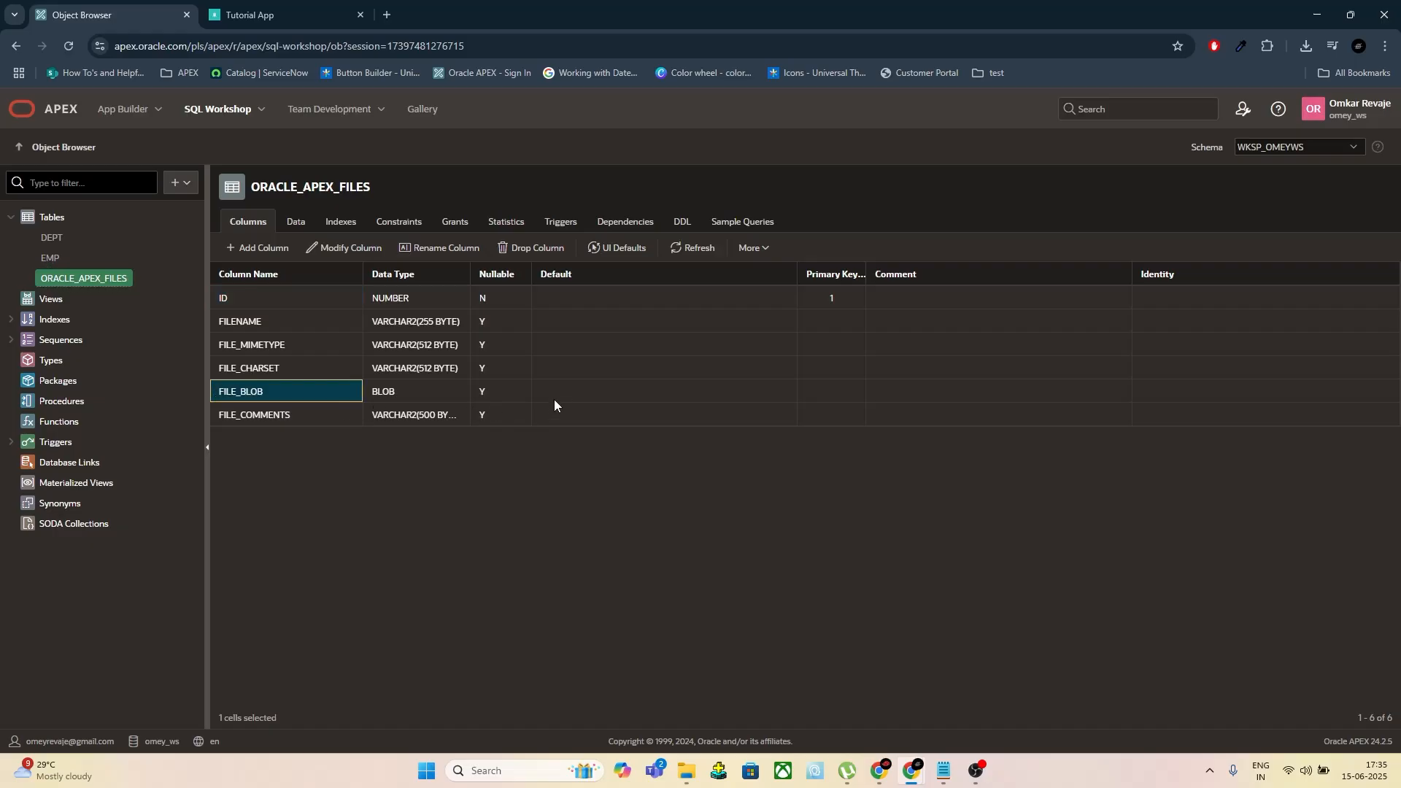
mouse_move(296, 222)
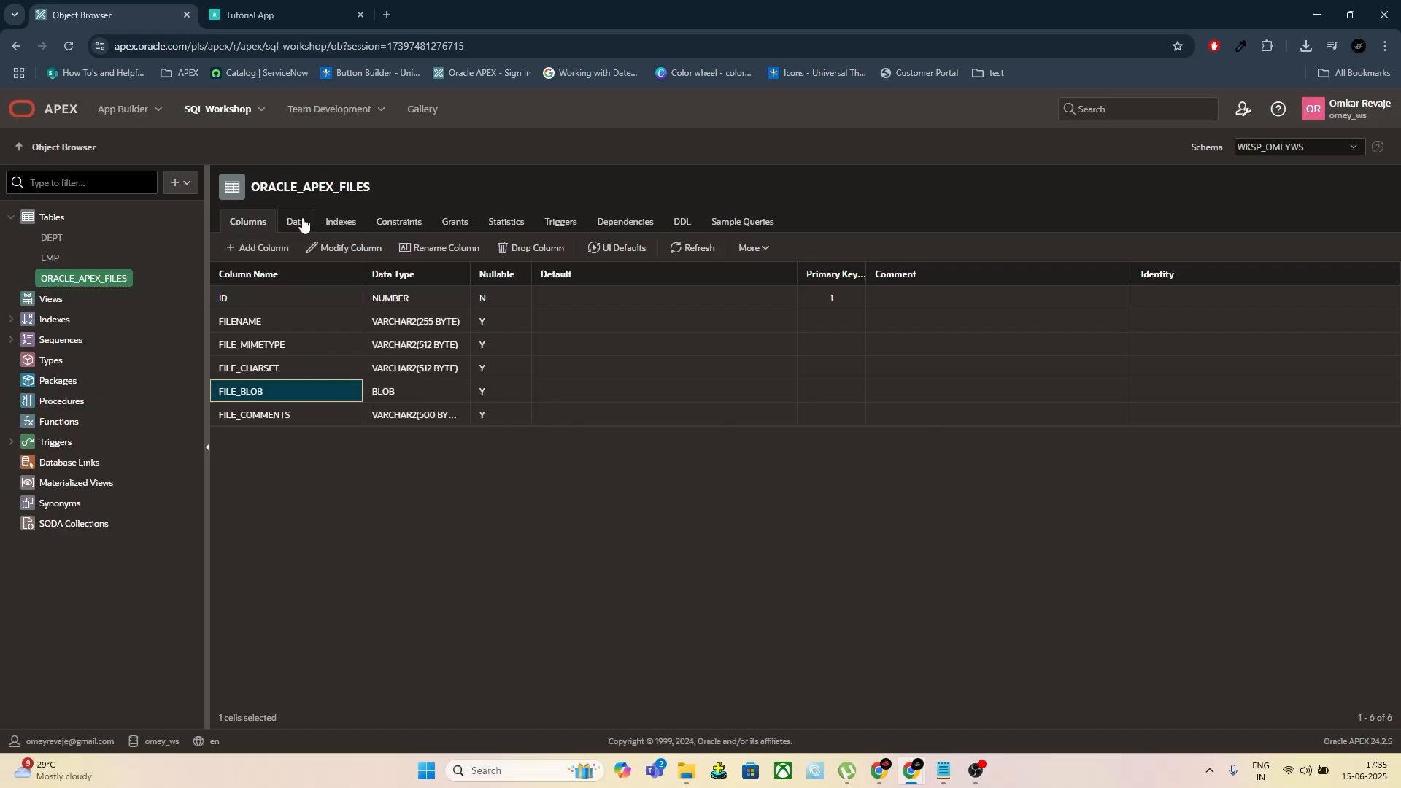
Show the table's Data, confirming it has no rows, and return to App Builder
click(294, 222)
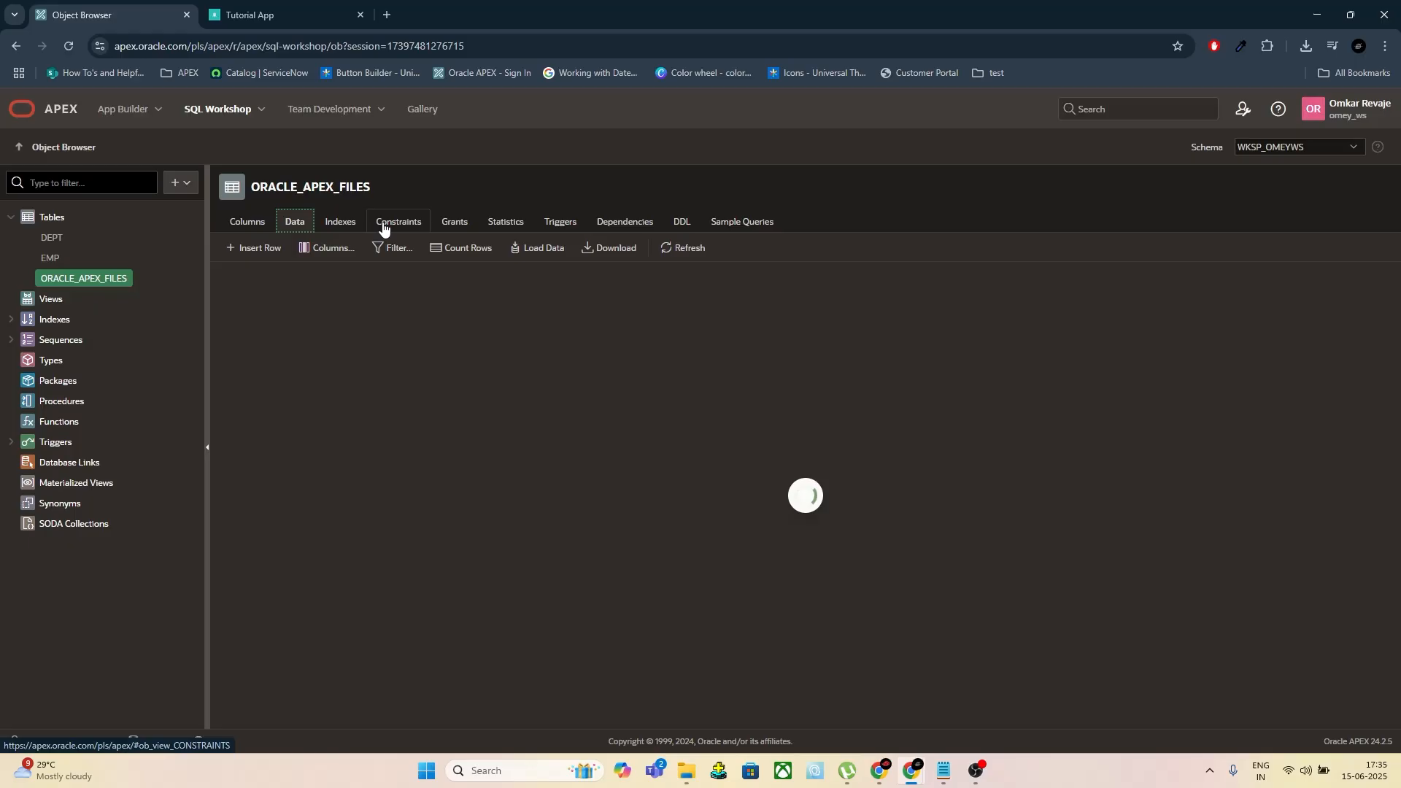
click(293, 222)
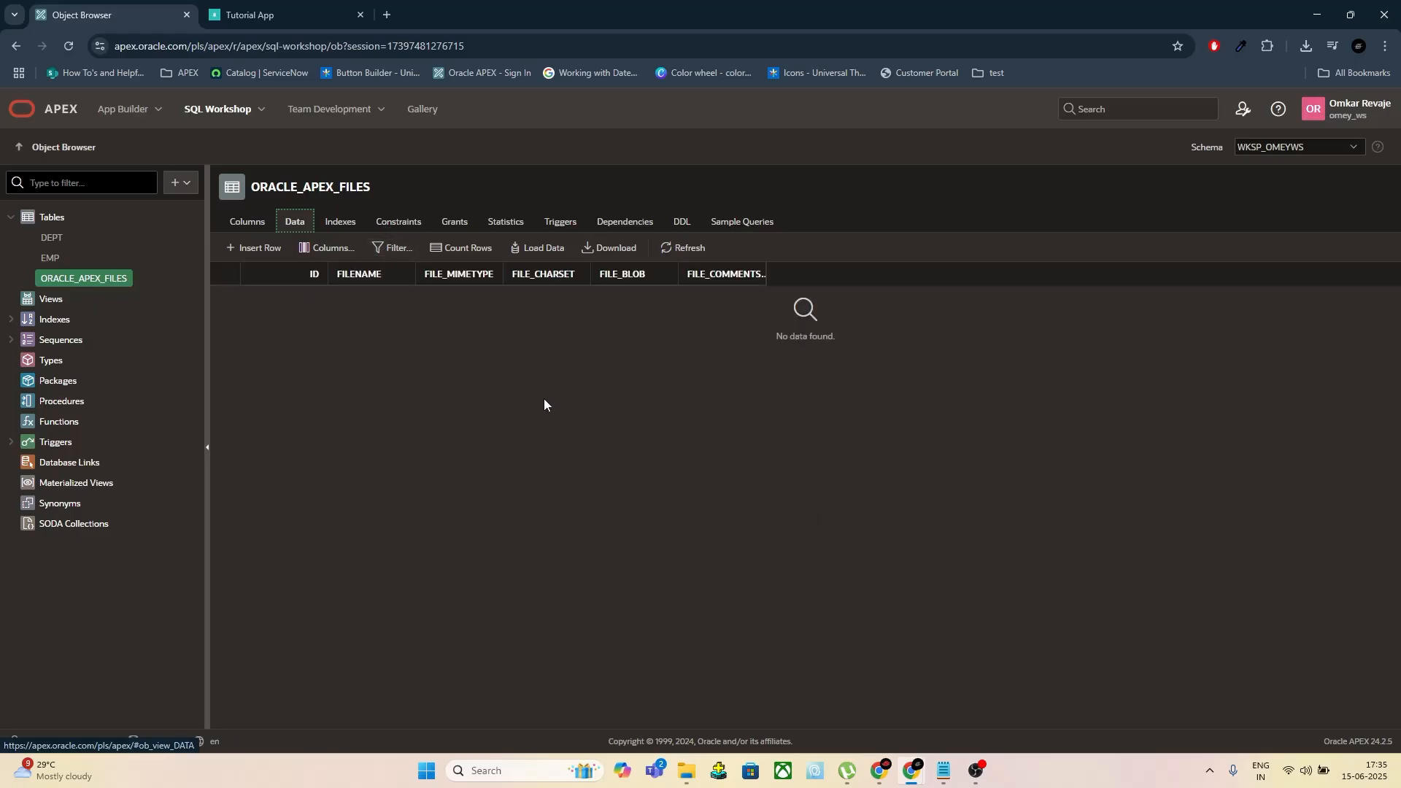
mouse_move(1018, 396)
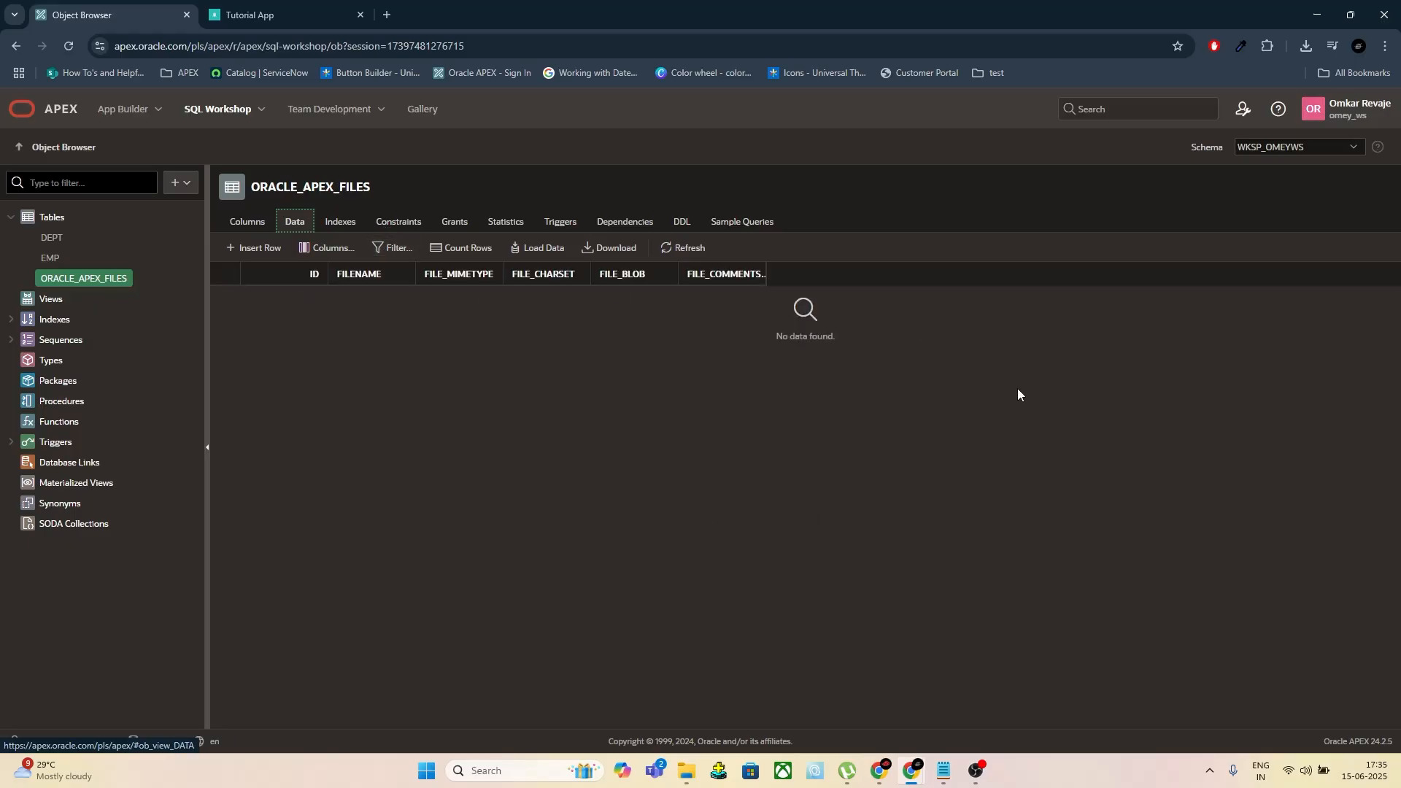
mouse_move(195, 129)
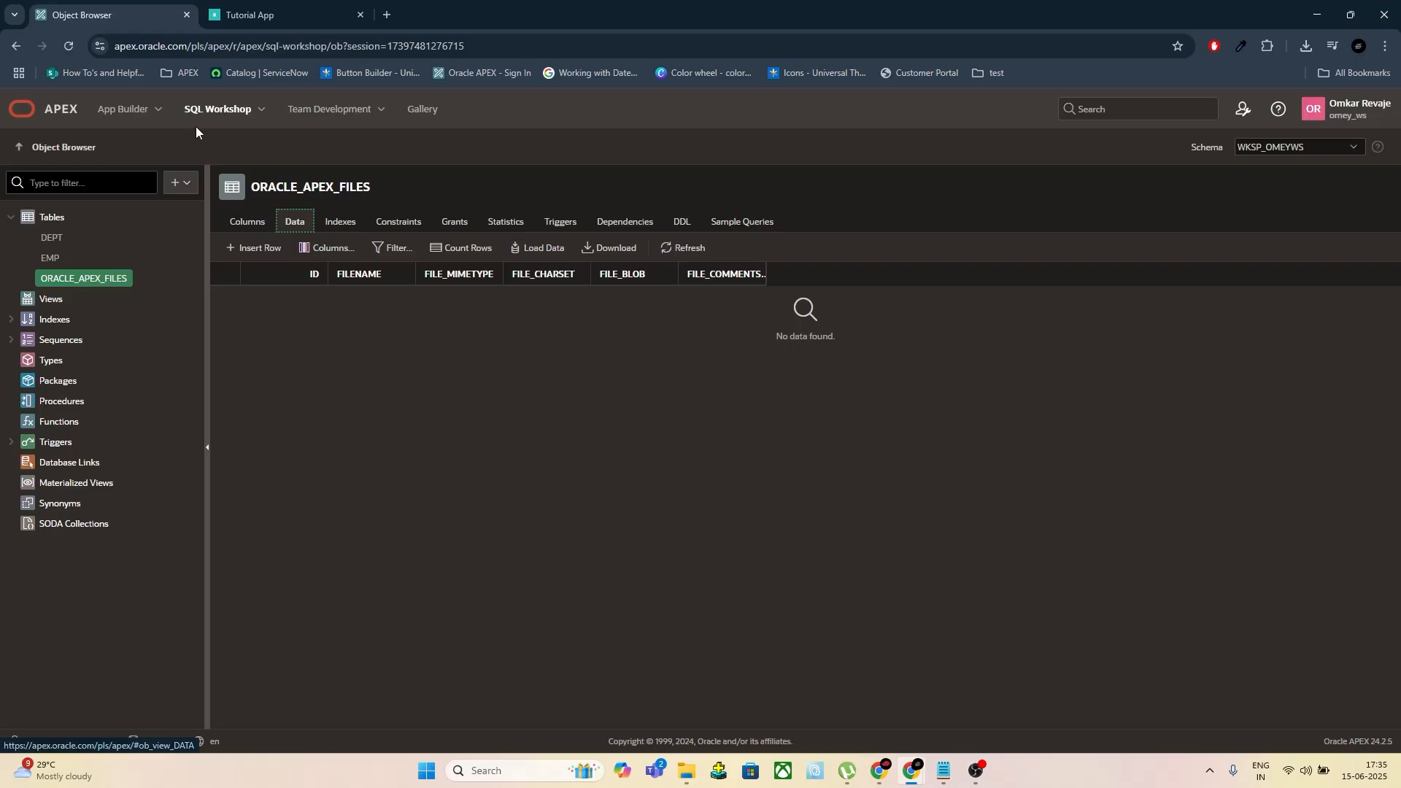
click(268, 15)
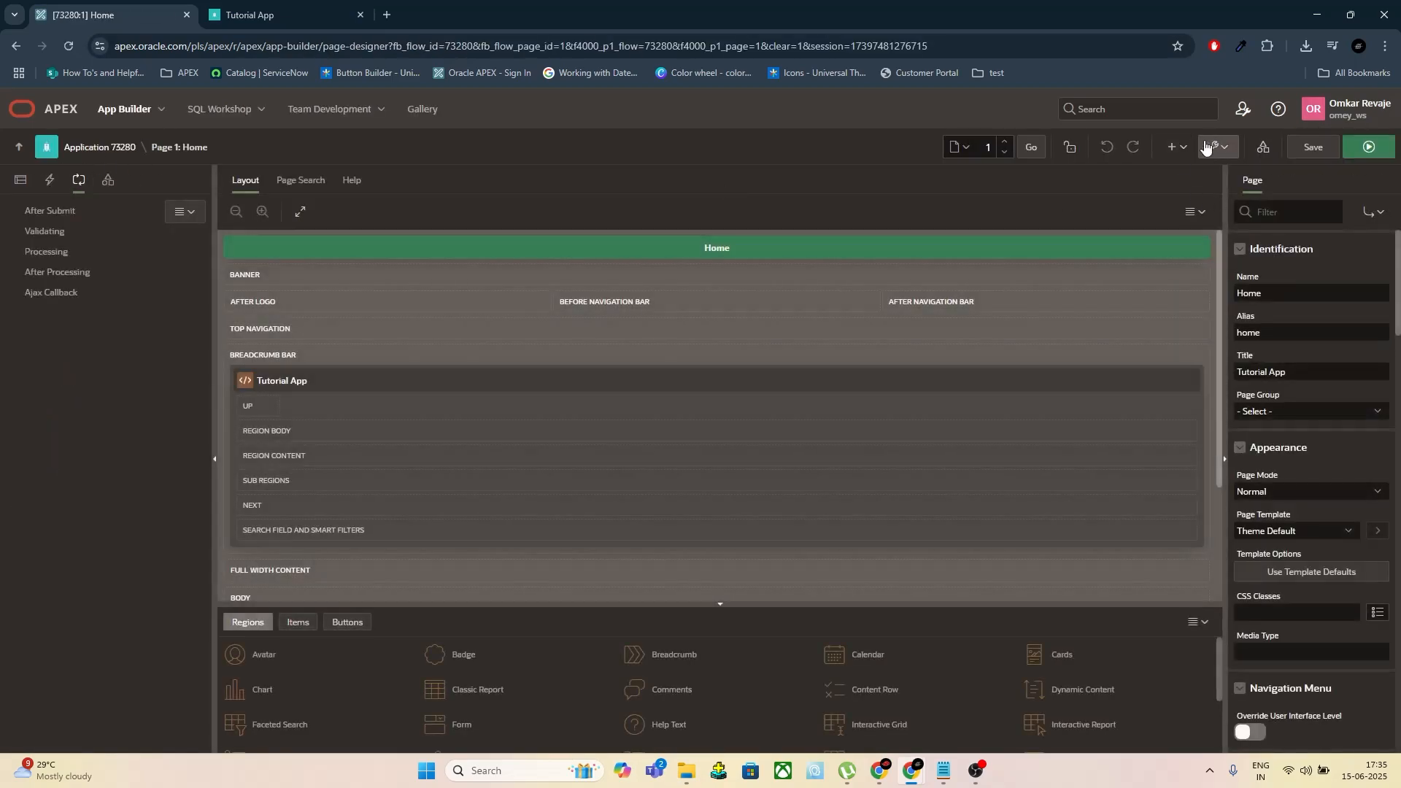
Start a new blank page 2 named Multiple File Upload
click(1172, 146)
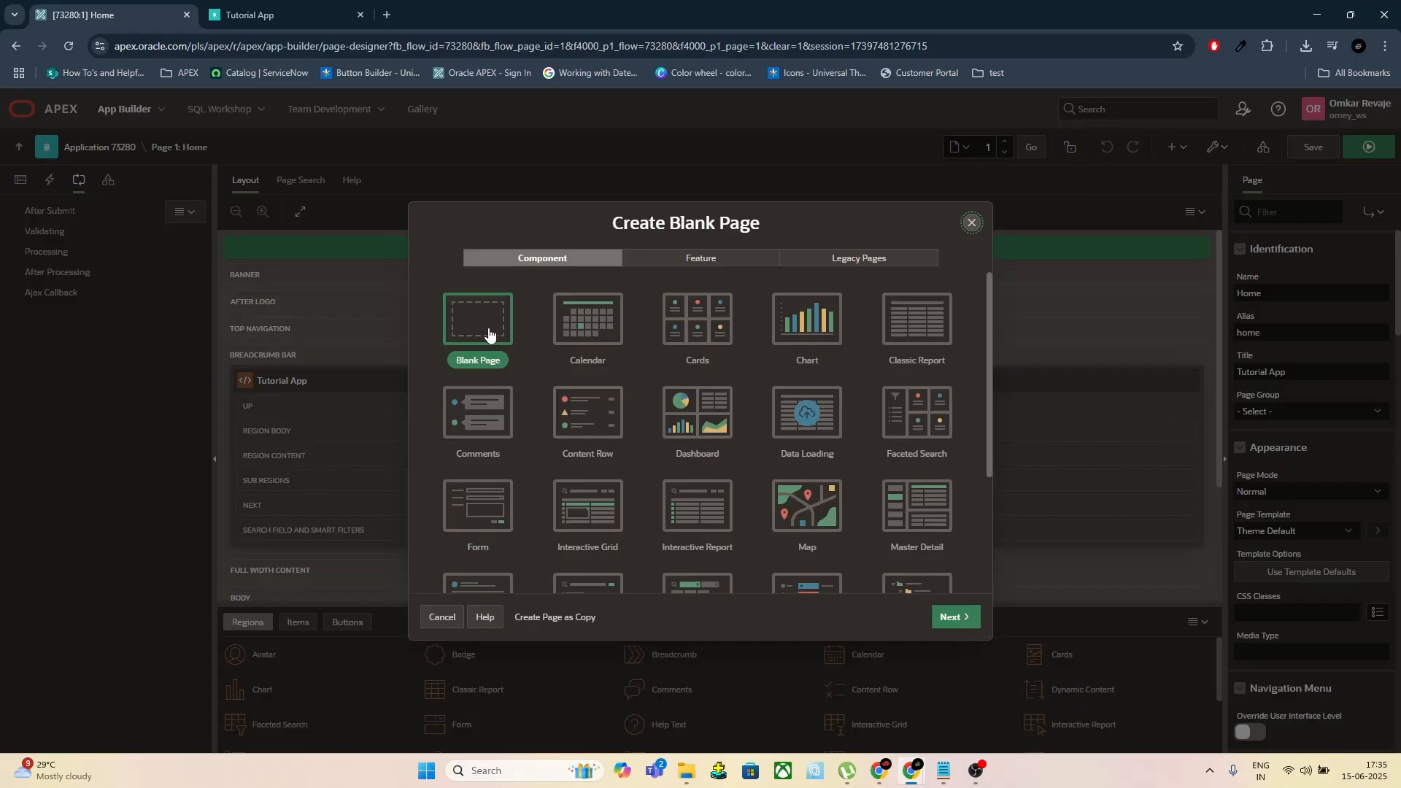
click(953, 616)
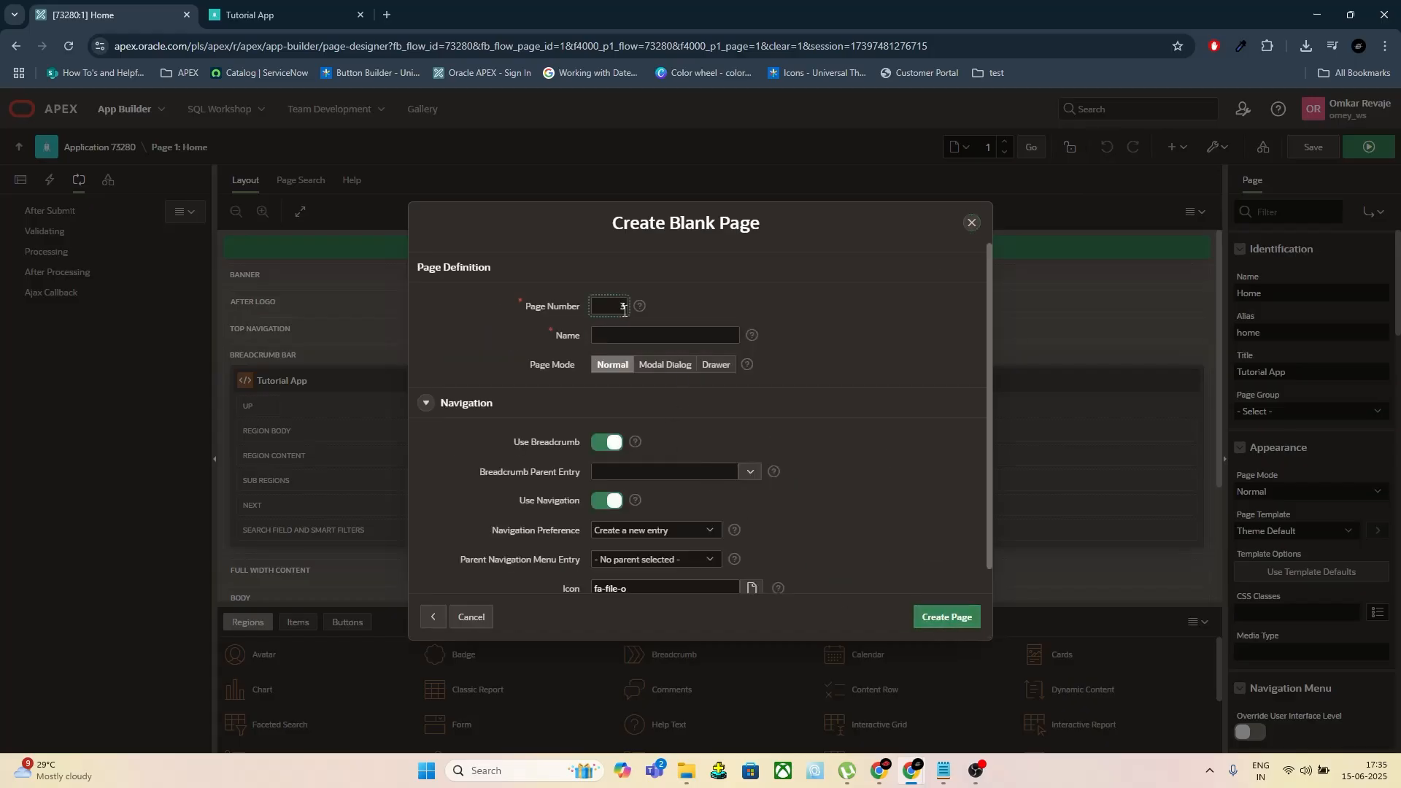
click(666, 334)
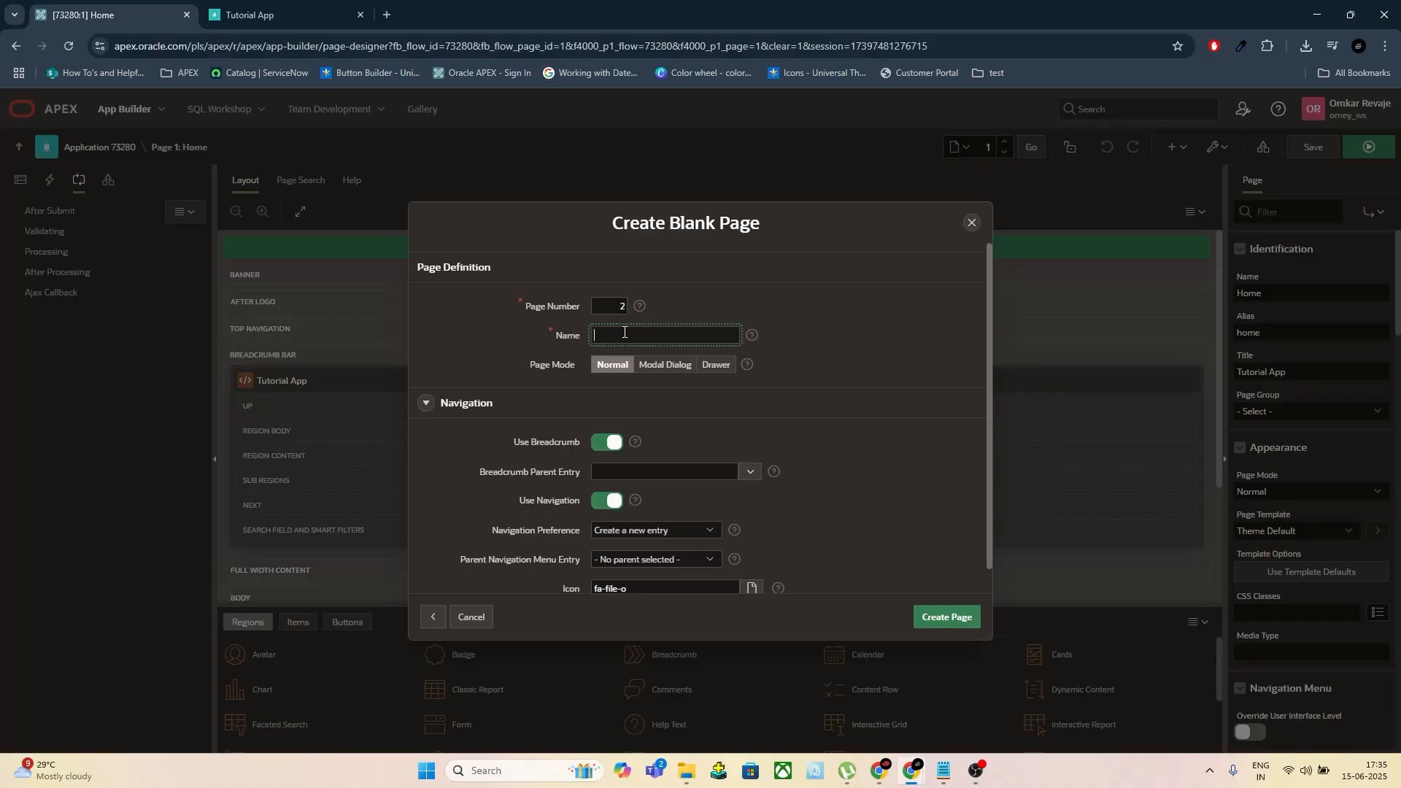
text(Fi)
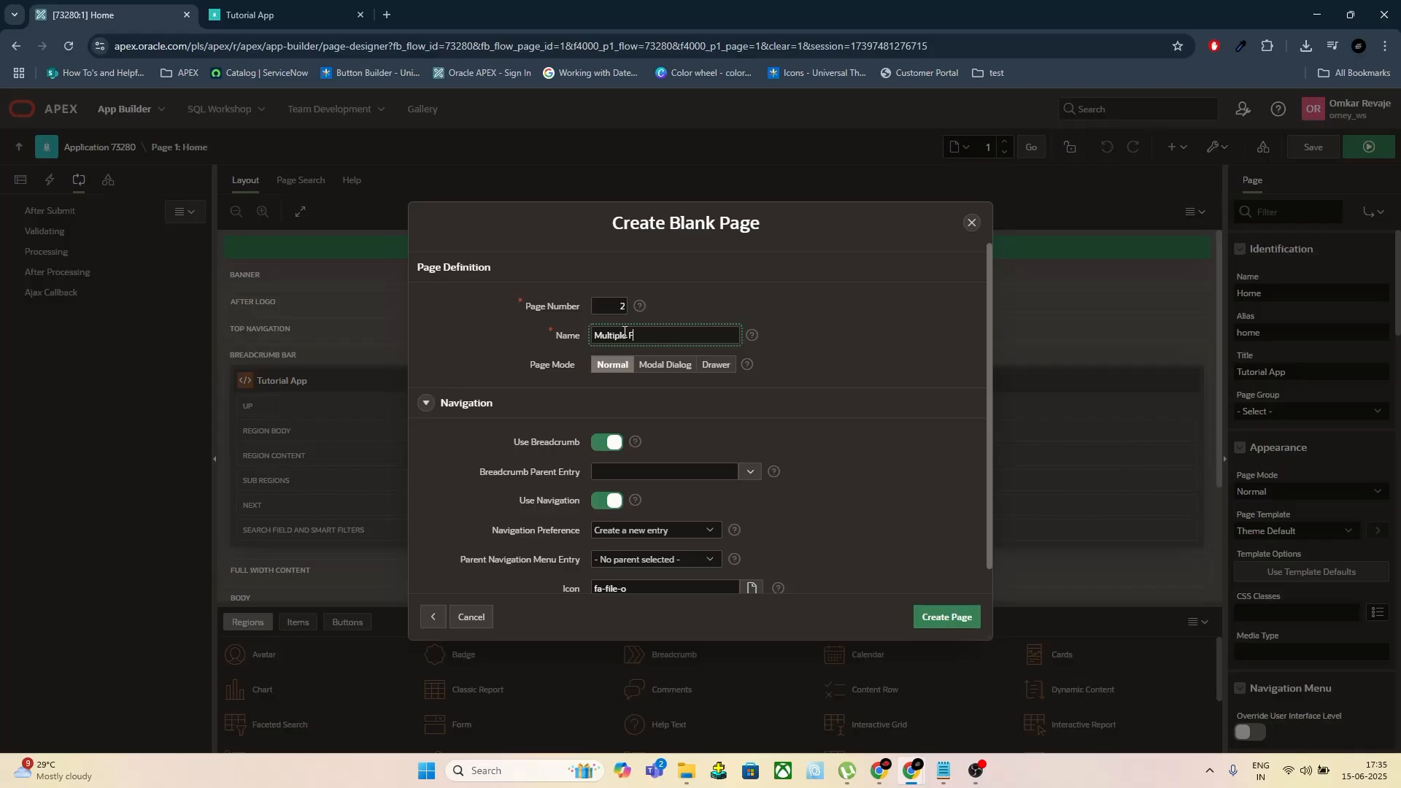
text(ile Up)
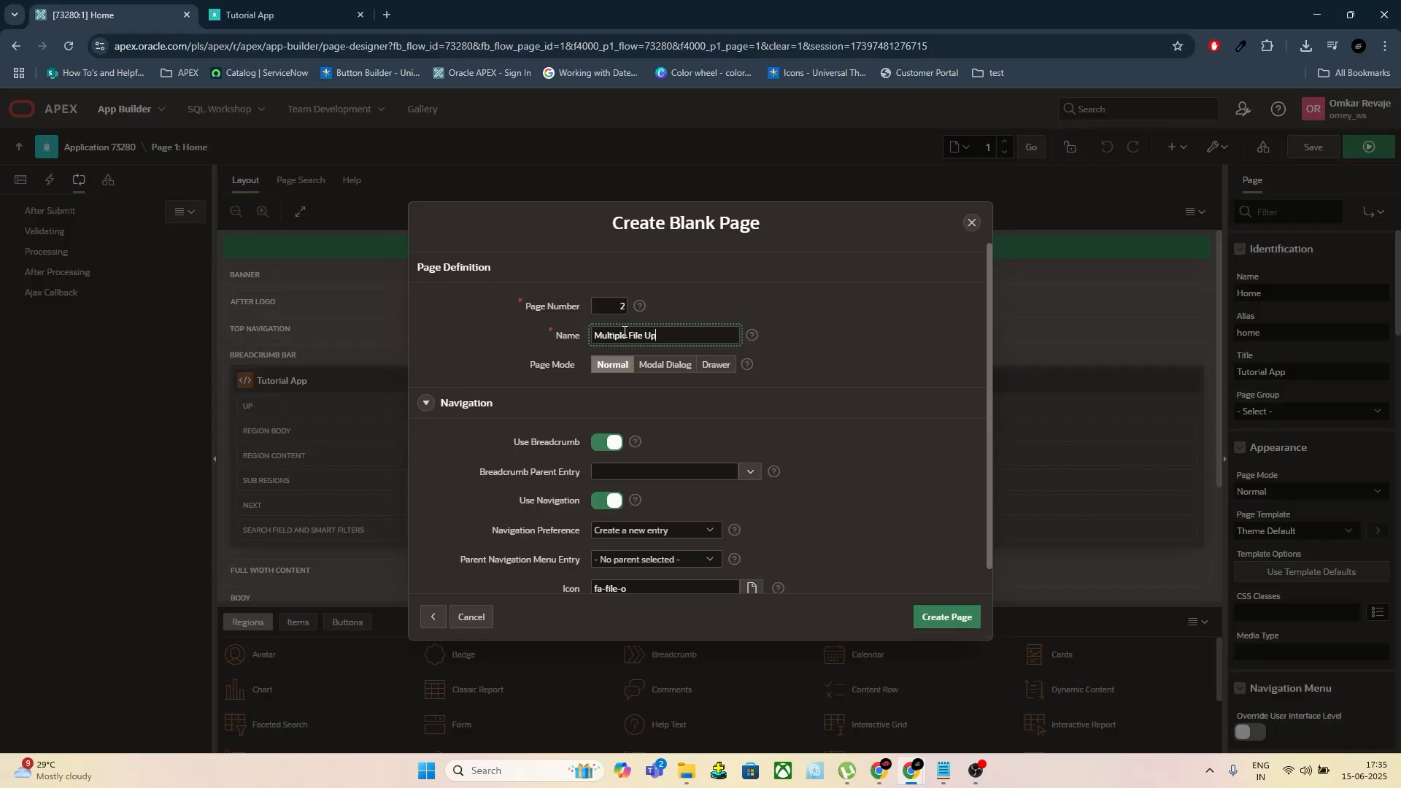
text(load)
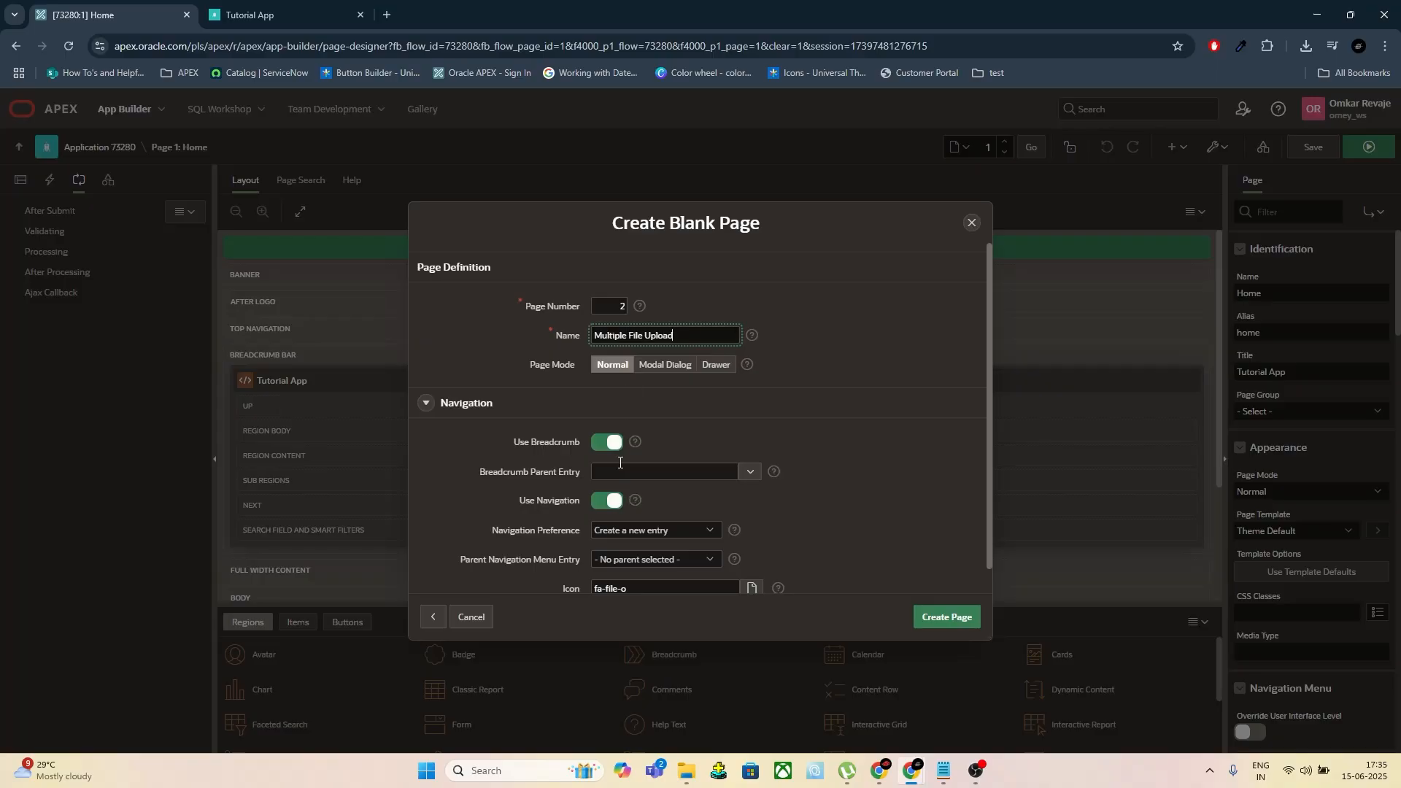
Turn off Use Breadcrumb and create the page
click(613, 441)
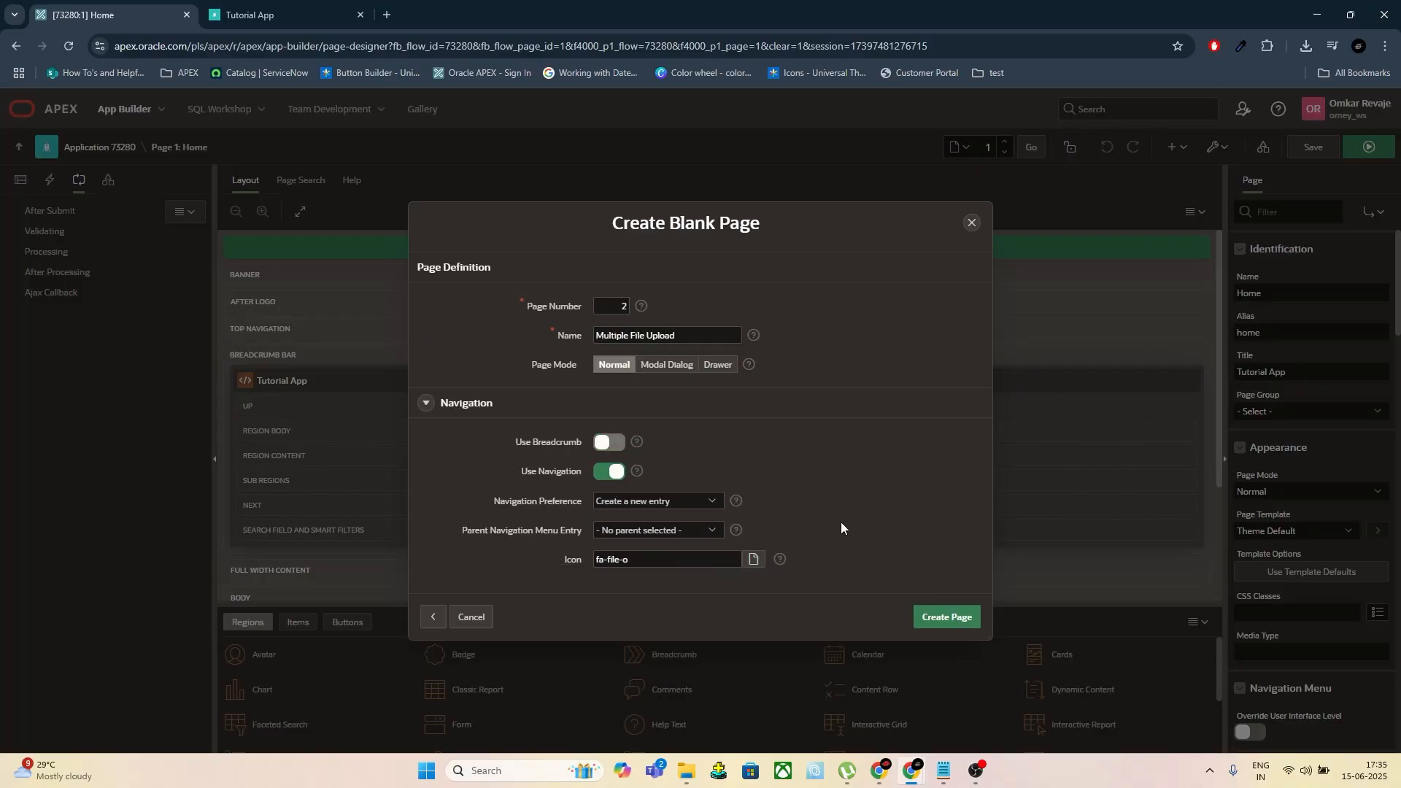
click(944, 616)
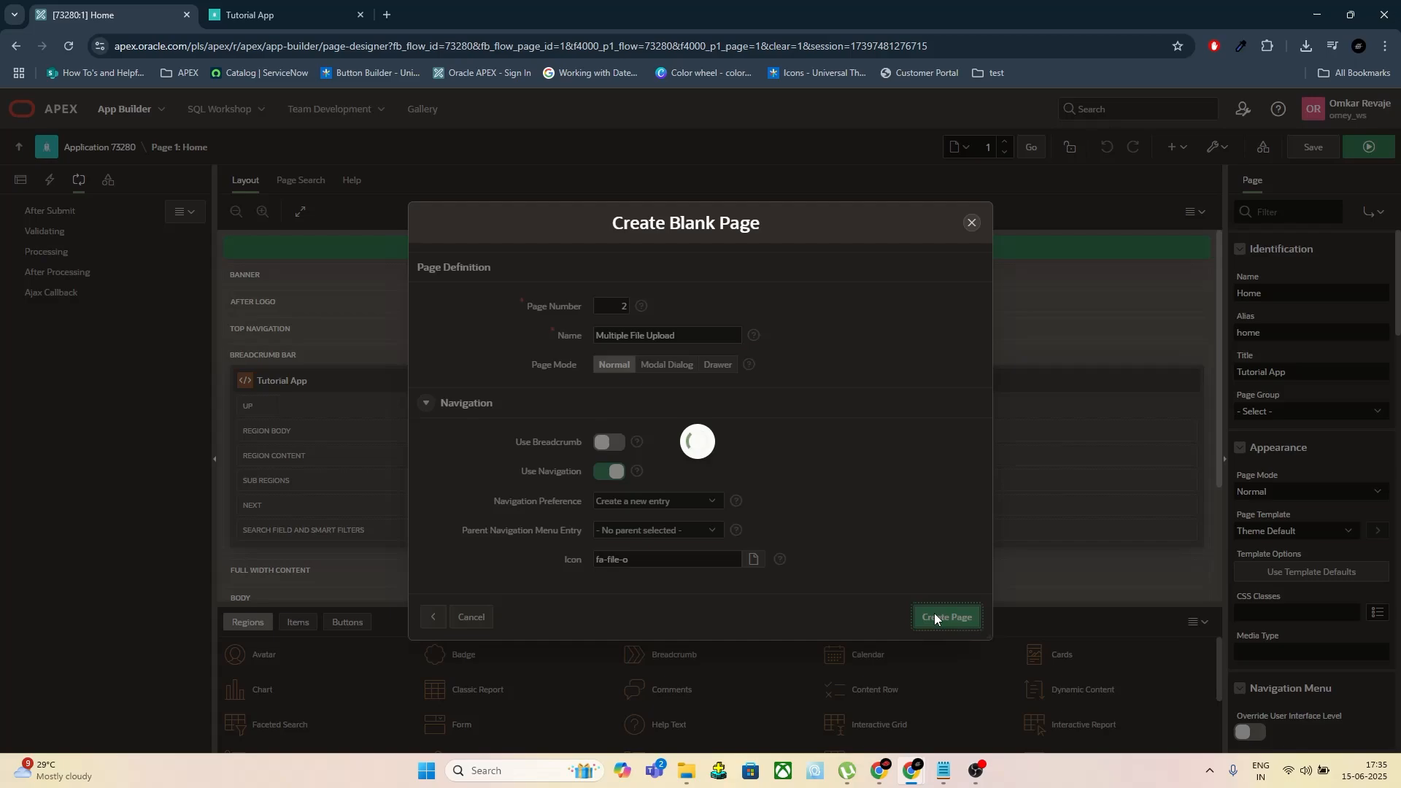
click(944, 616)
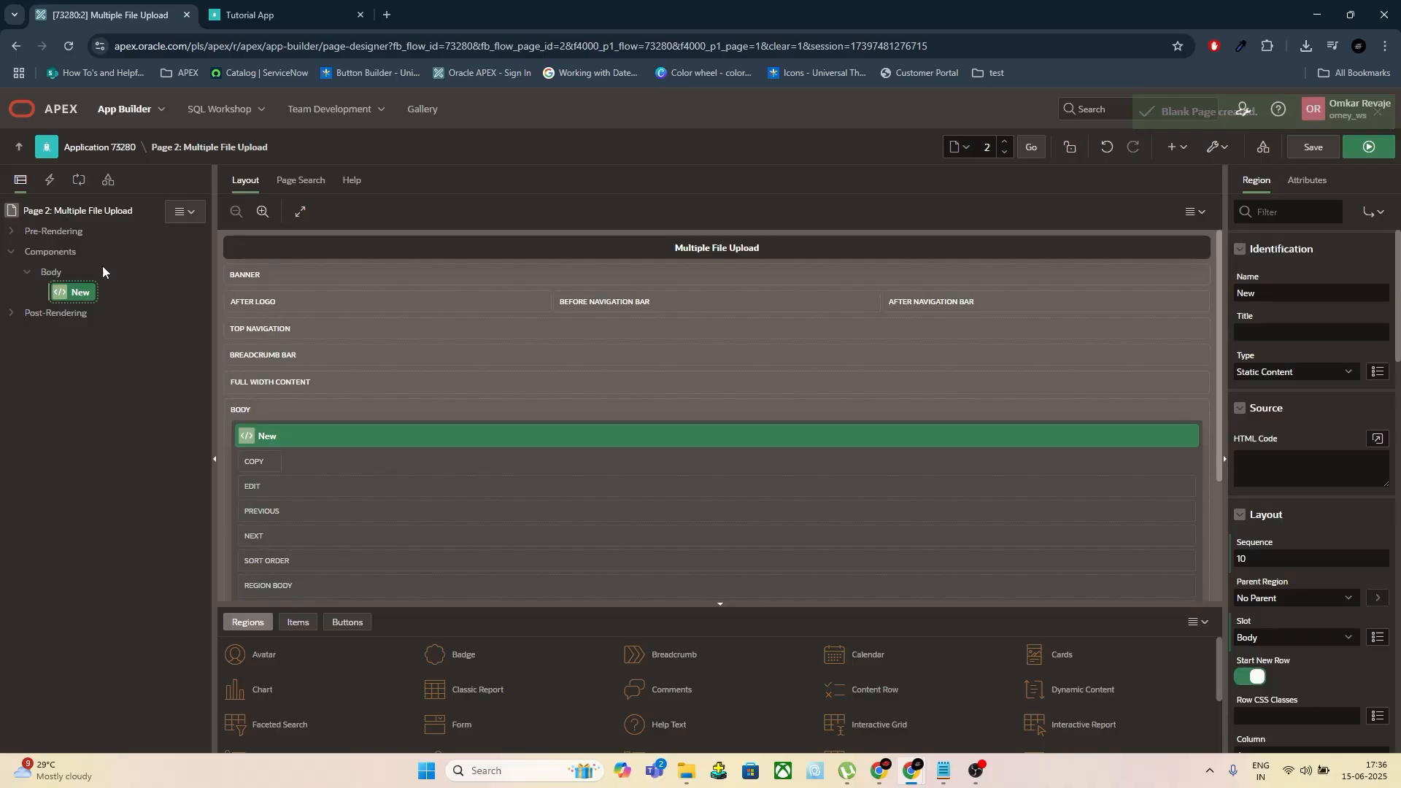
Name the region File Upload and create a page item inside it
text(File Up)
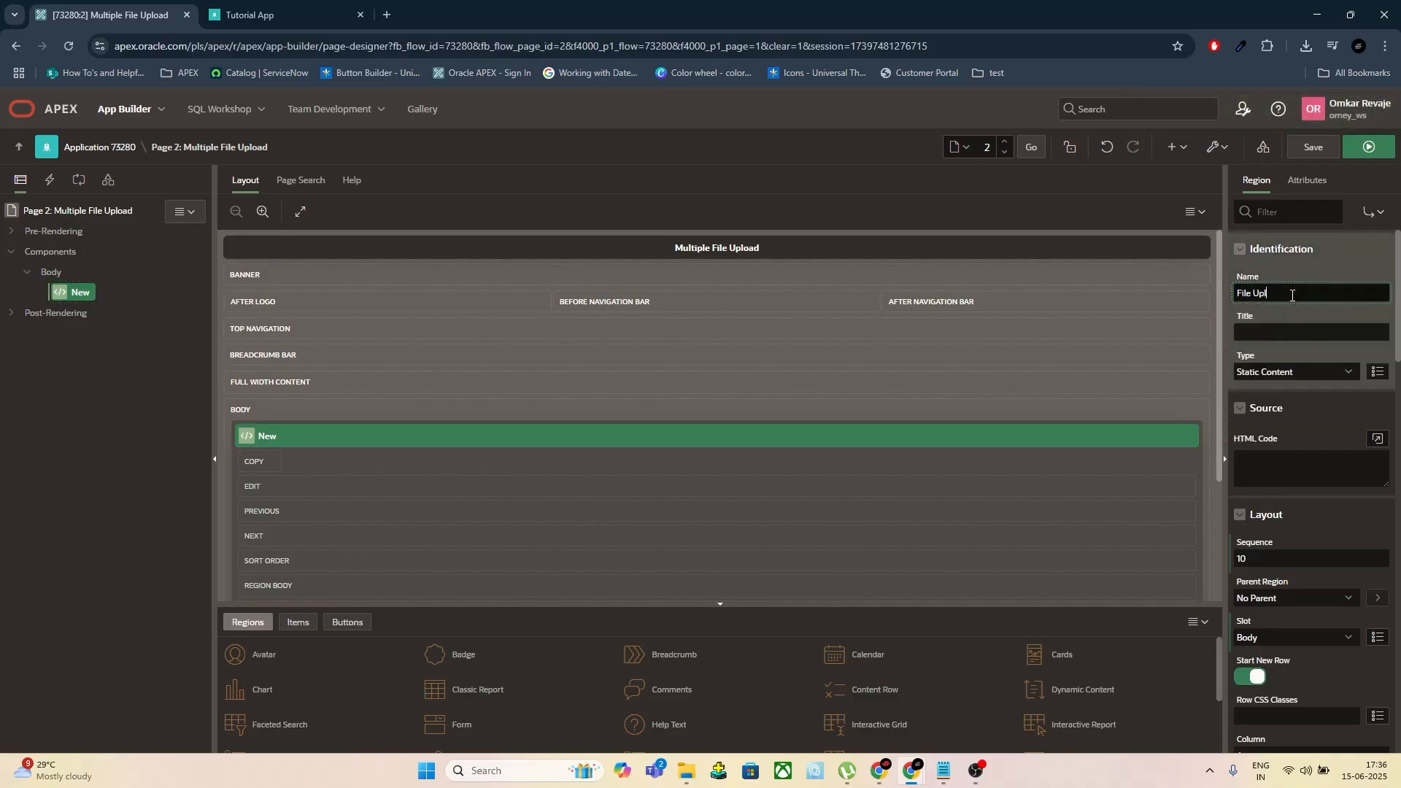
text(load)
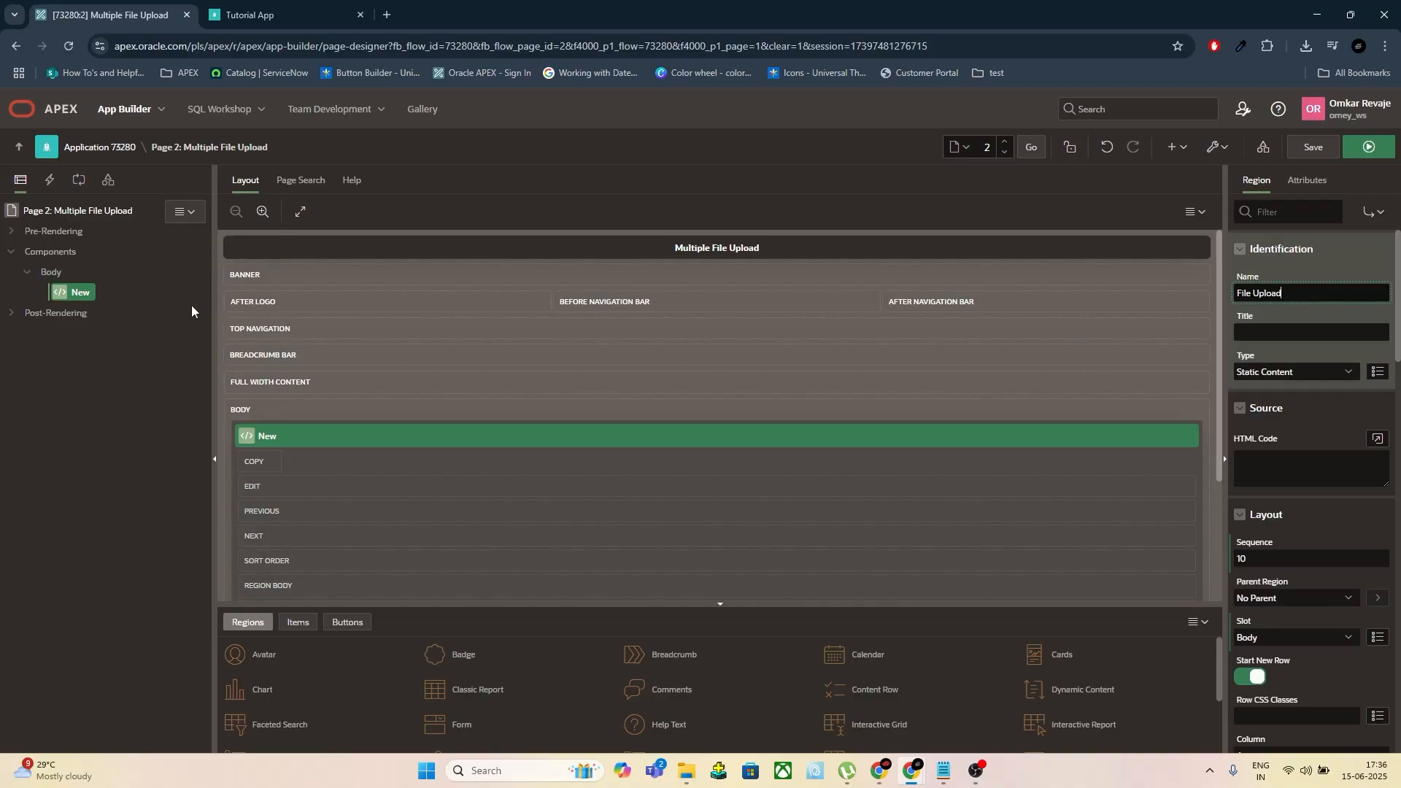
right_click(81, 292)
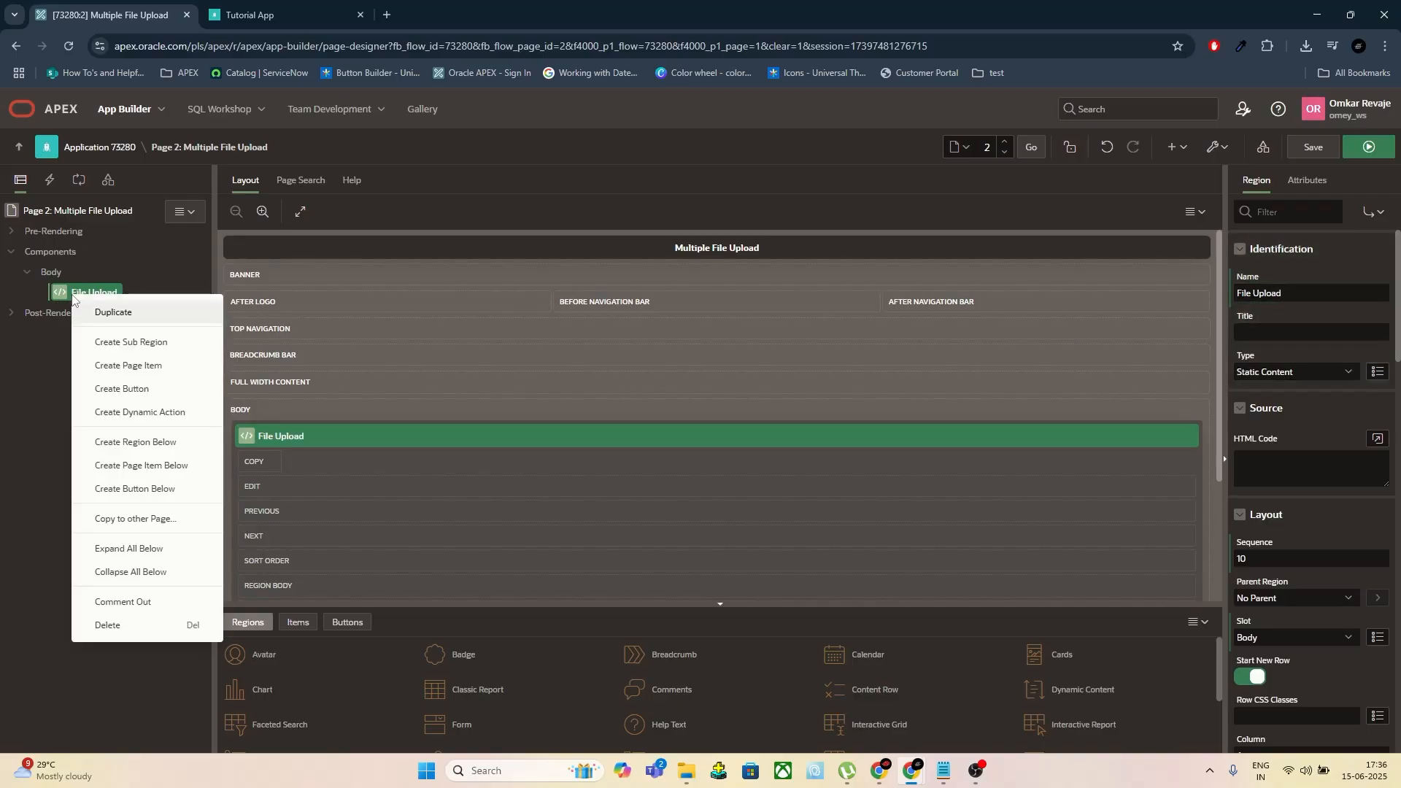
mouse_move(130, 369)
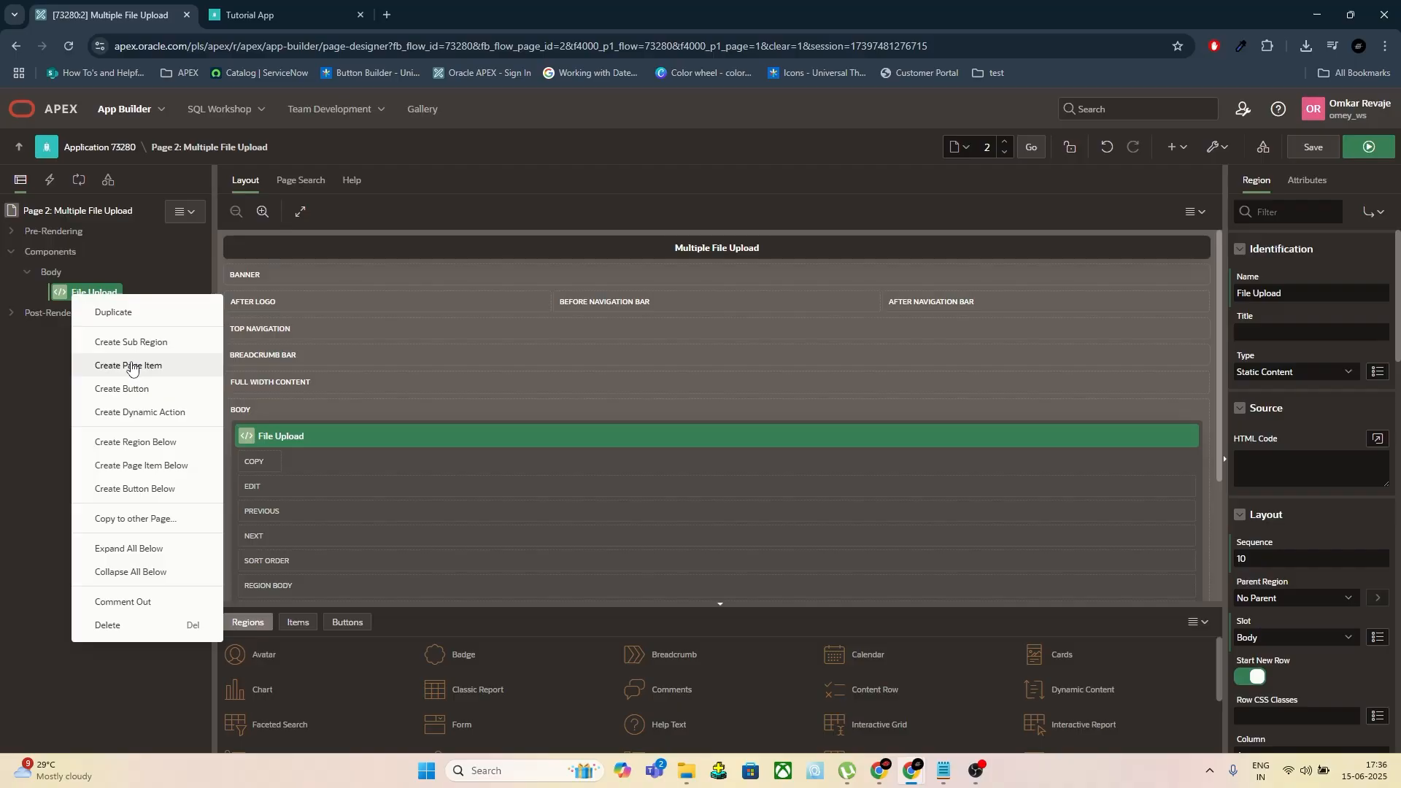
click(128, 371)
text(P2_DOC)
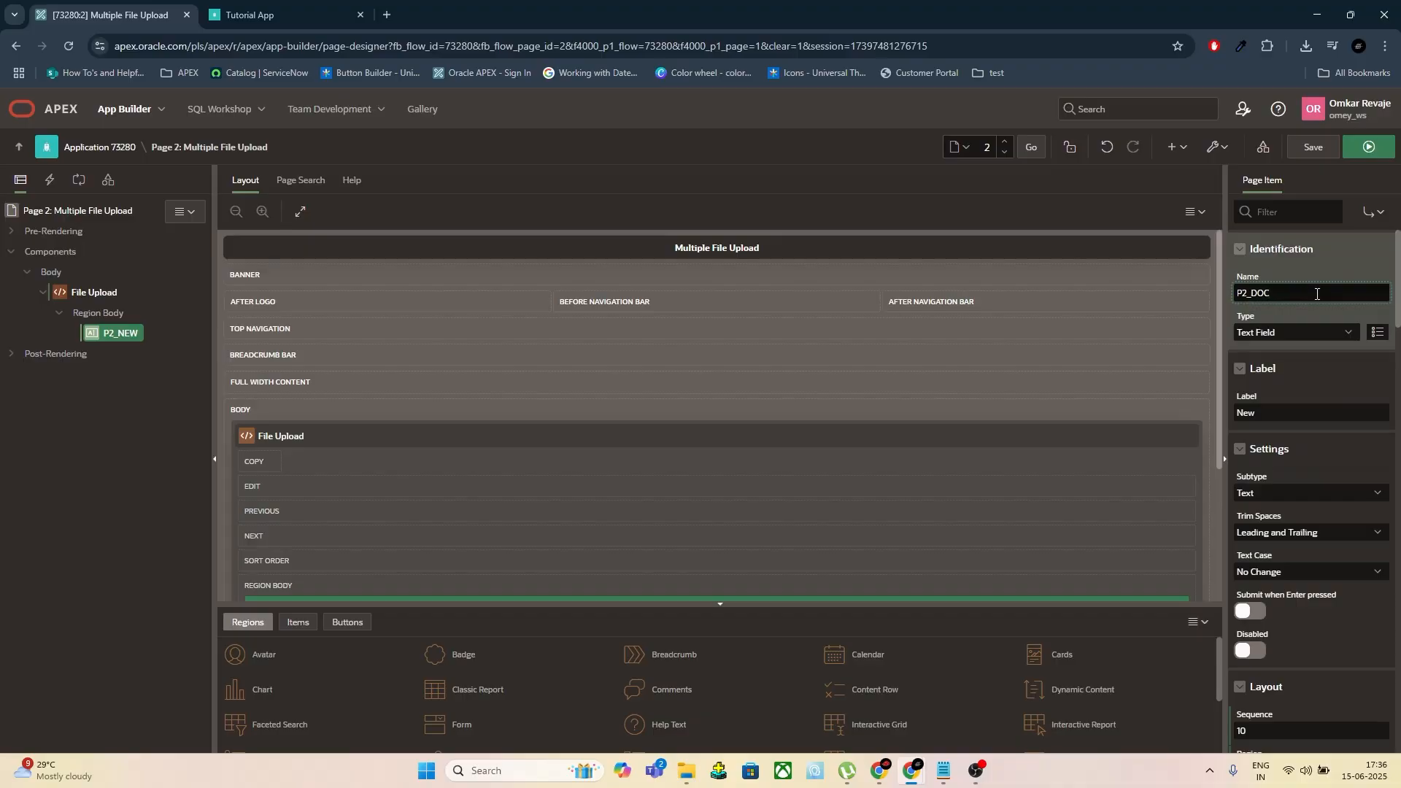
Make P2_DOC a File Upload item stored in APEX_APPLICATION_TEMP_FILES with Allow Multiple Files on
click(1295, 331)
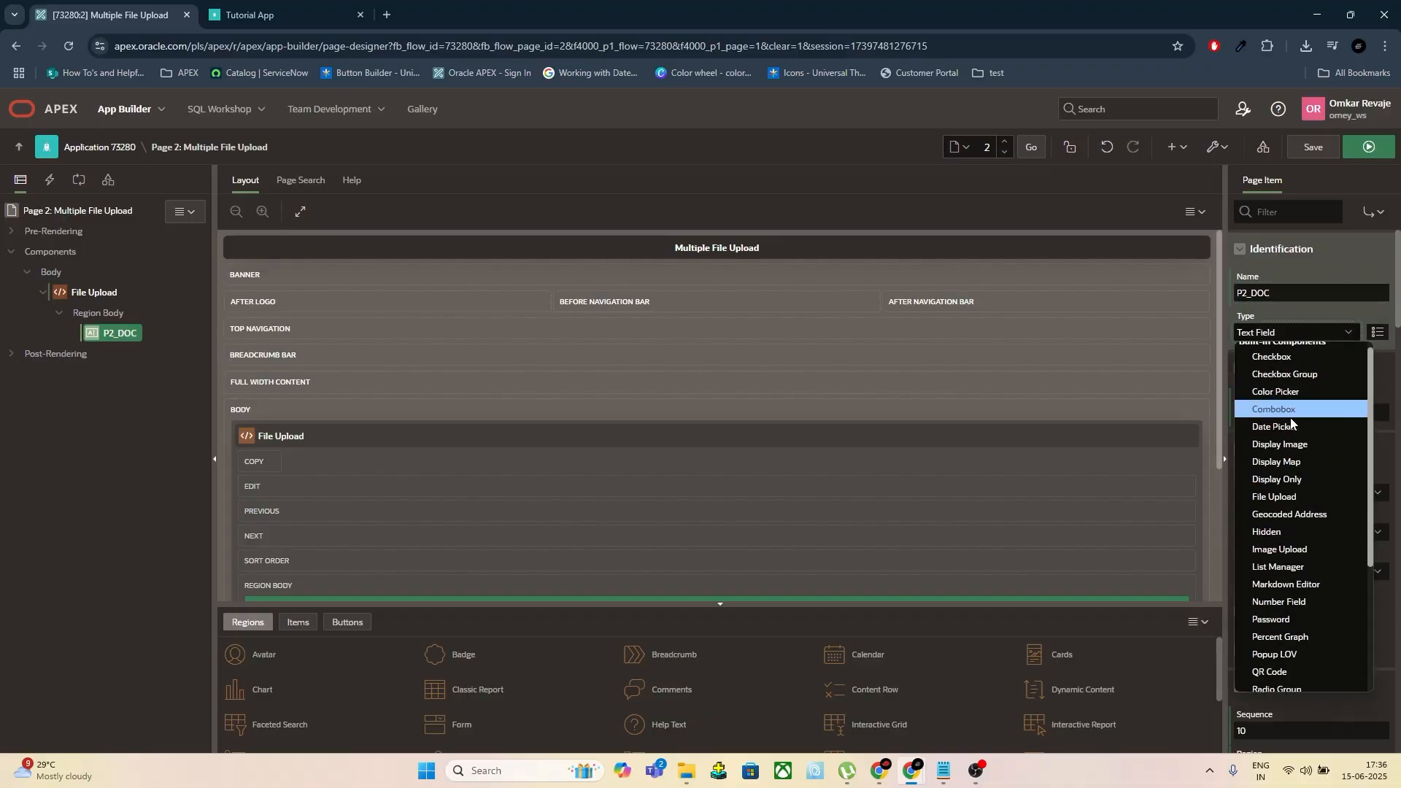
click(1276, 498)
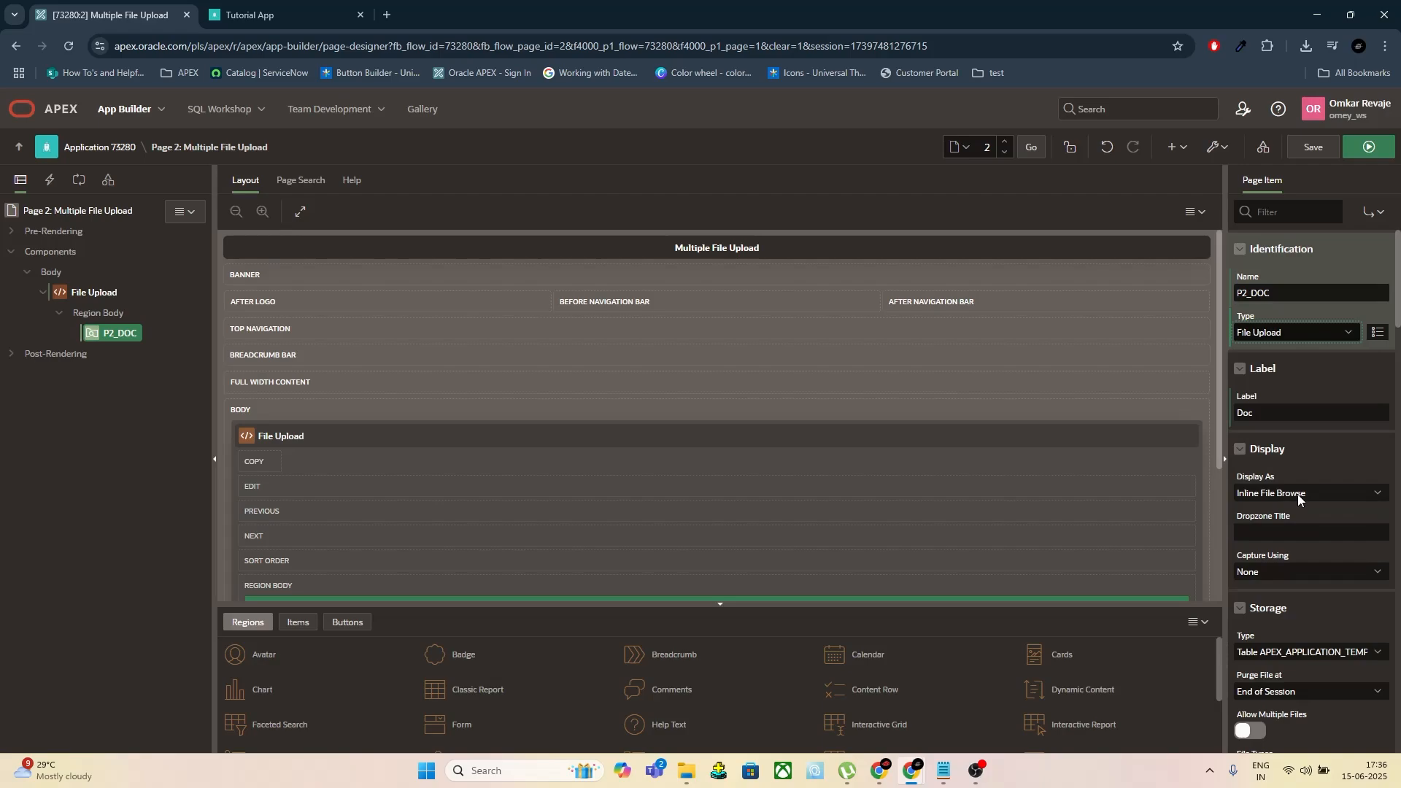
scroll(down, 3)
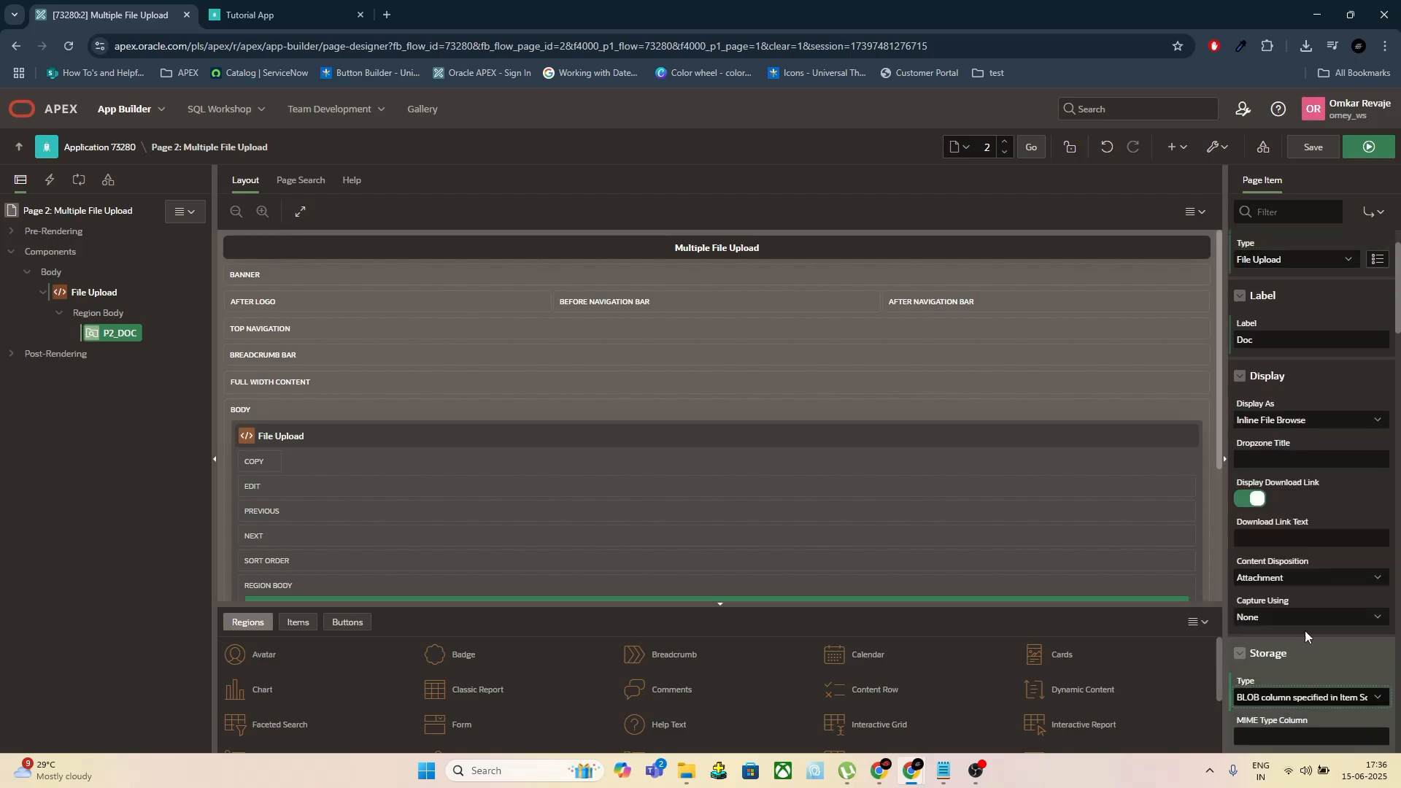
scroll(down, 3)
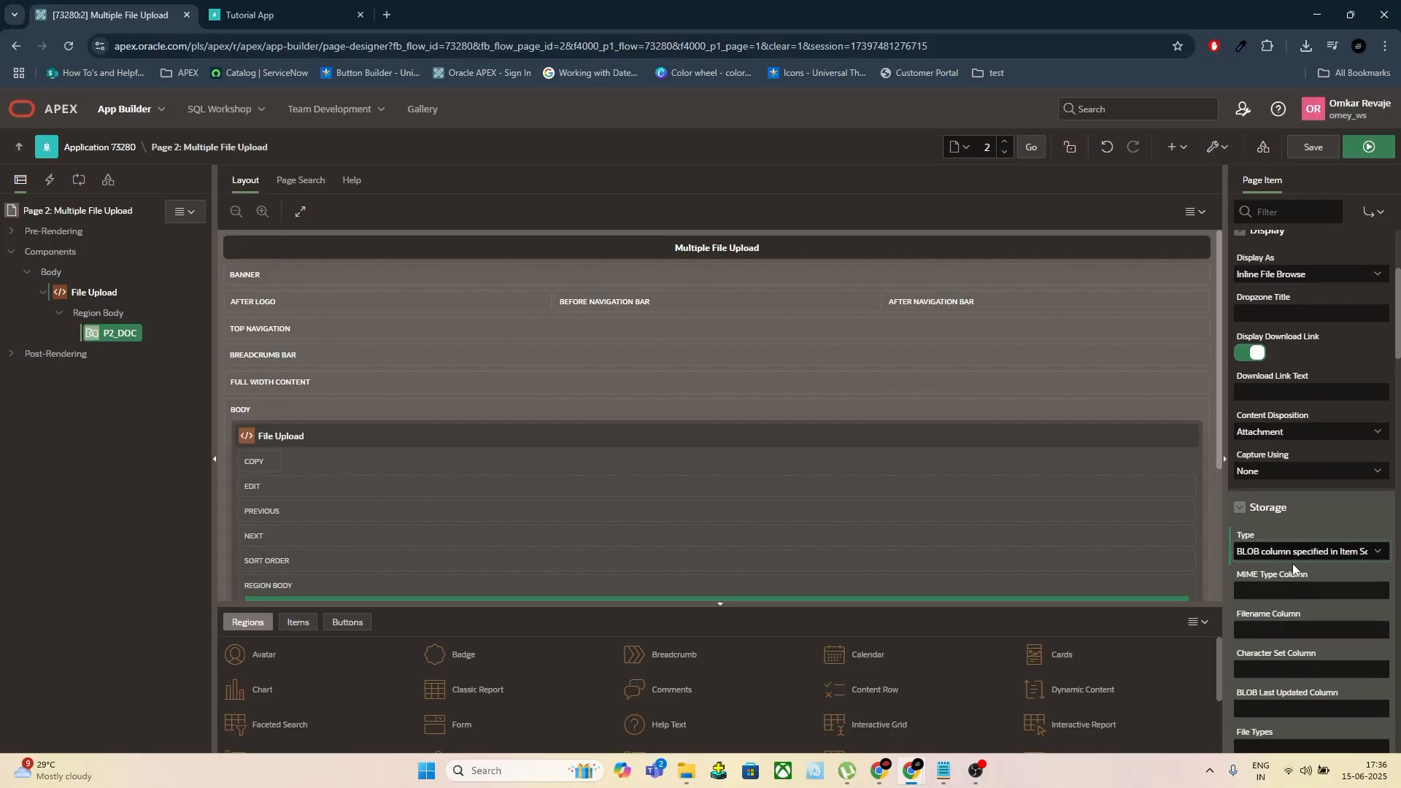
click(1309, 552)
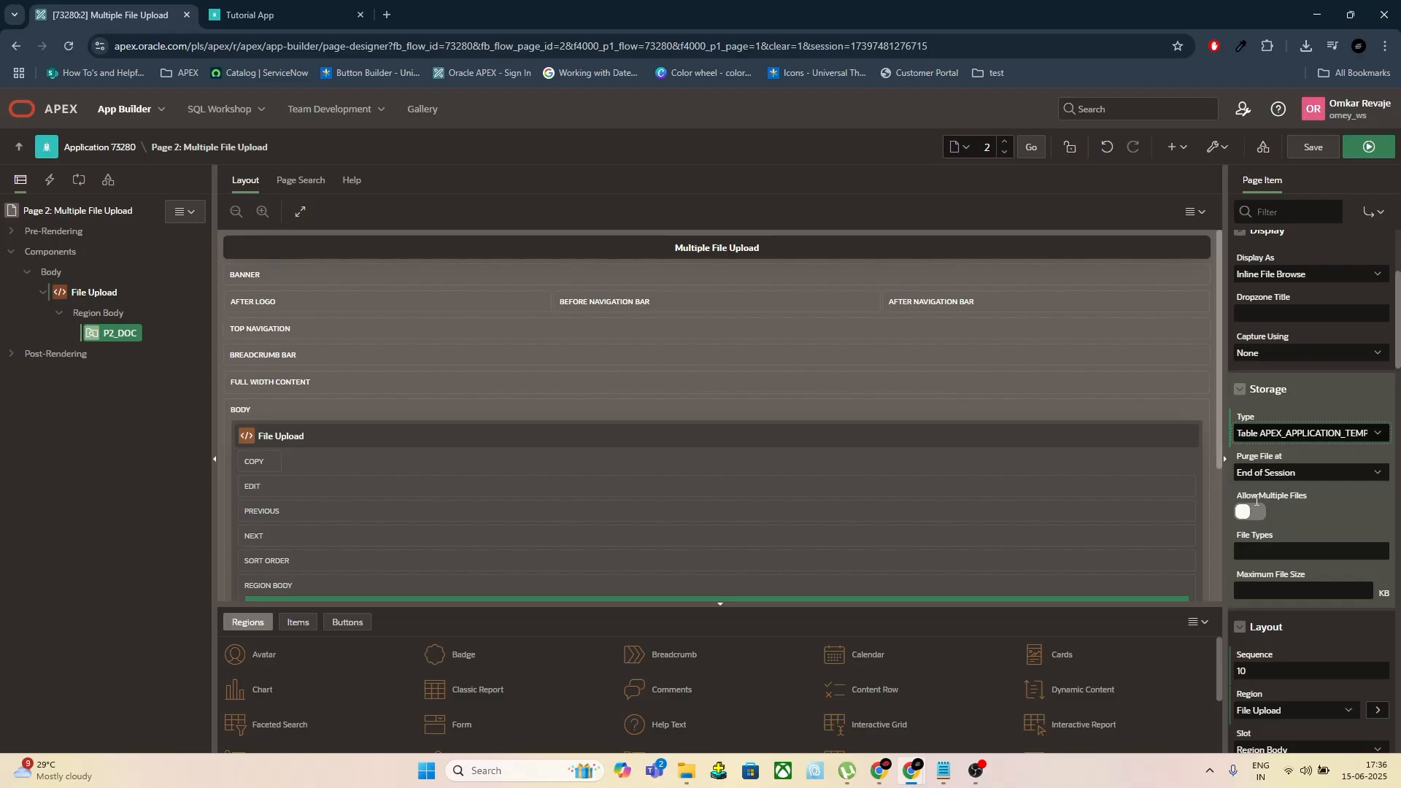
click(1250, 511)
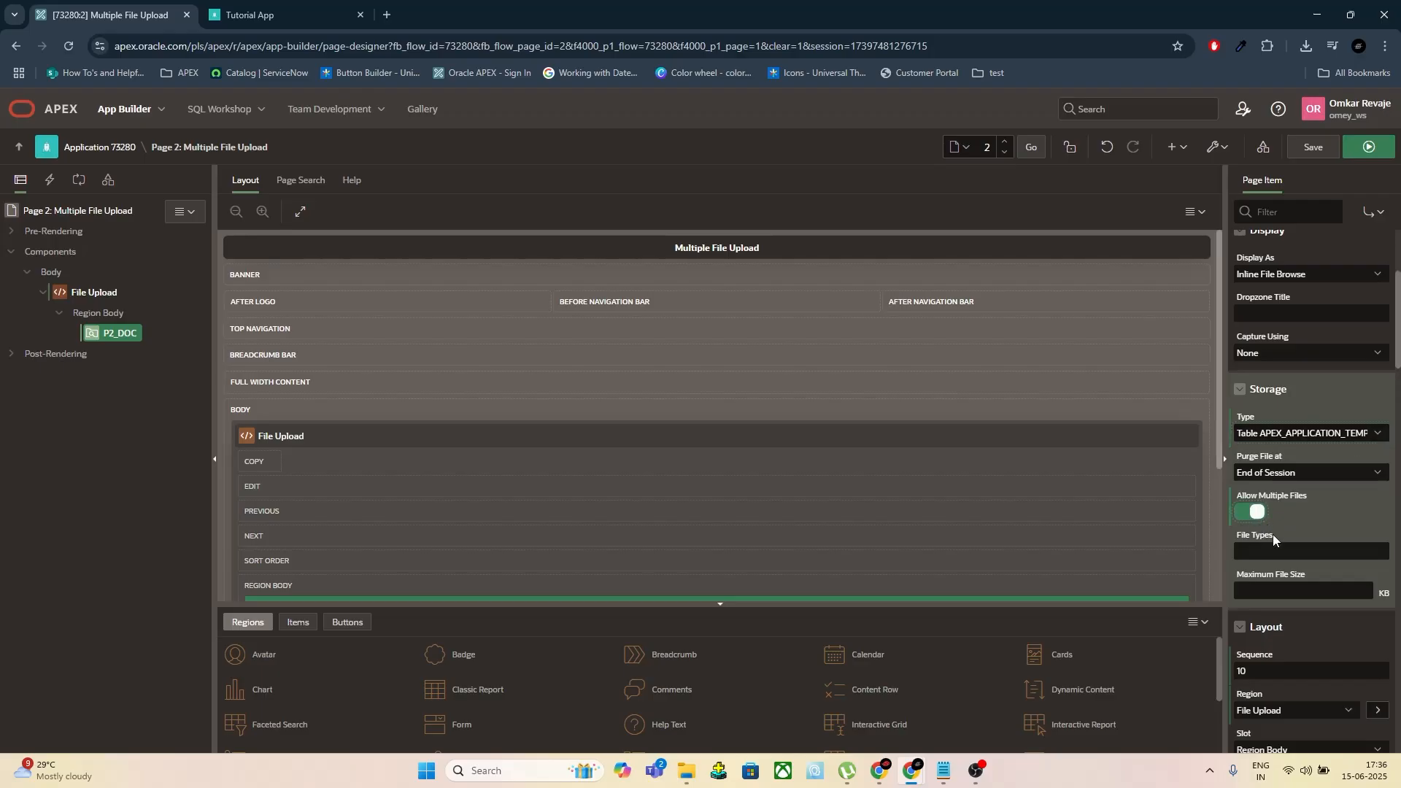
Create a hot Upload button in the File Upload region body and save
click(97, 312)
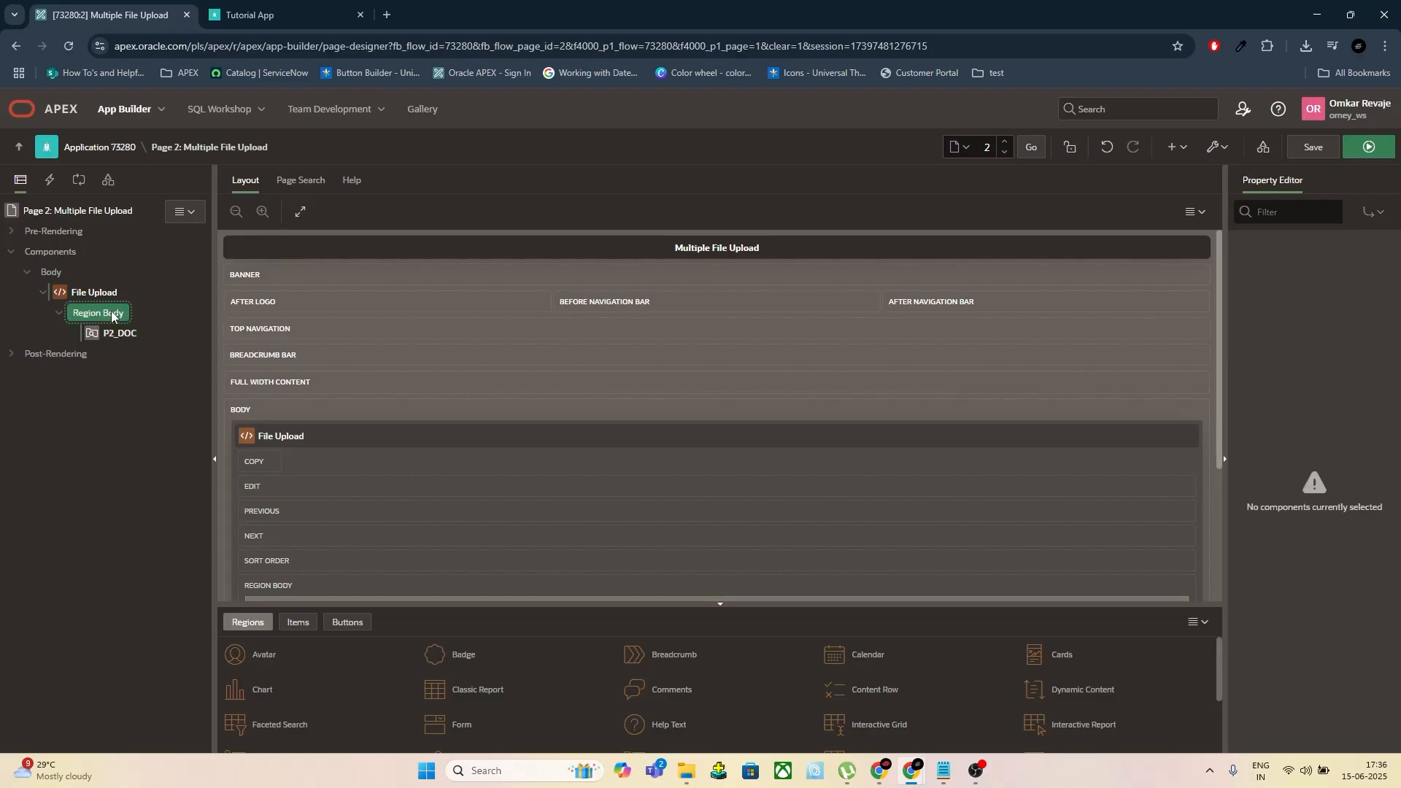
right_click(97, 313)
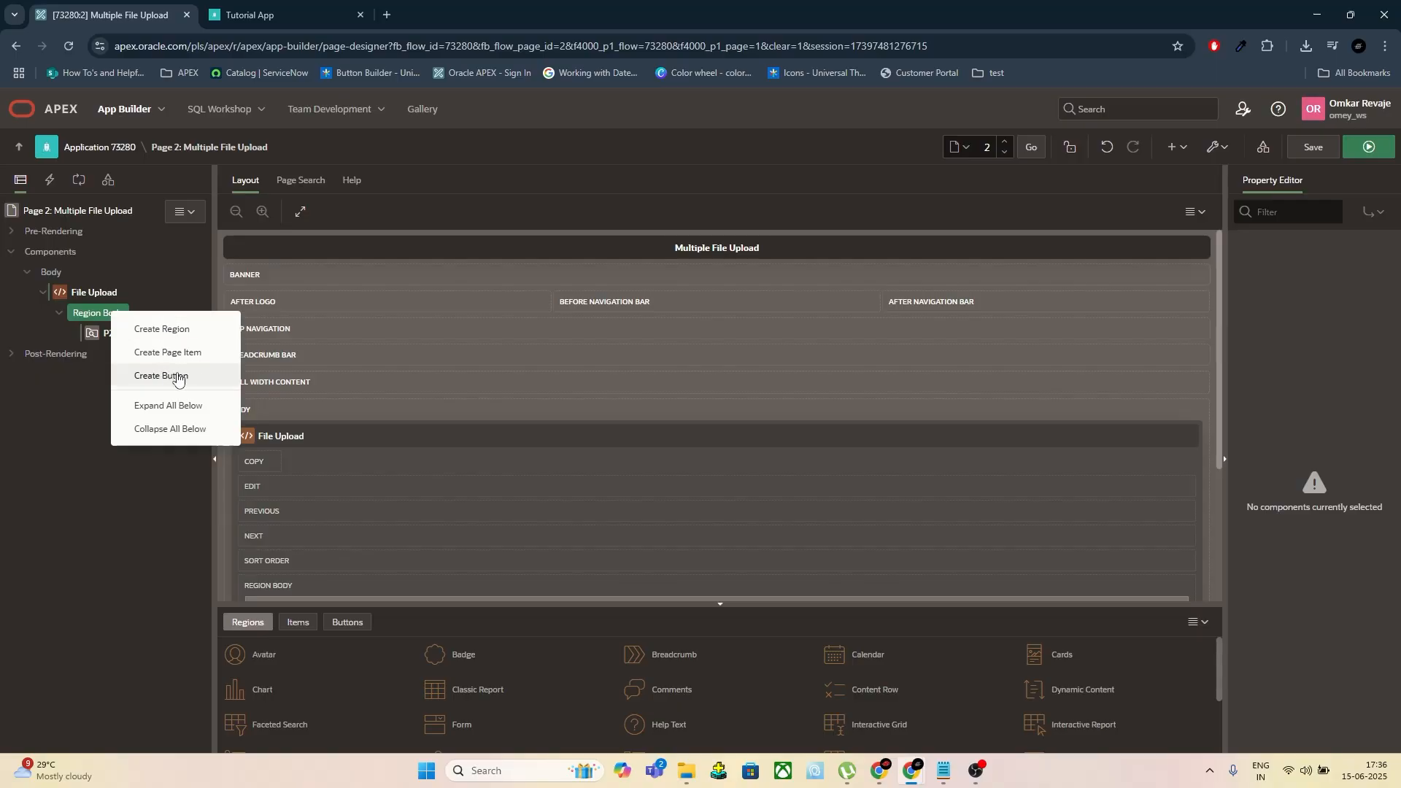
click(162, 376)
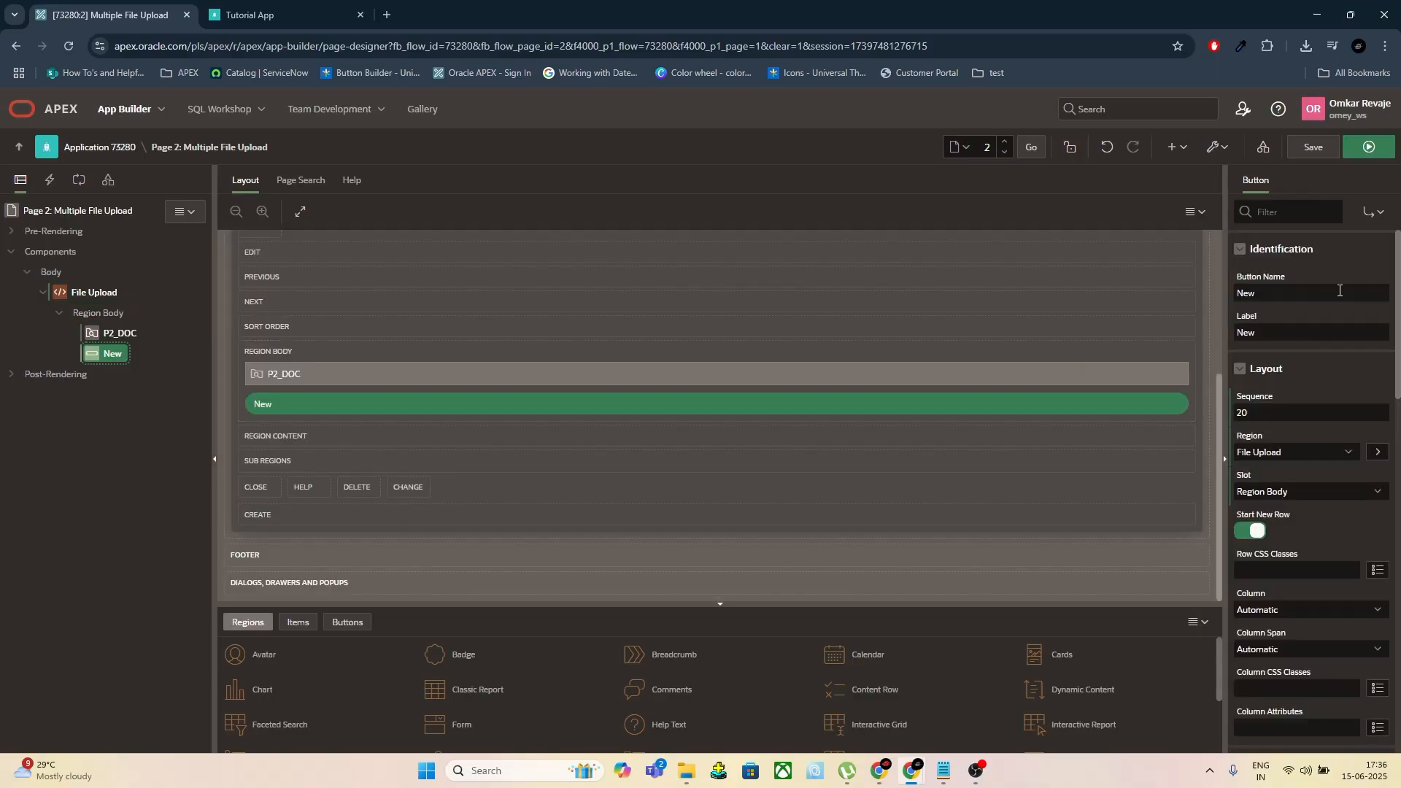
text(Upload)
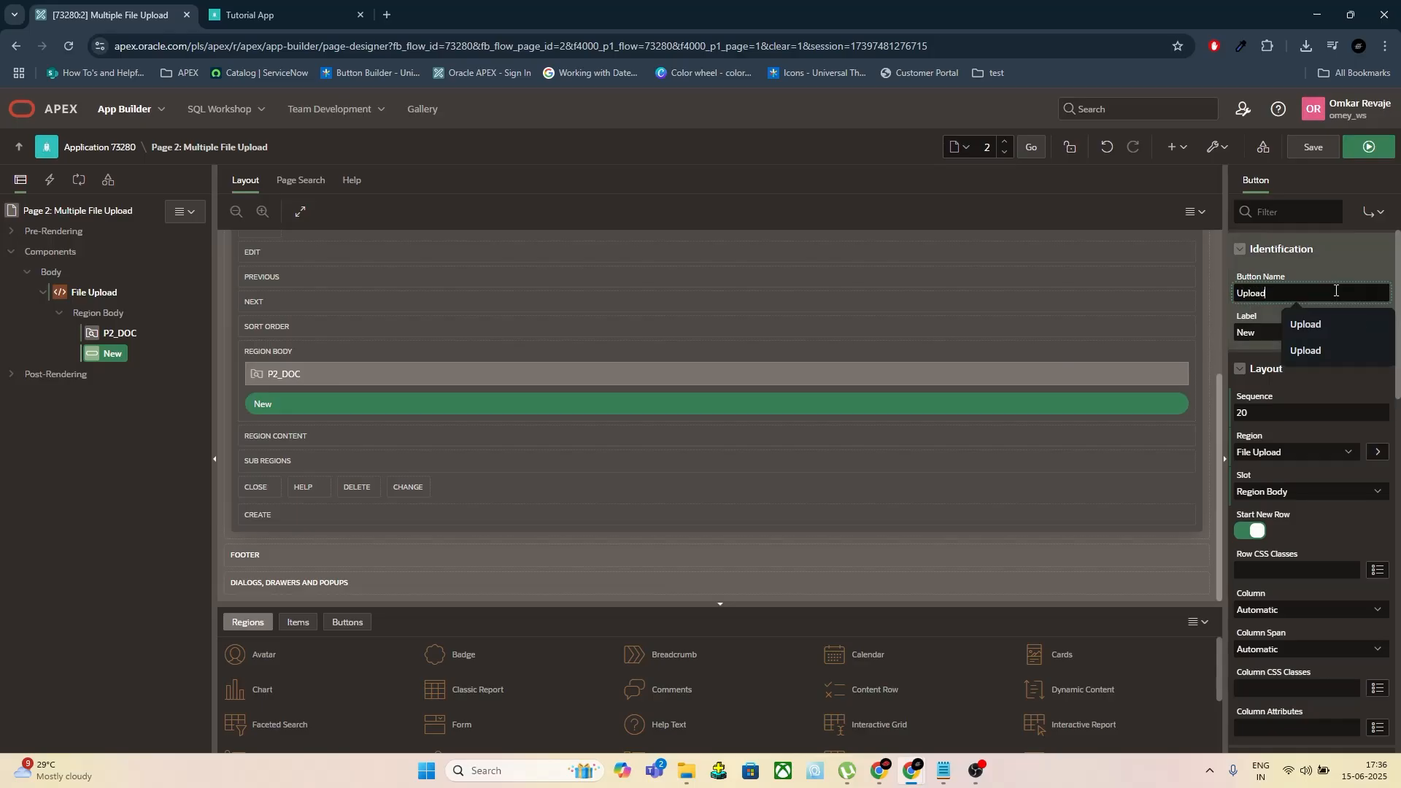
click(1304, 324)
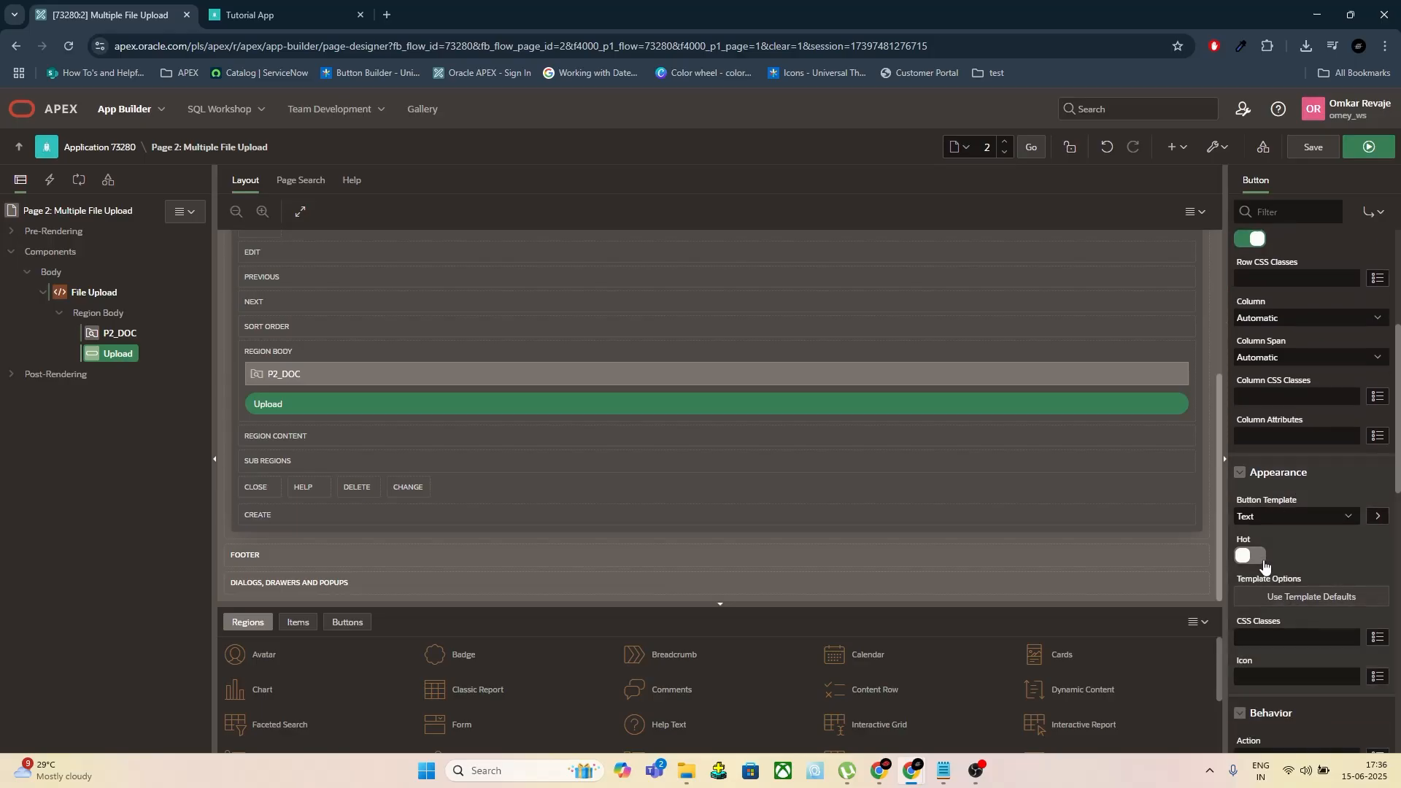
click(1252, 554)
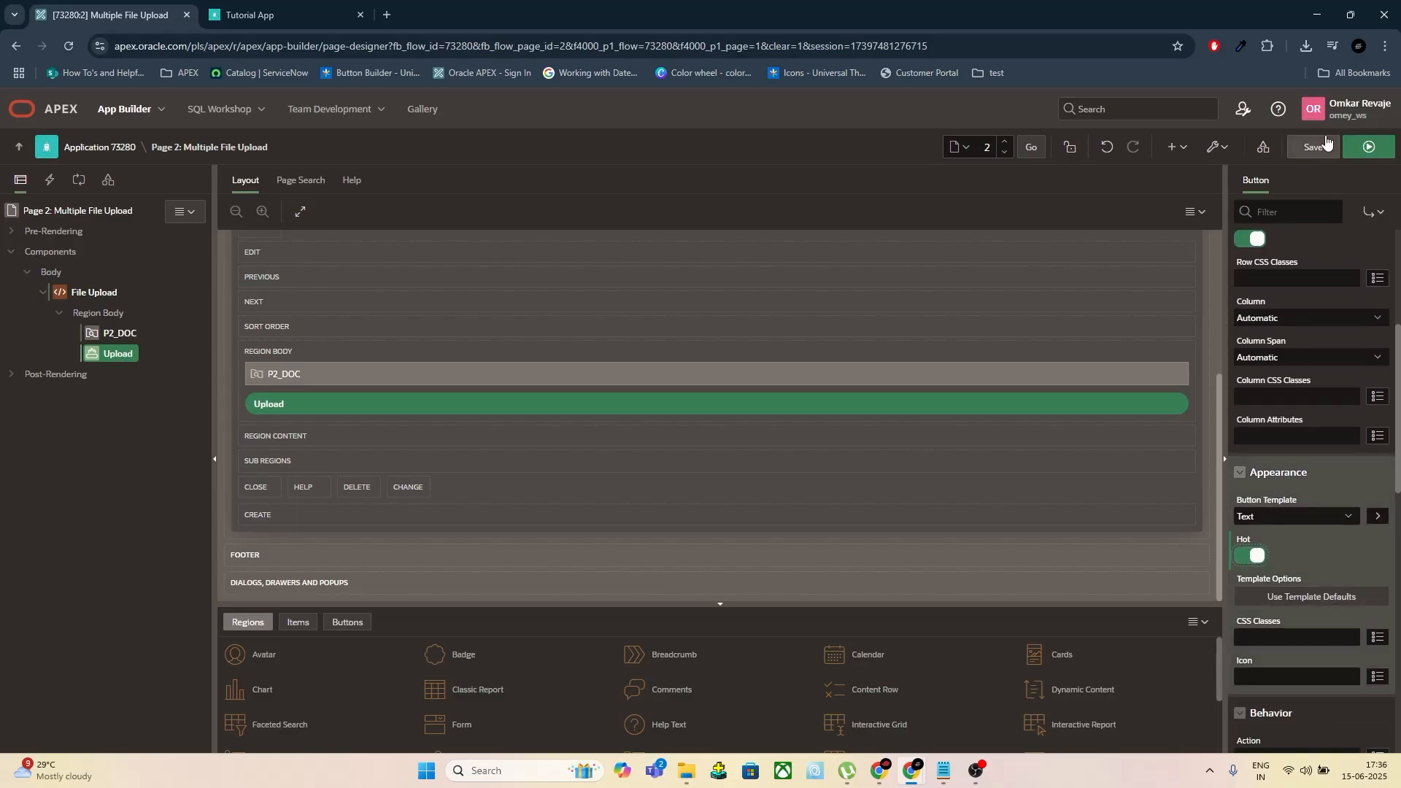
click(1314, 146)
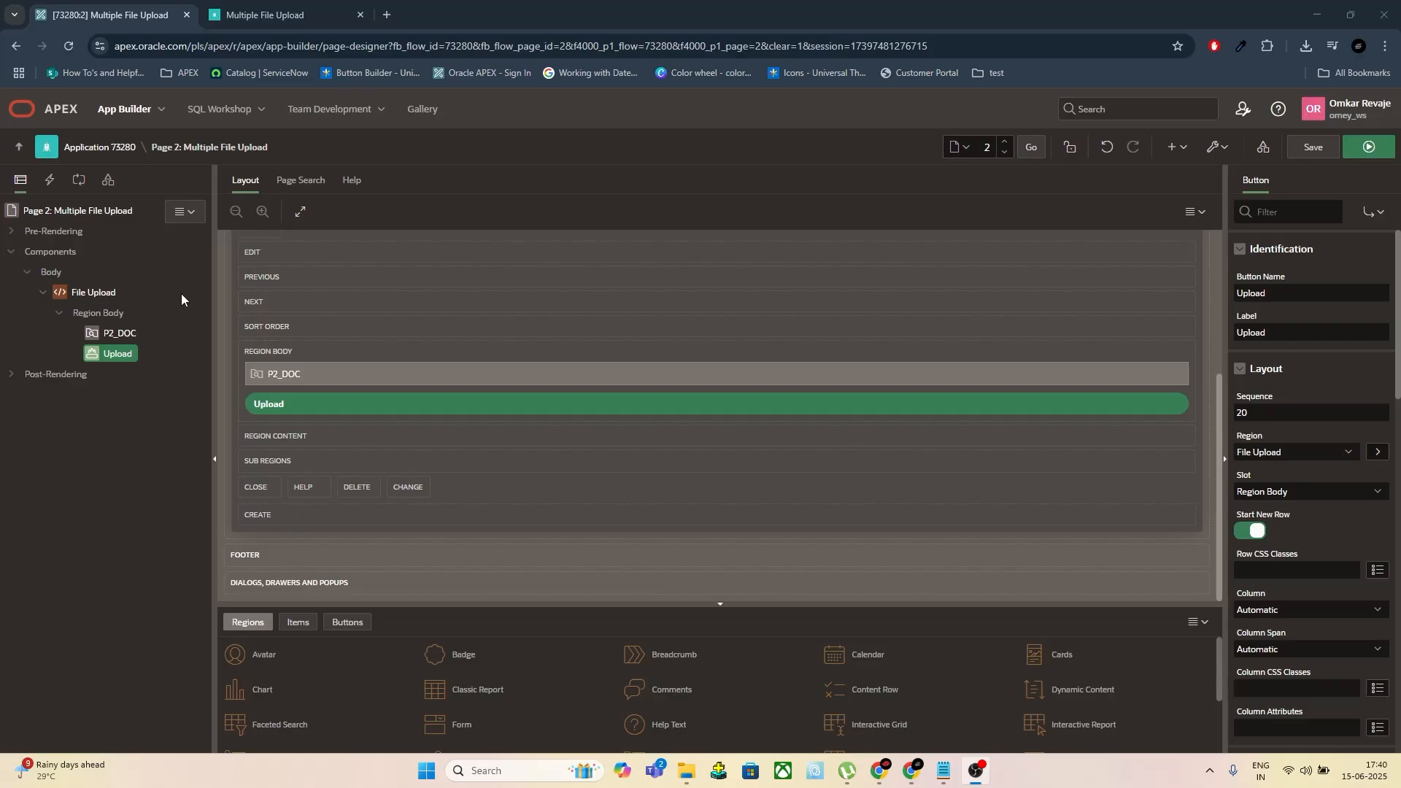
Create an Interactive Report region on table ORACLE_APEX_FILES in the page body, run it, and return
right_click(51, 273)
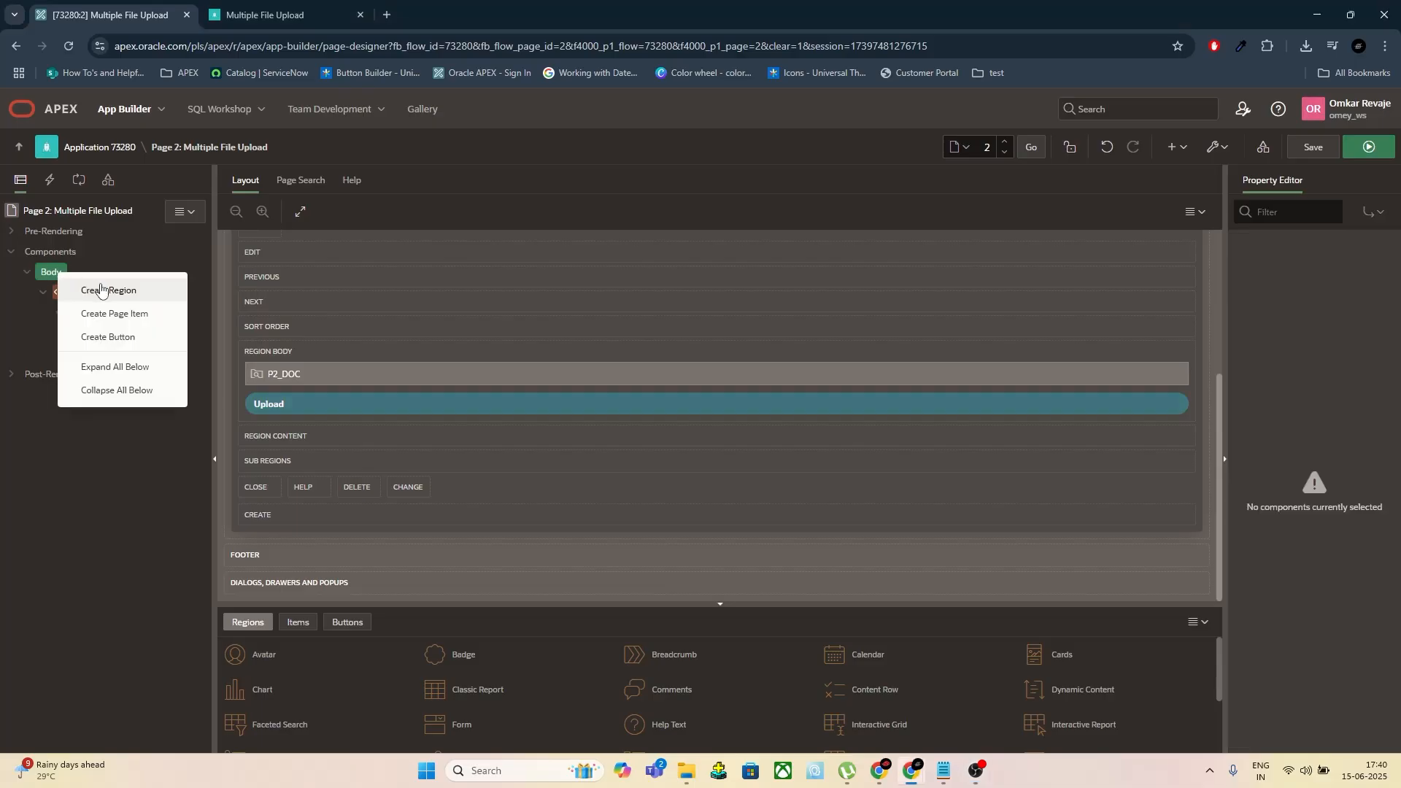
click(108, 289)
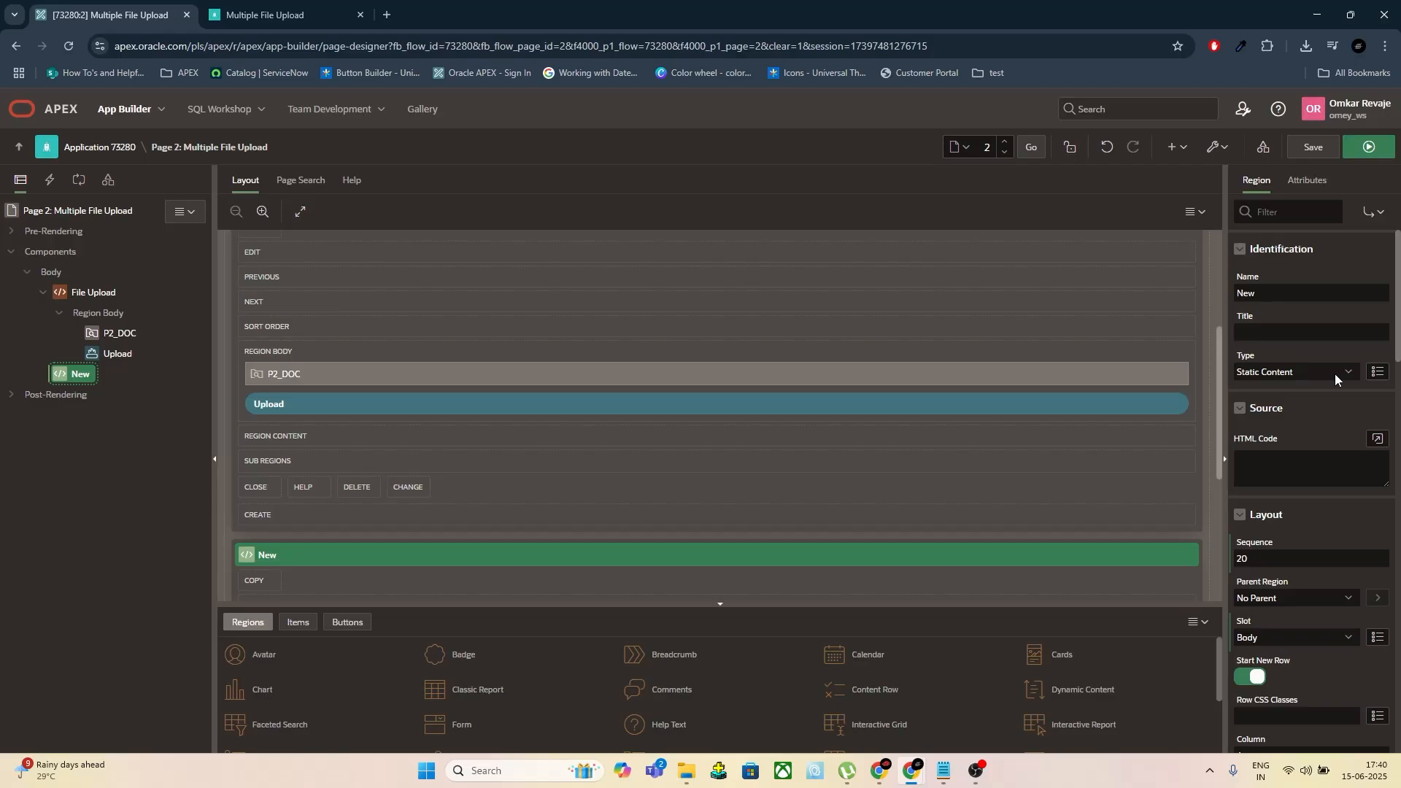
click(1305, 372)
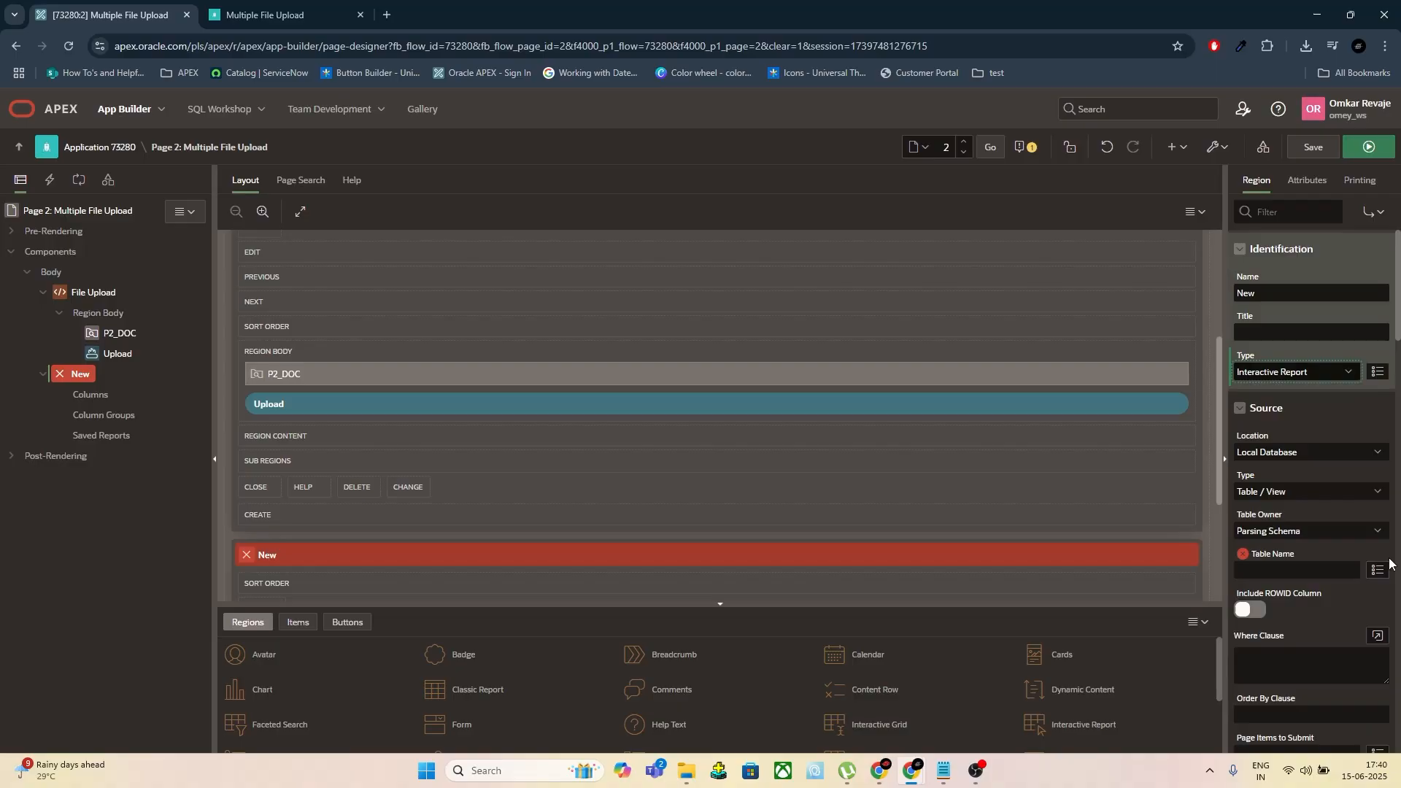
click(1379, 571)
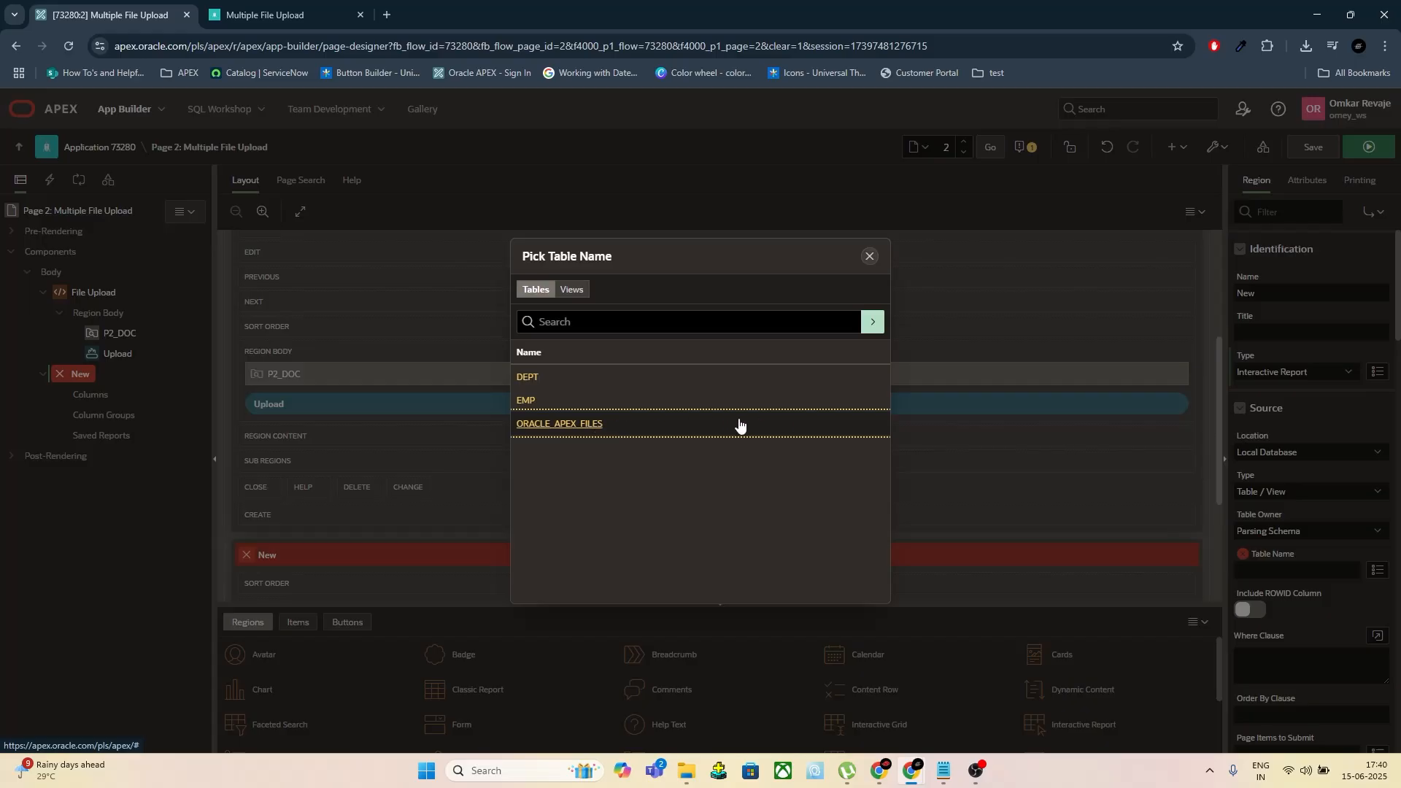
click(559, 423)
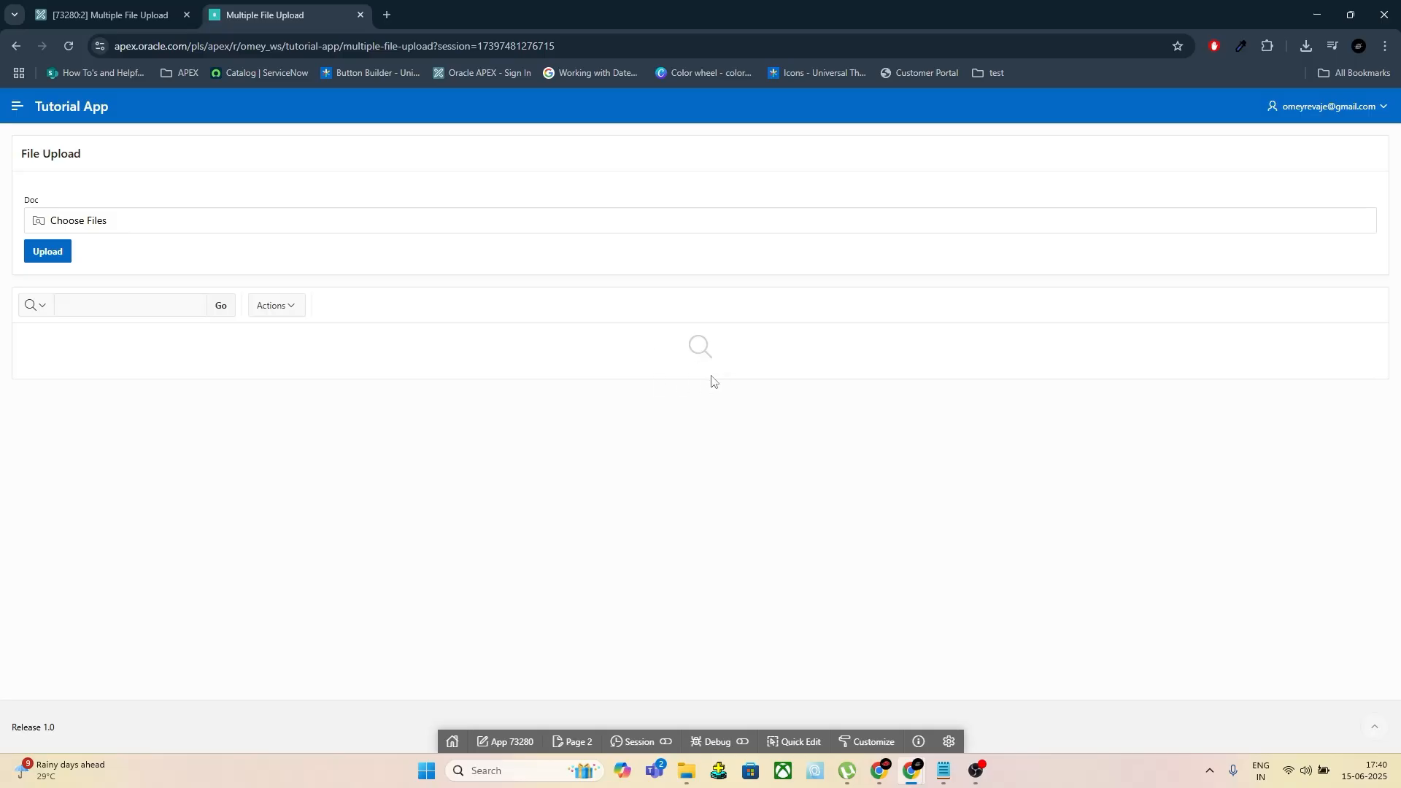
mouse_move(476, 387)
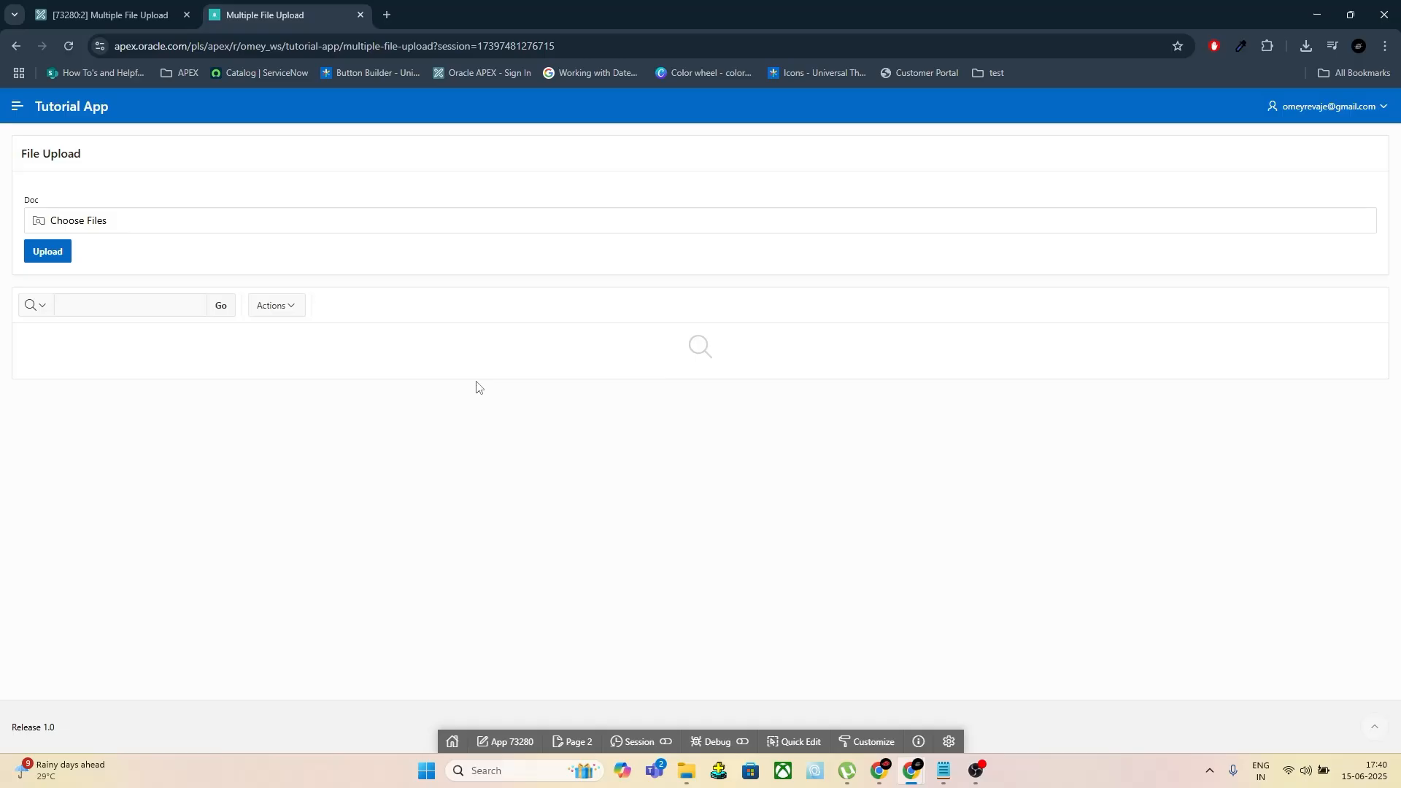
click(106, 14)
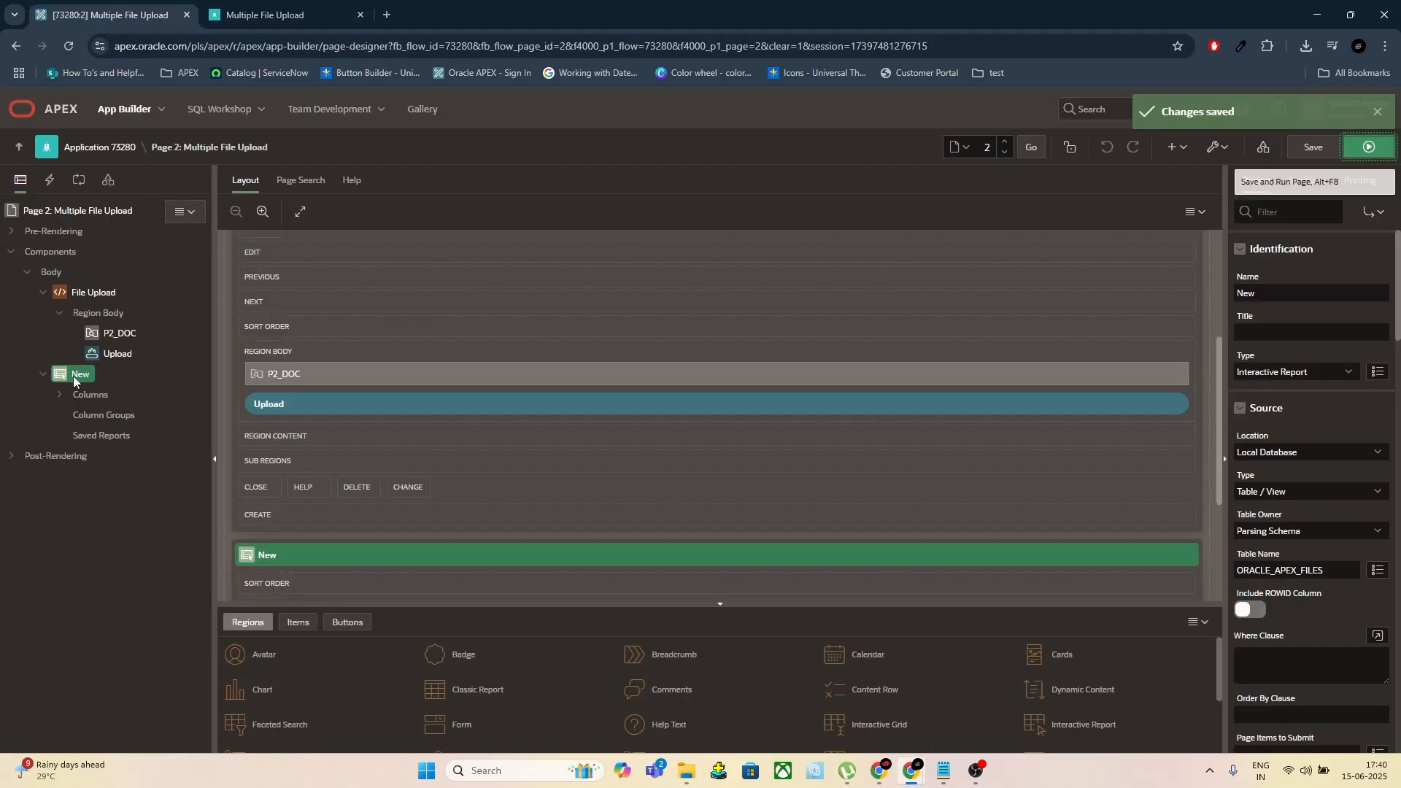
mouse_move(81, 203)
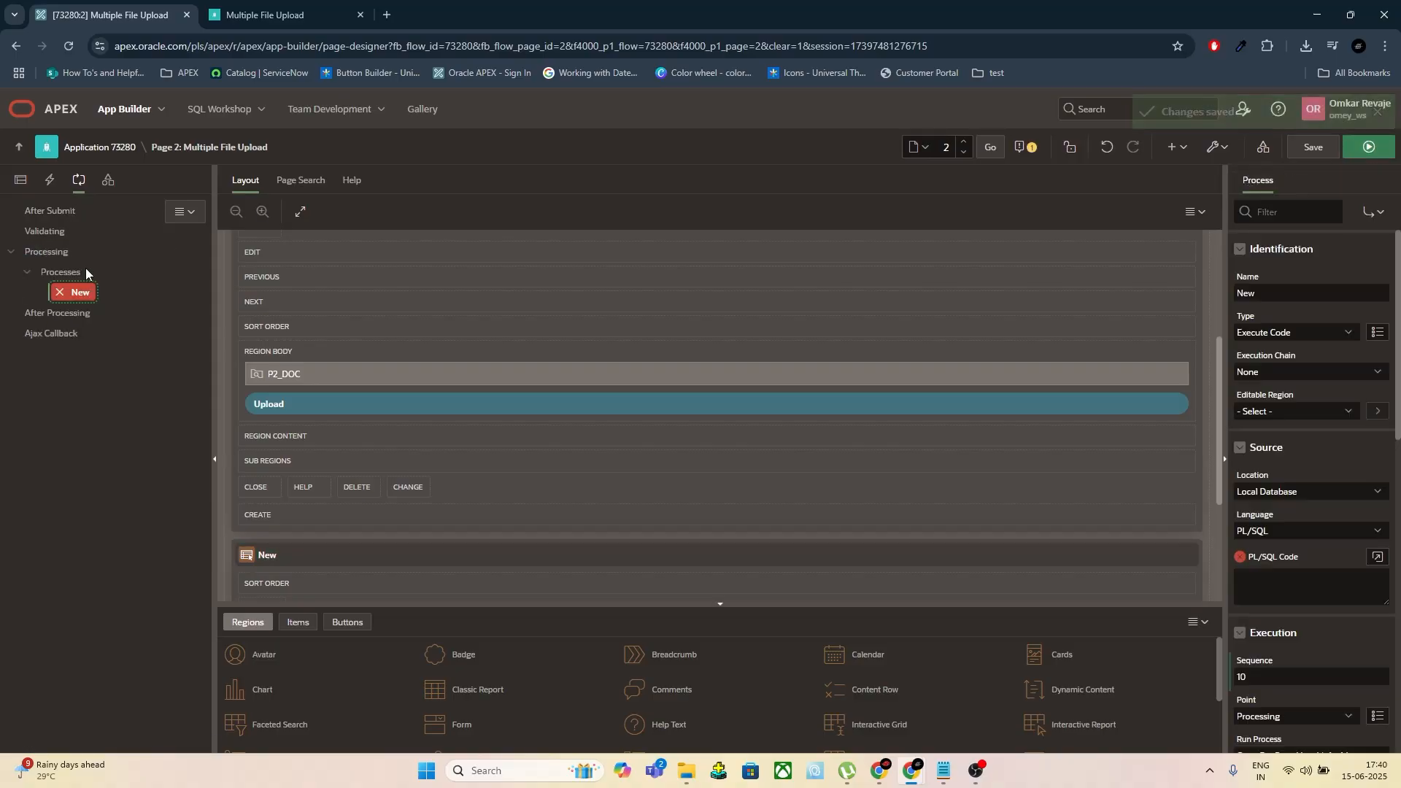
Set the new process's Name to Upload File
click(1296, 292)
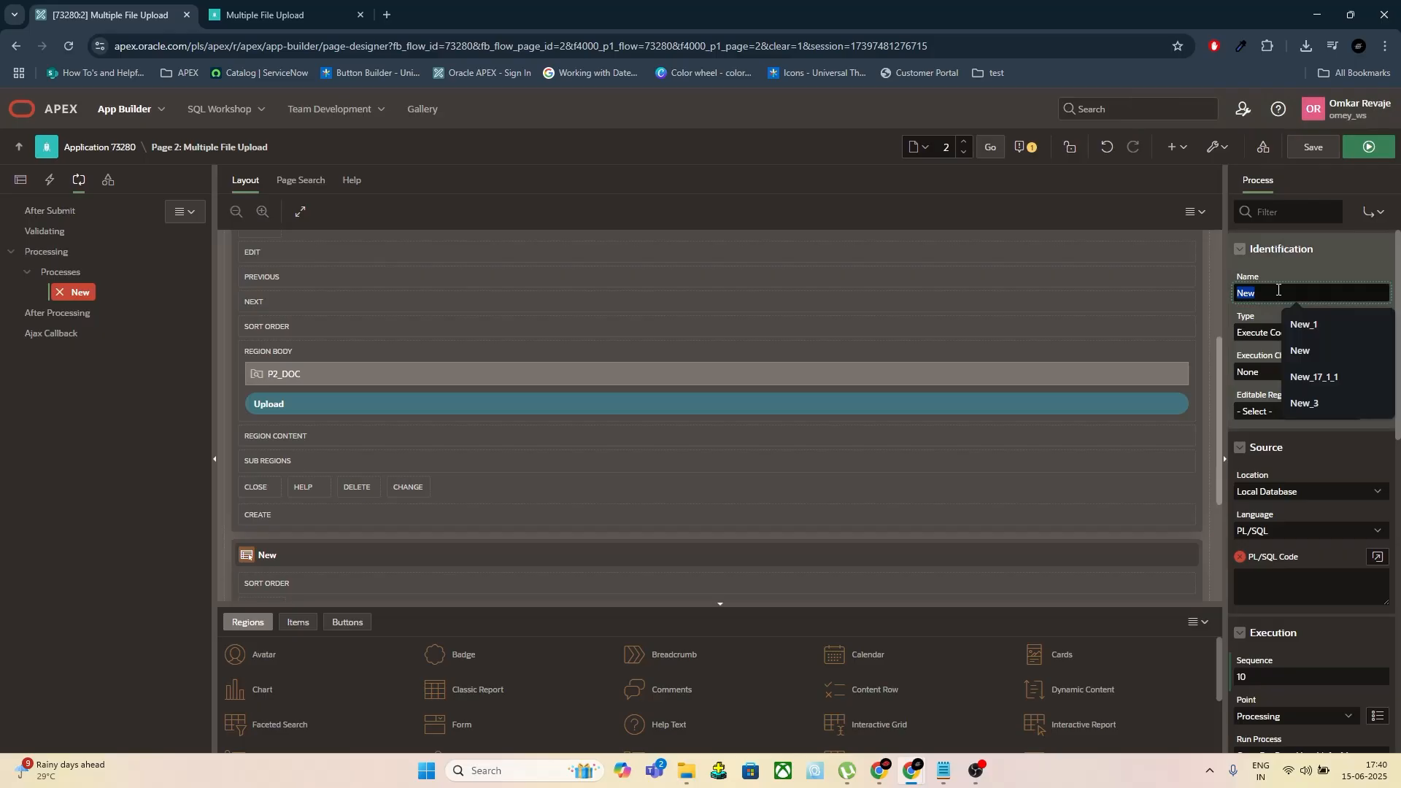
text(Upload File)
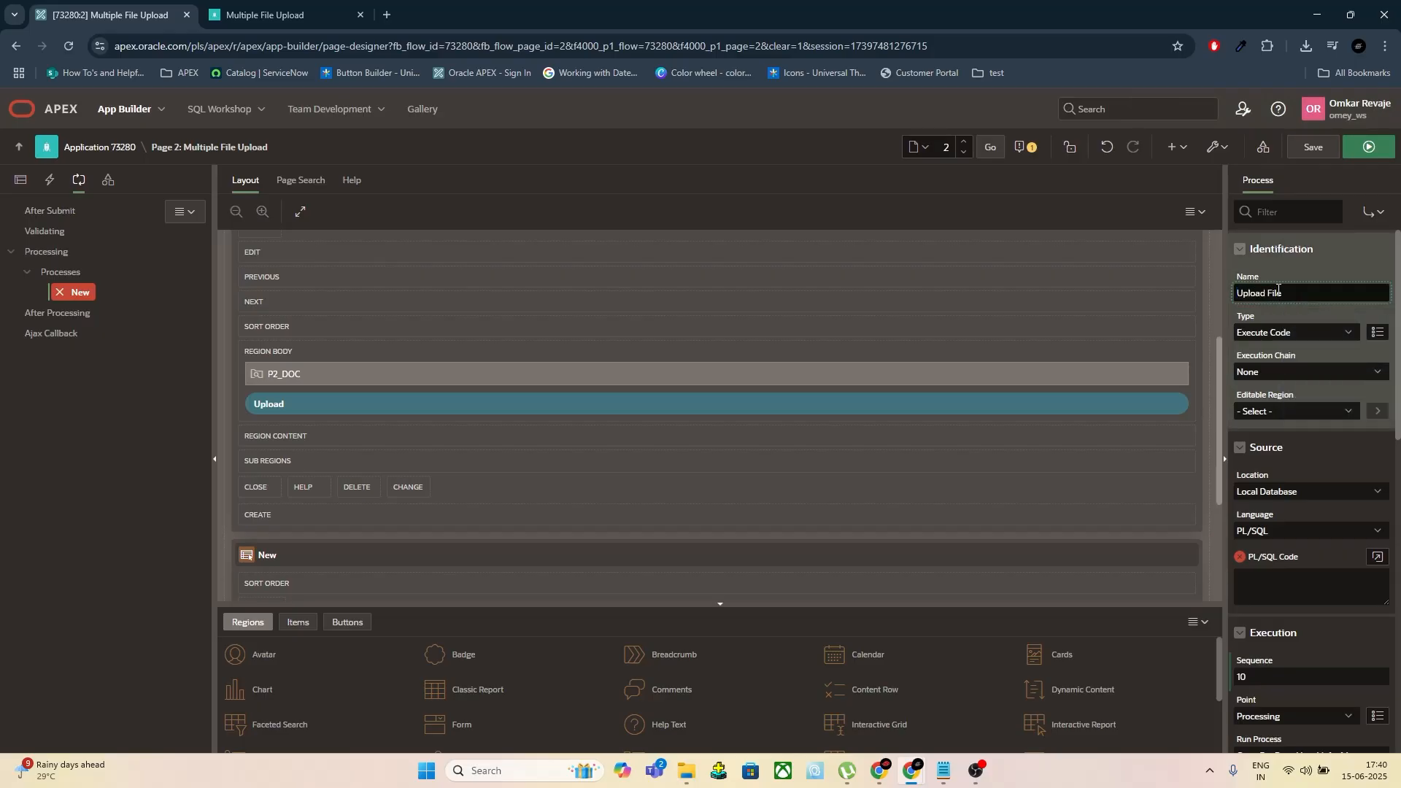
text(Upload File)
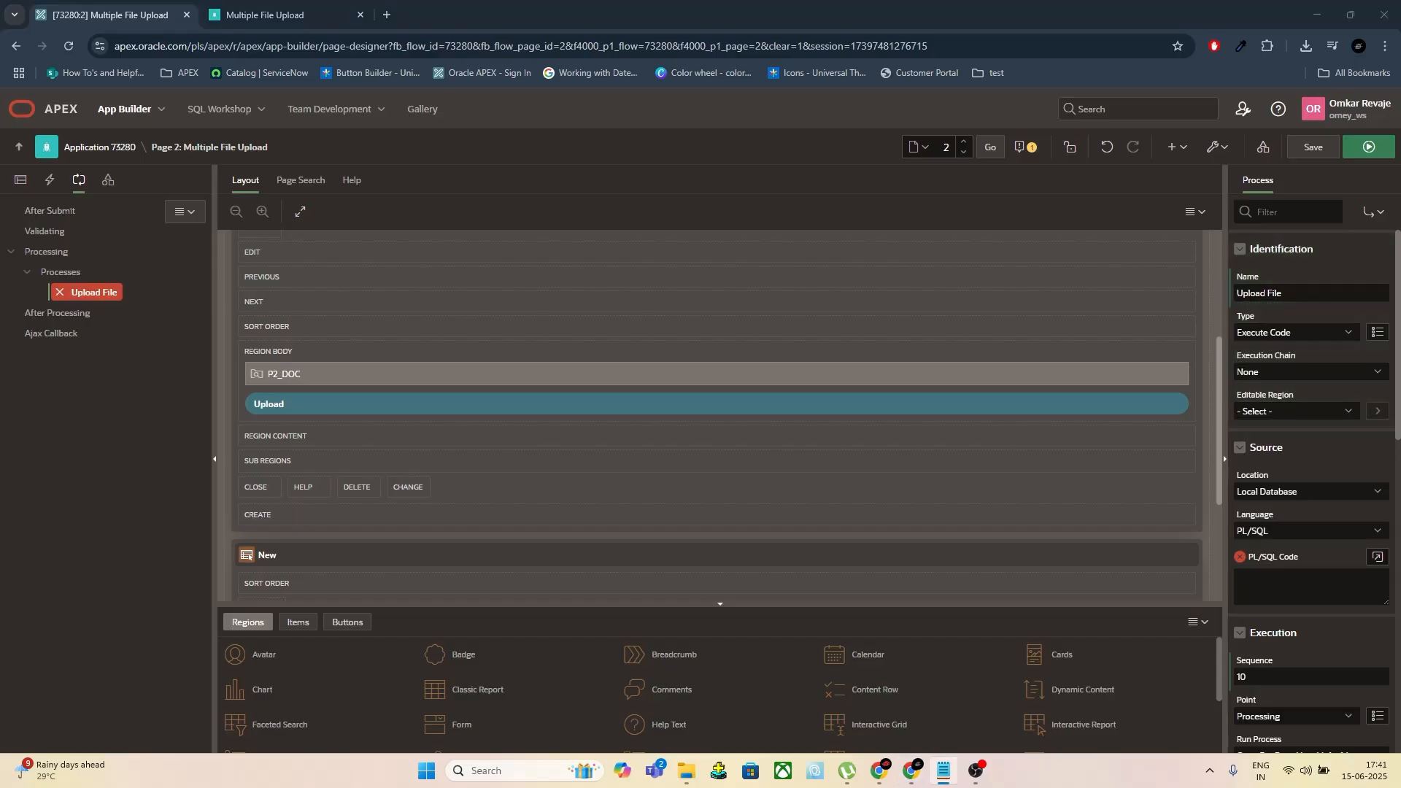
mouse_move(726, 177)
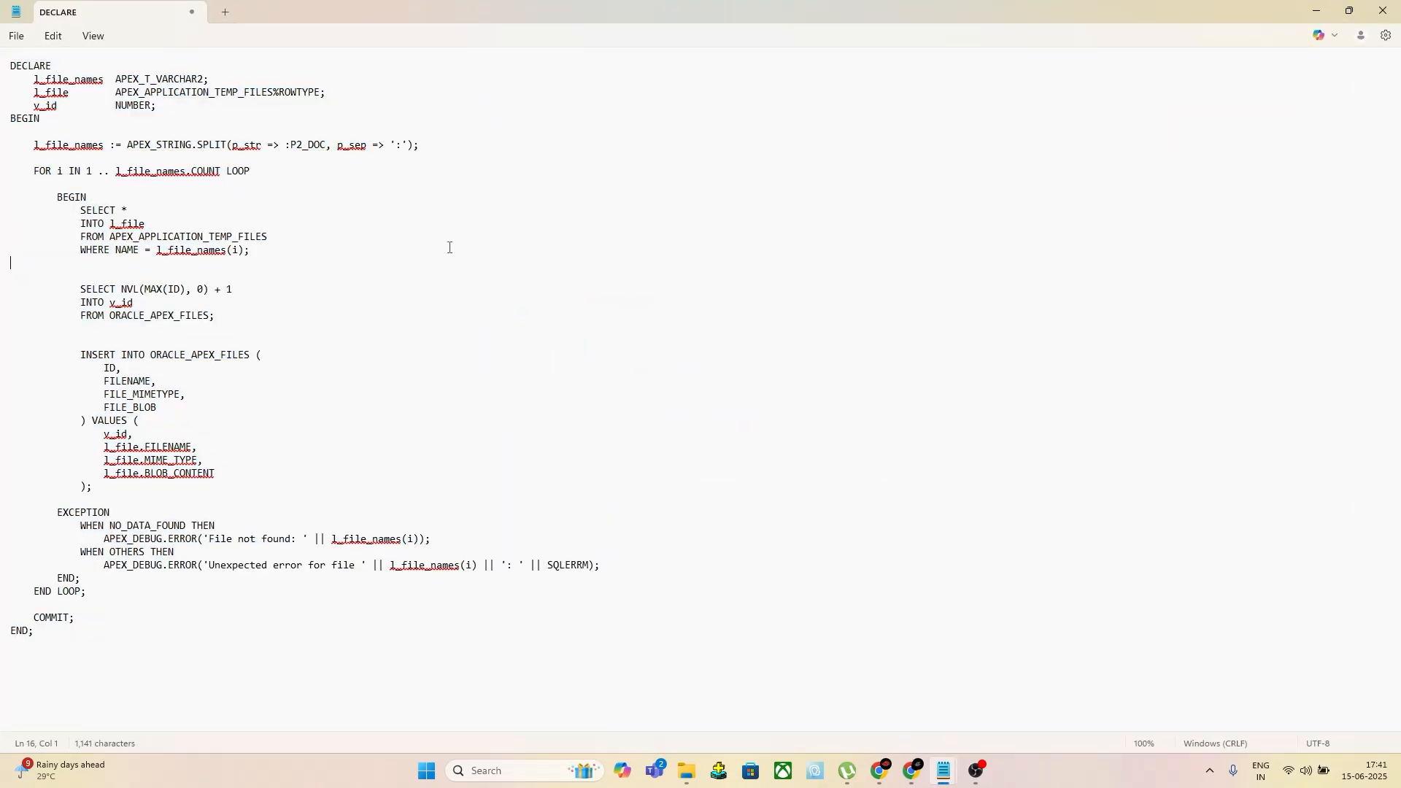
Select the whole DECLARE…END PL/SQL block in Notepad for copying
key(ctrl+a)
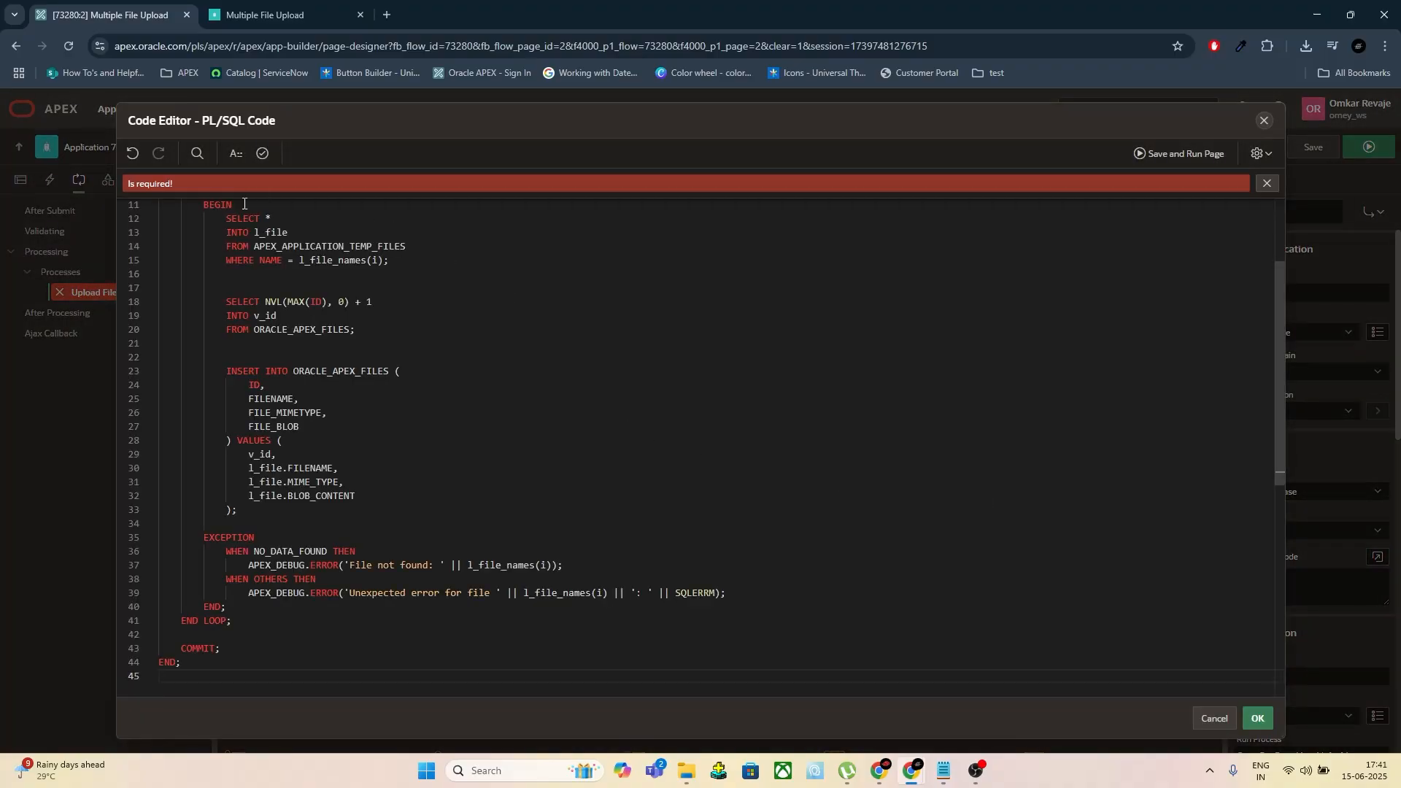
Paste the file-insert loop into the Upload File process's PL/SQL Code and save the page
click(261, 154)
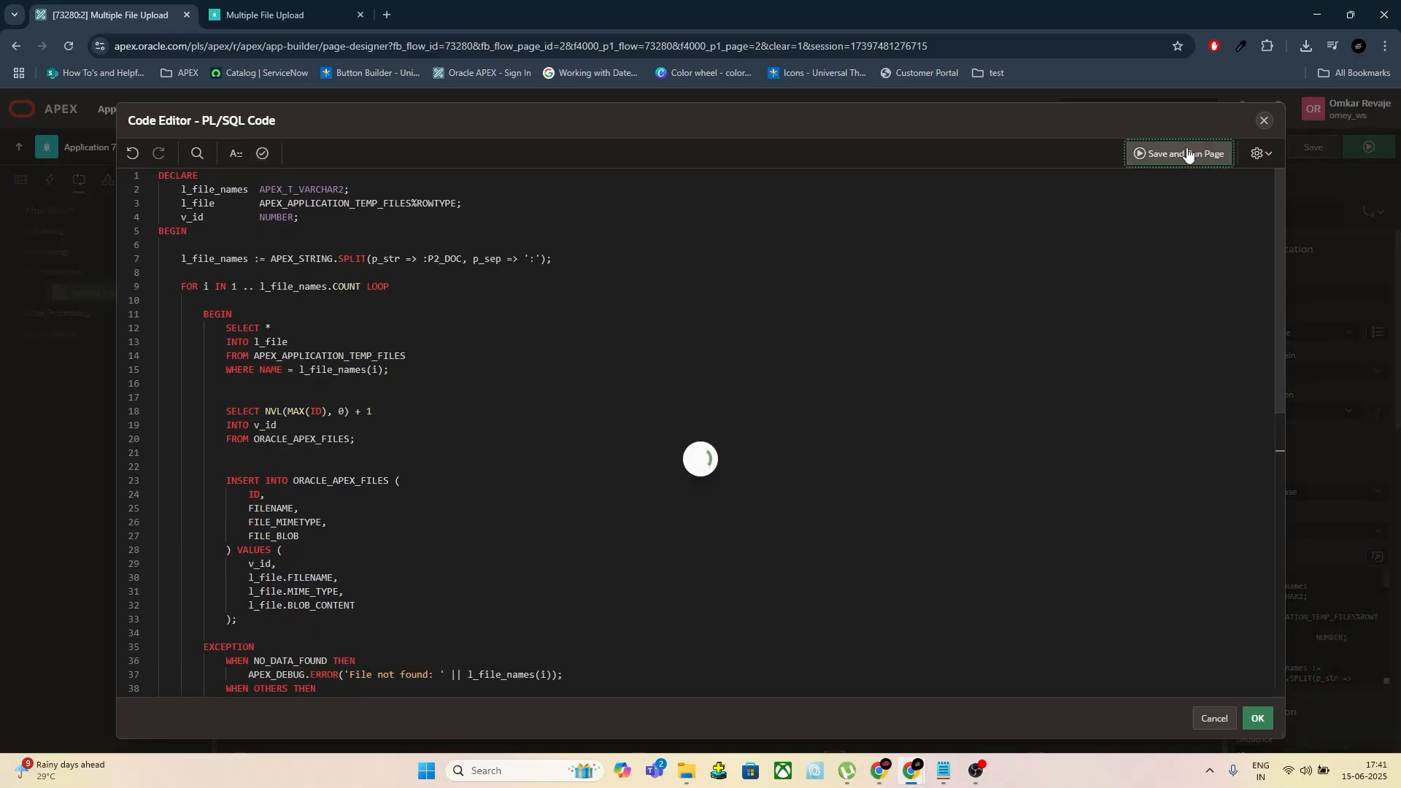
click(1182, 153)
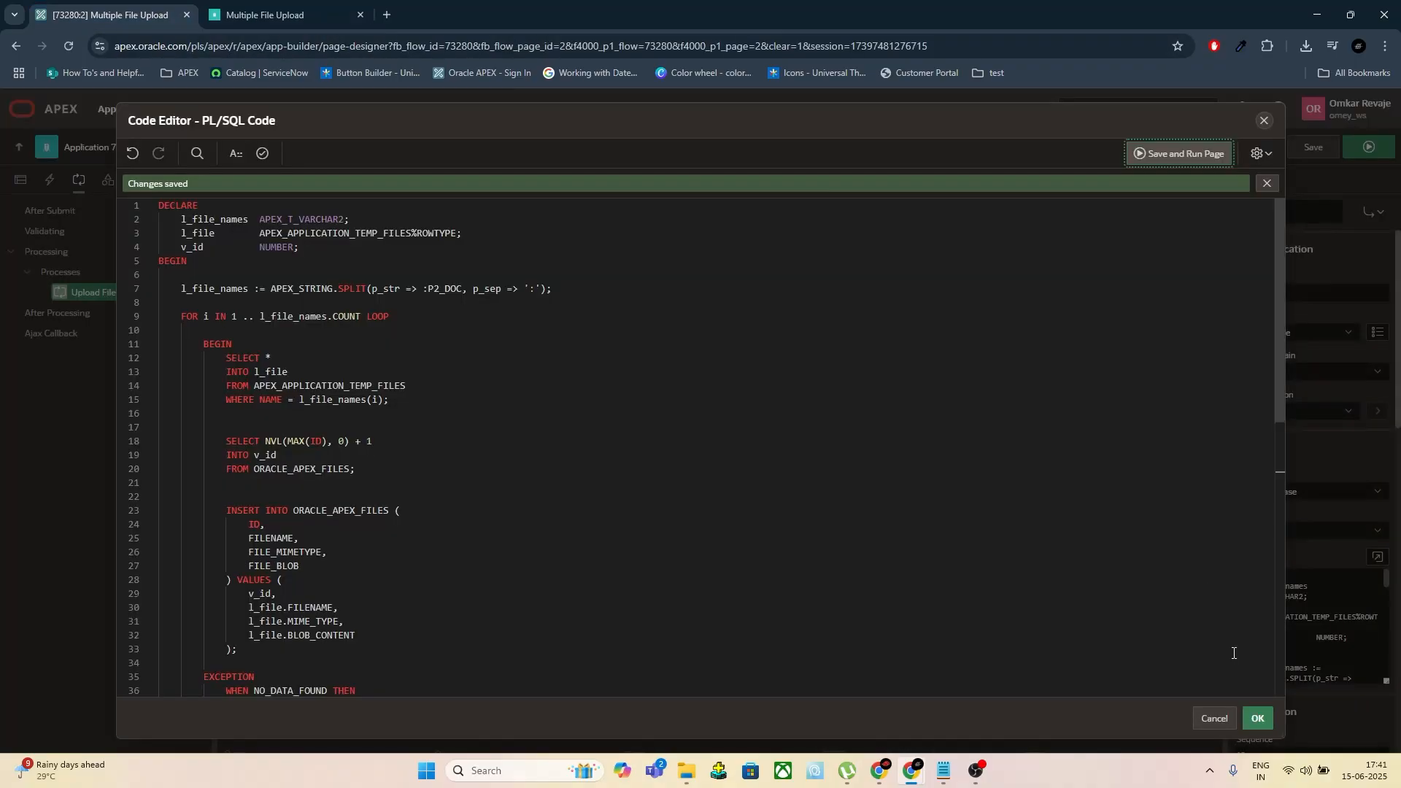
click(1255, 718)
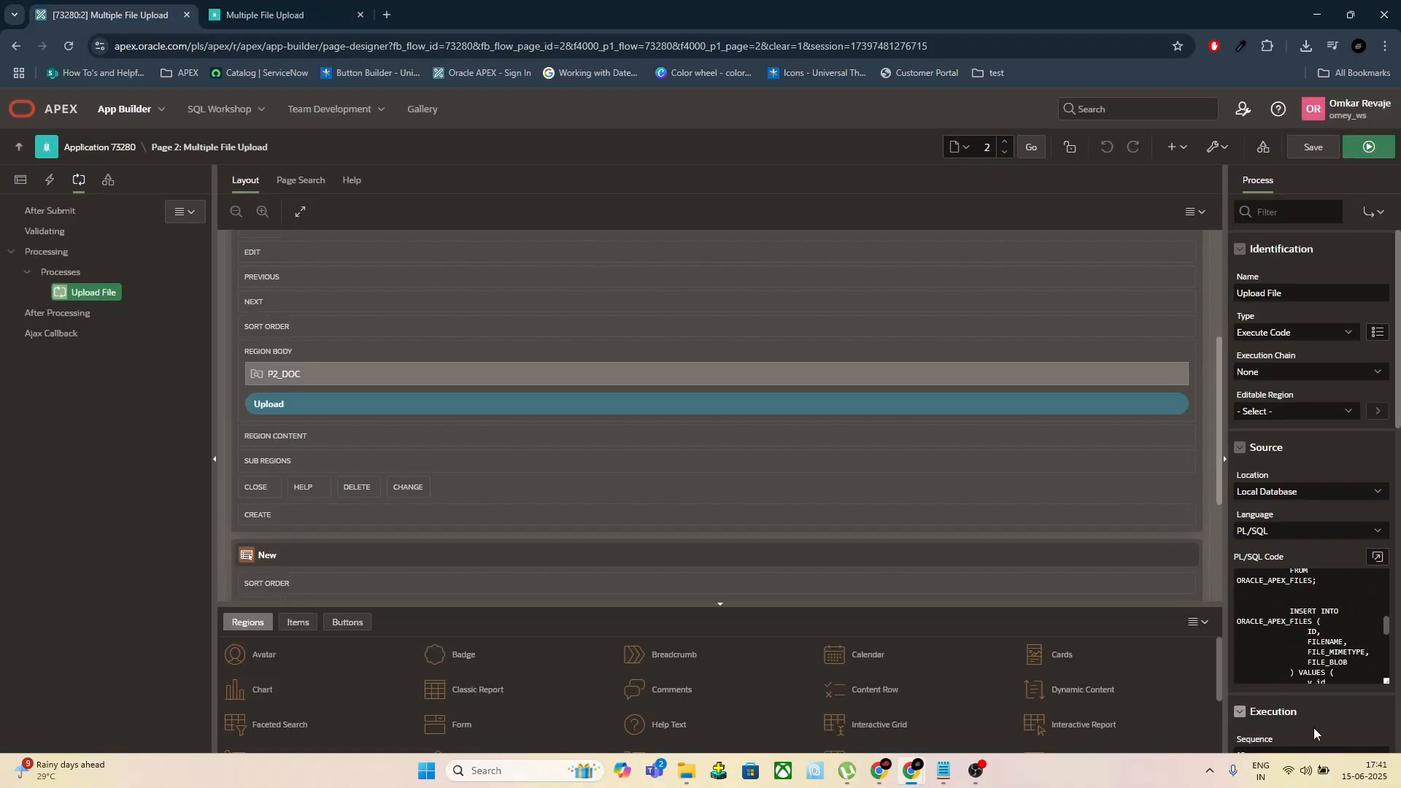
scroll(down, 3)
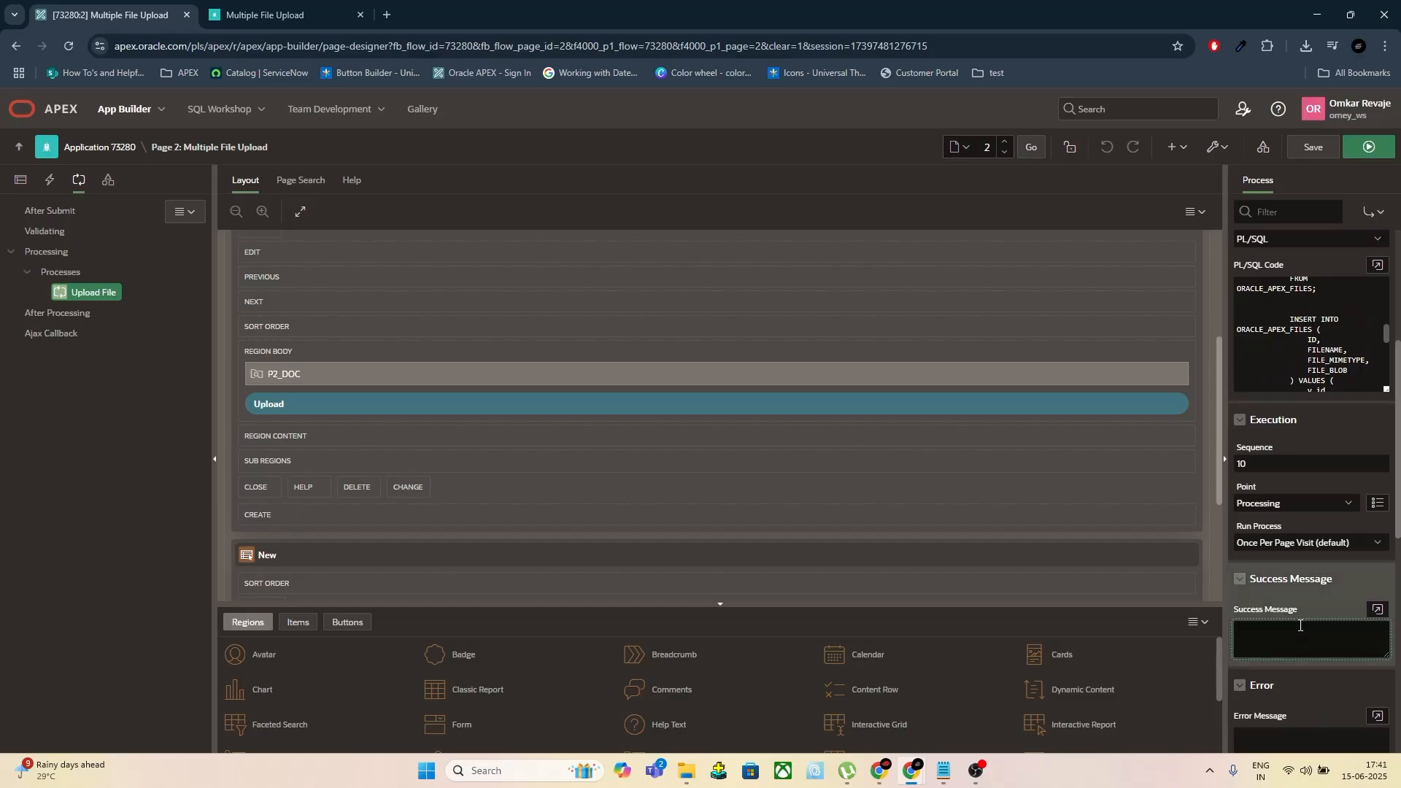
Set Success Message to 'Your Files are uploaded!' and save and run the page
click(1379, 609)
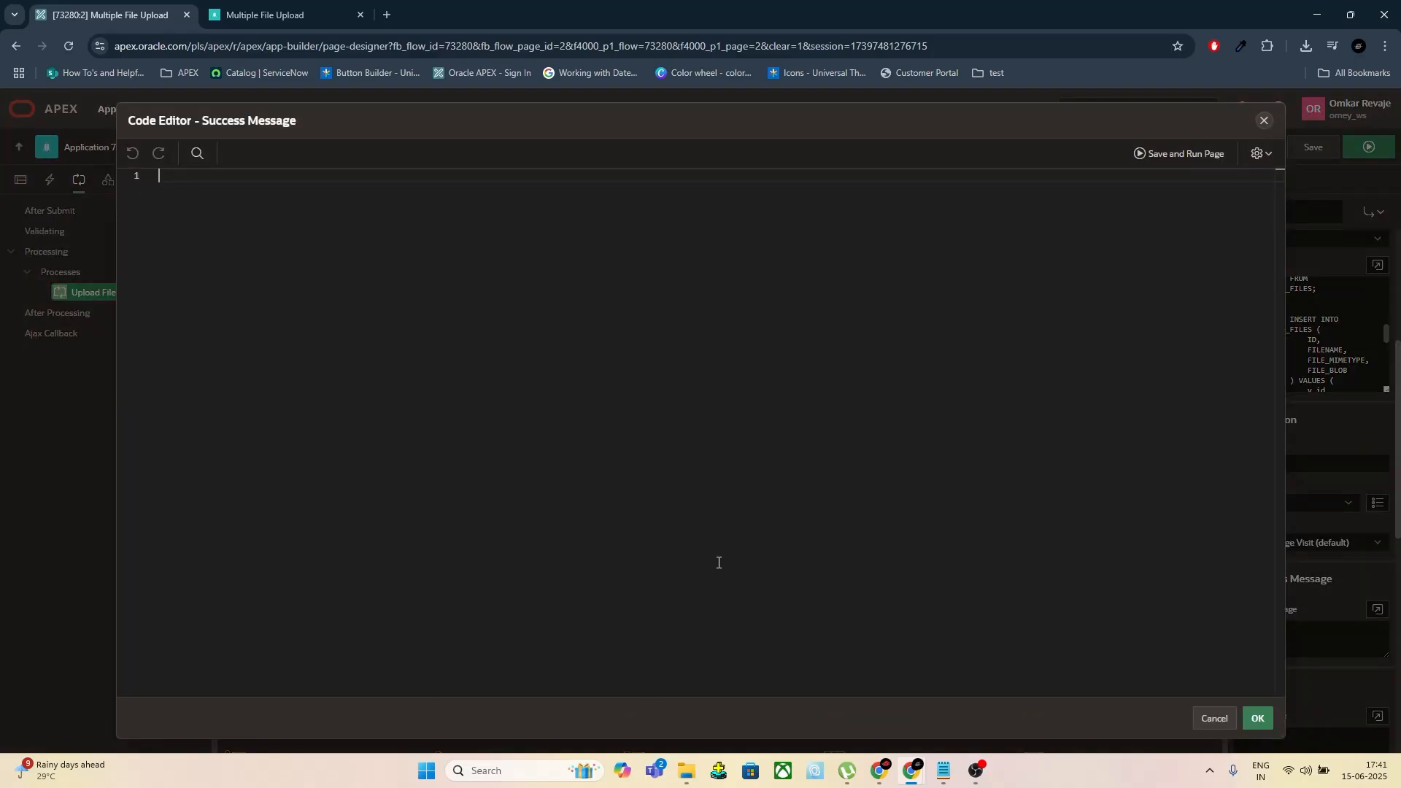
text(Your)
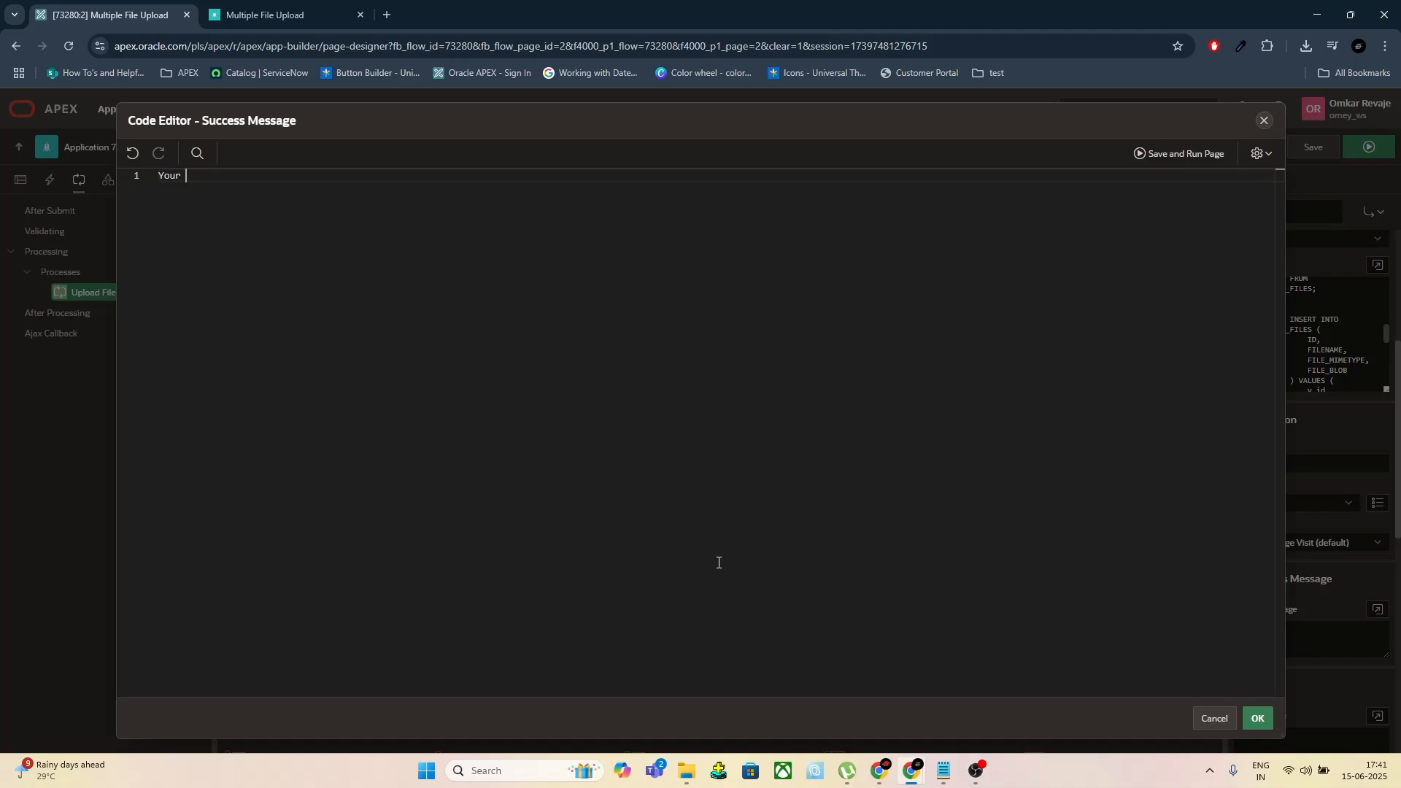
text(File)
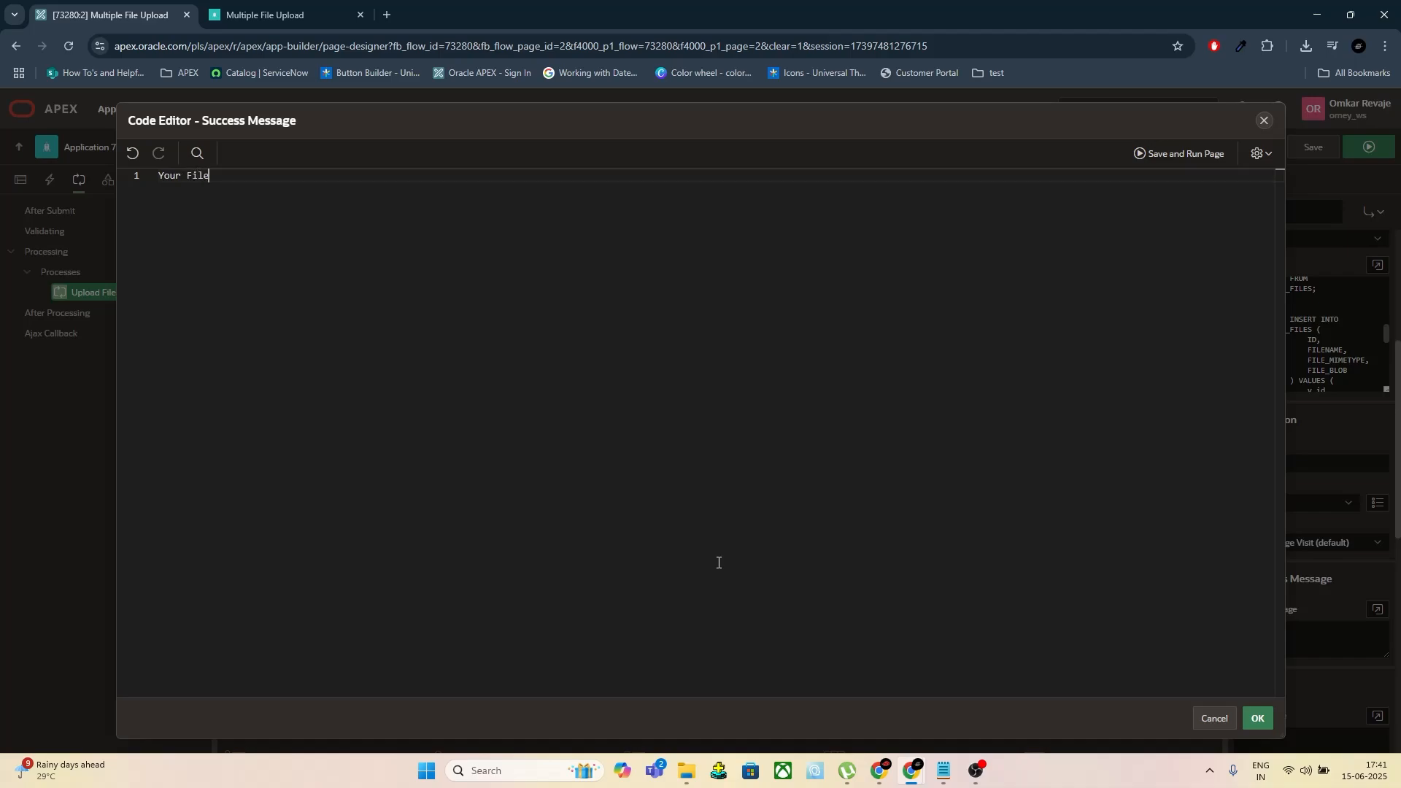
text(s are u)
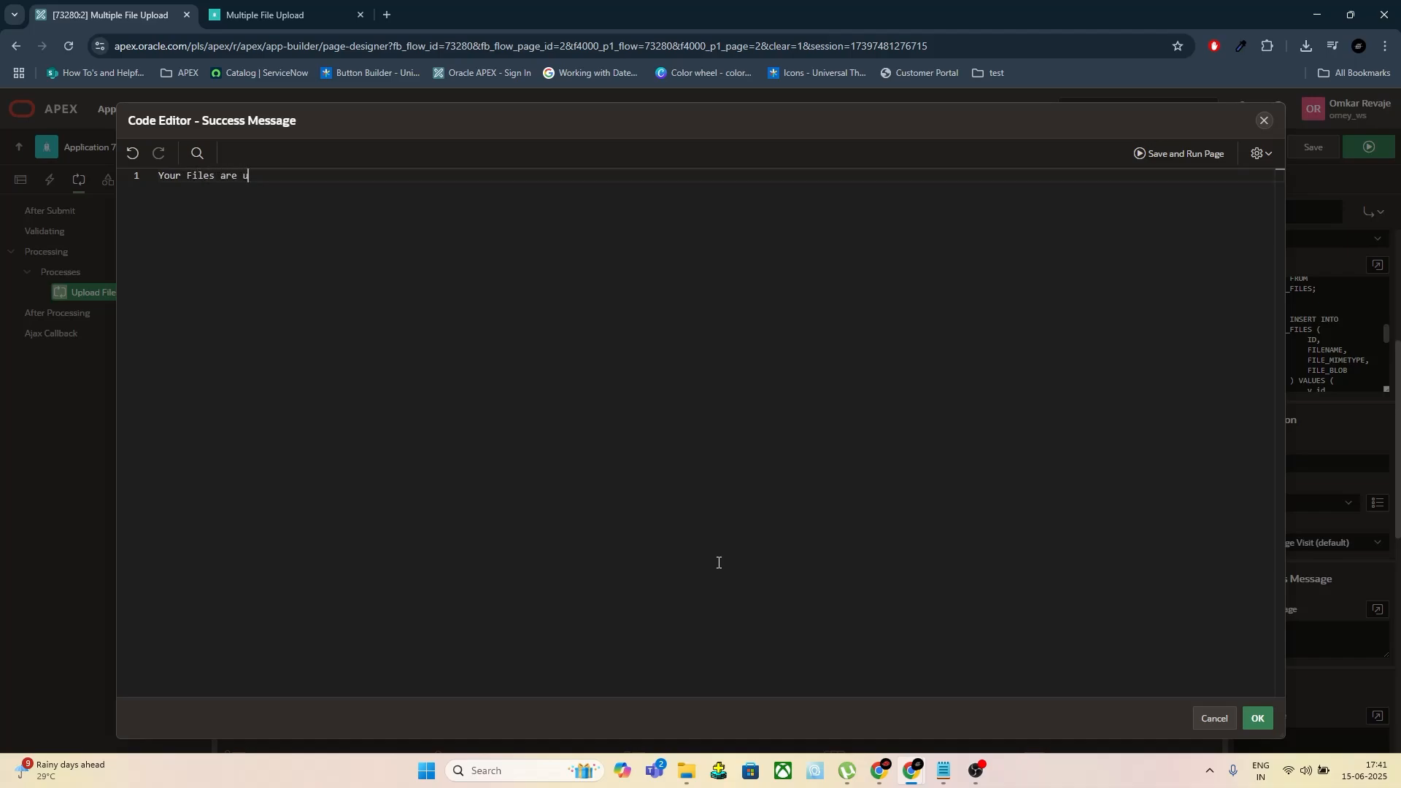
text(ploaded)
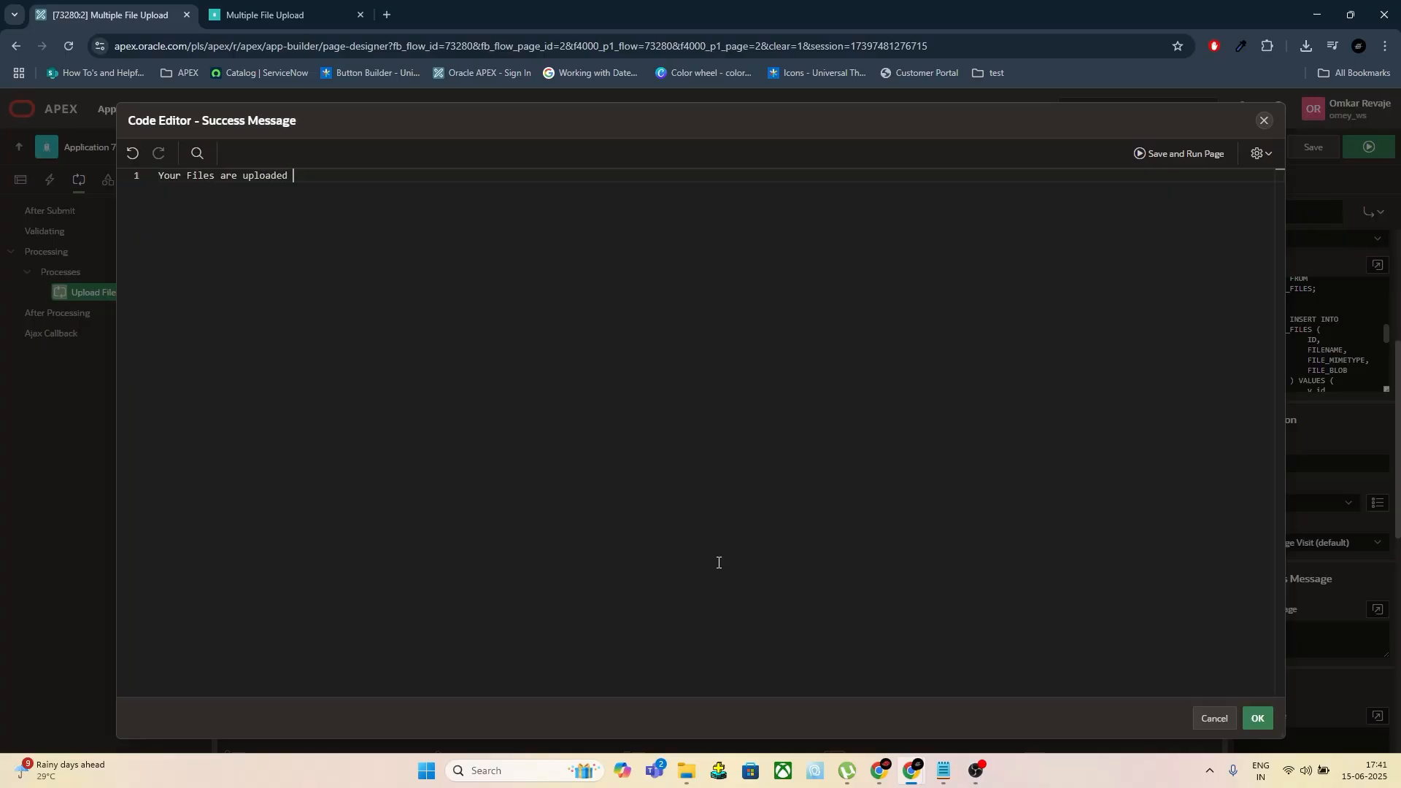
key(Backspace)
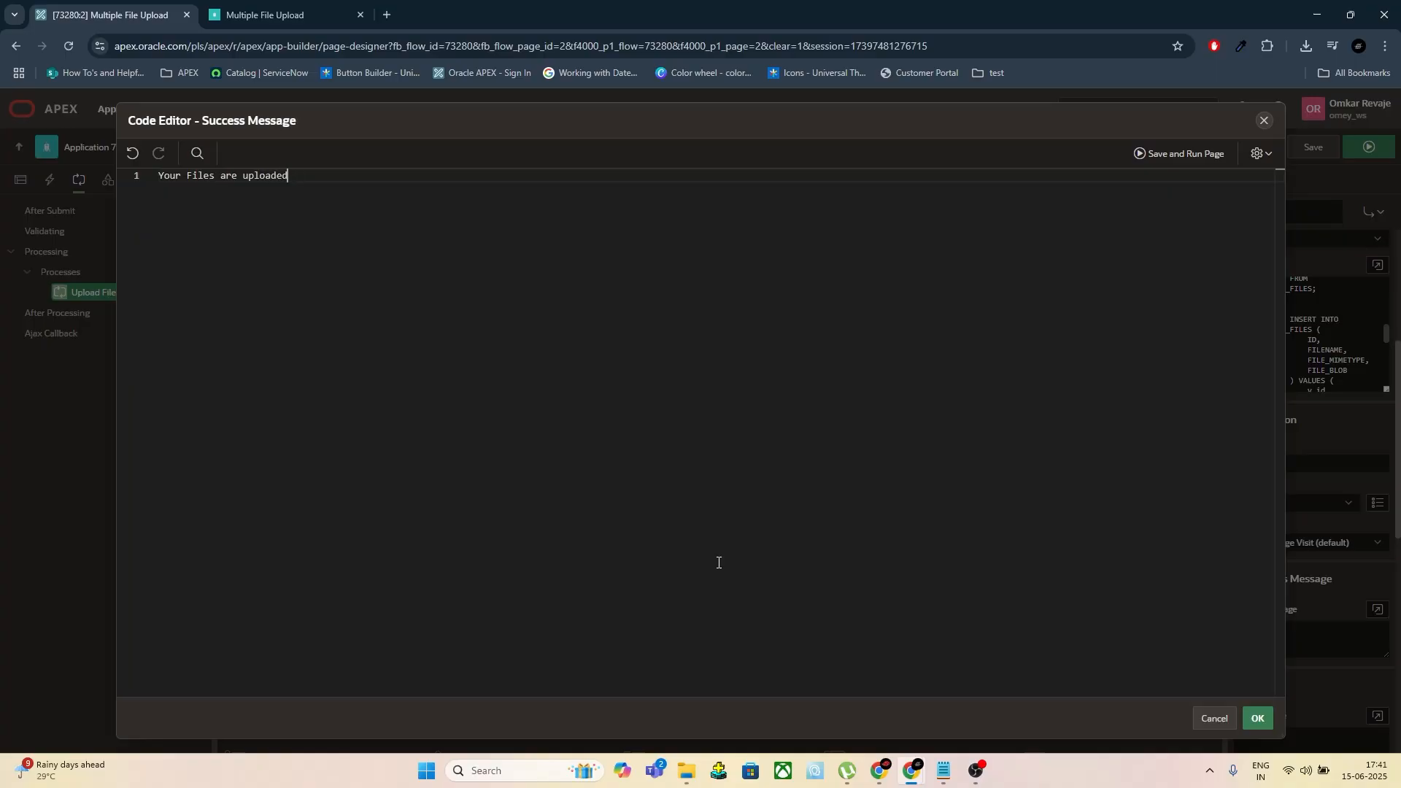
text(!)
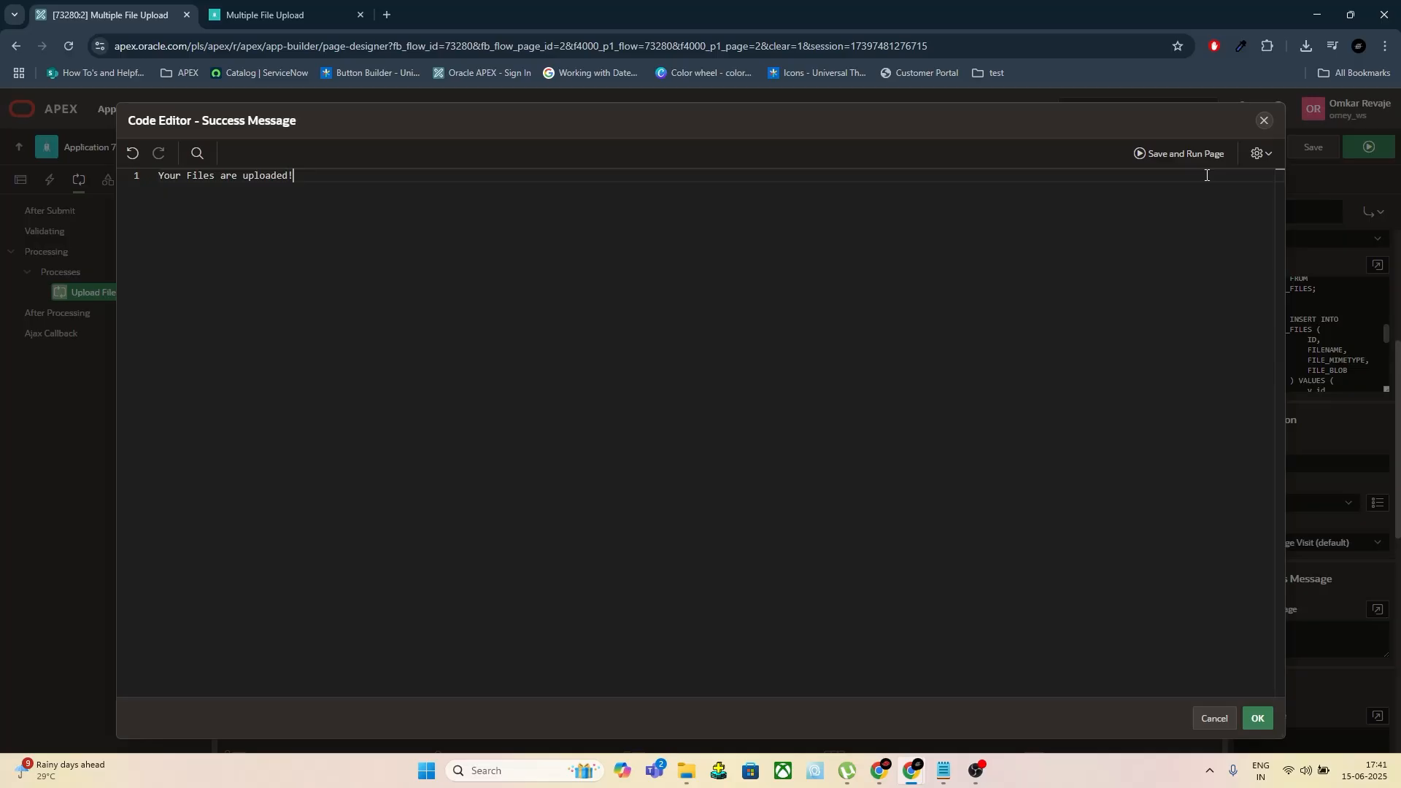
click(1177, 154)
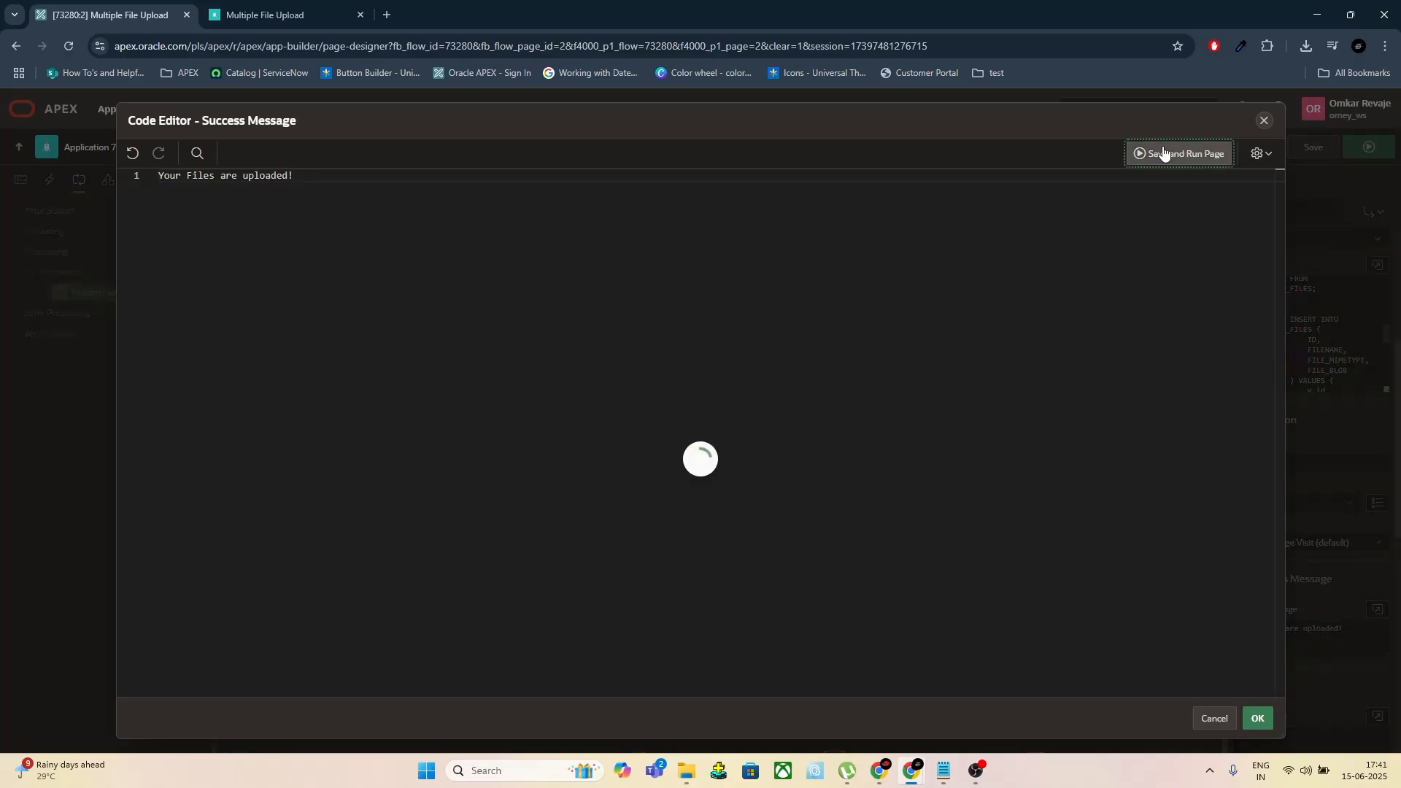
click(1183, 153)
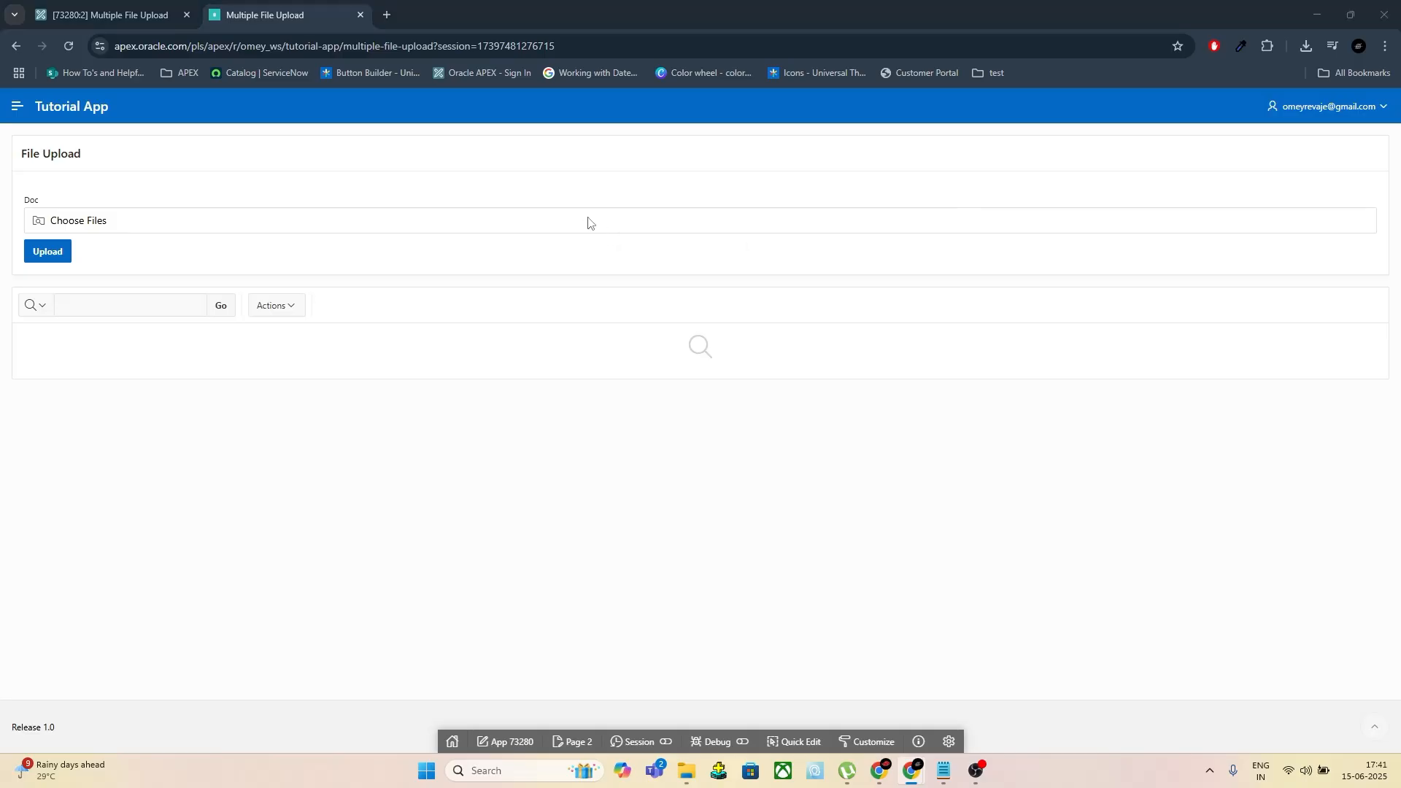
Select file1, file2 and file3 via Choose Files and upload them with the Upload button
click(78, 221)
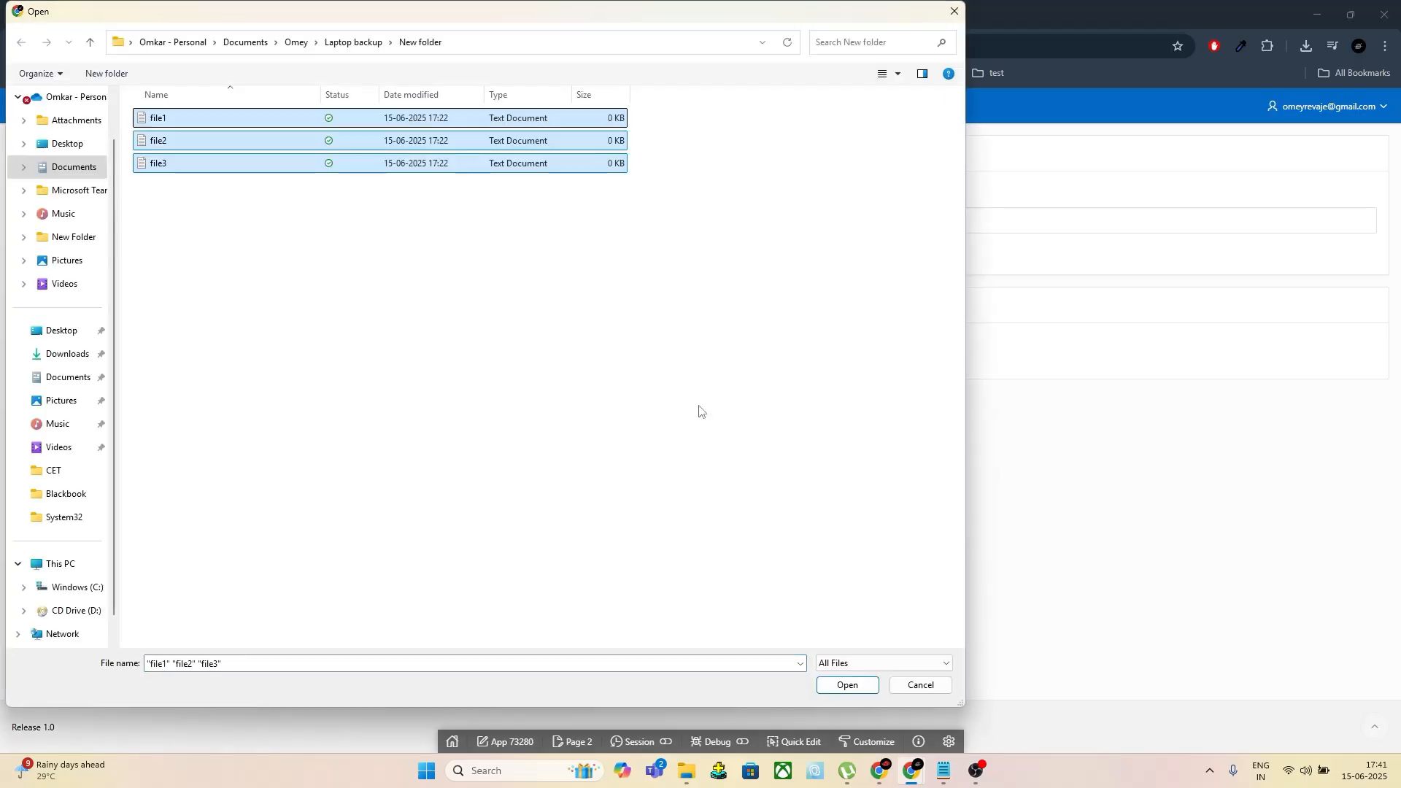
click(845, 684)
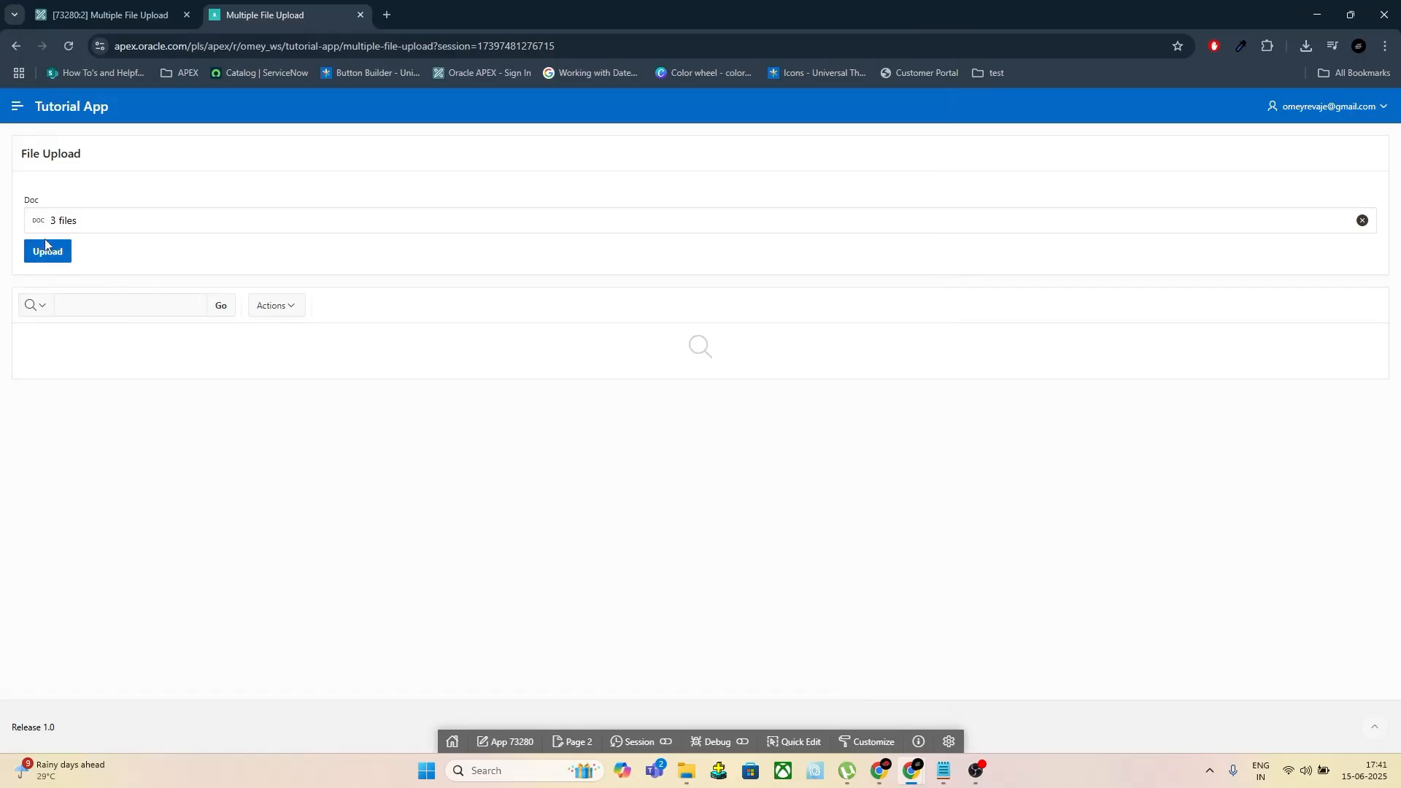
click(47, 251)
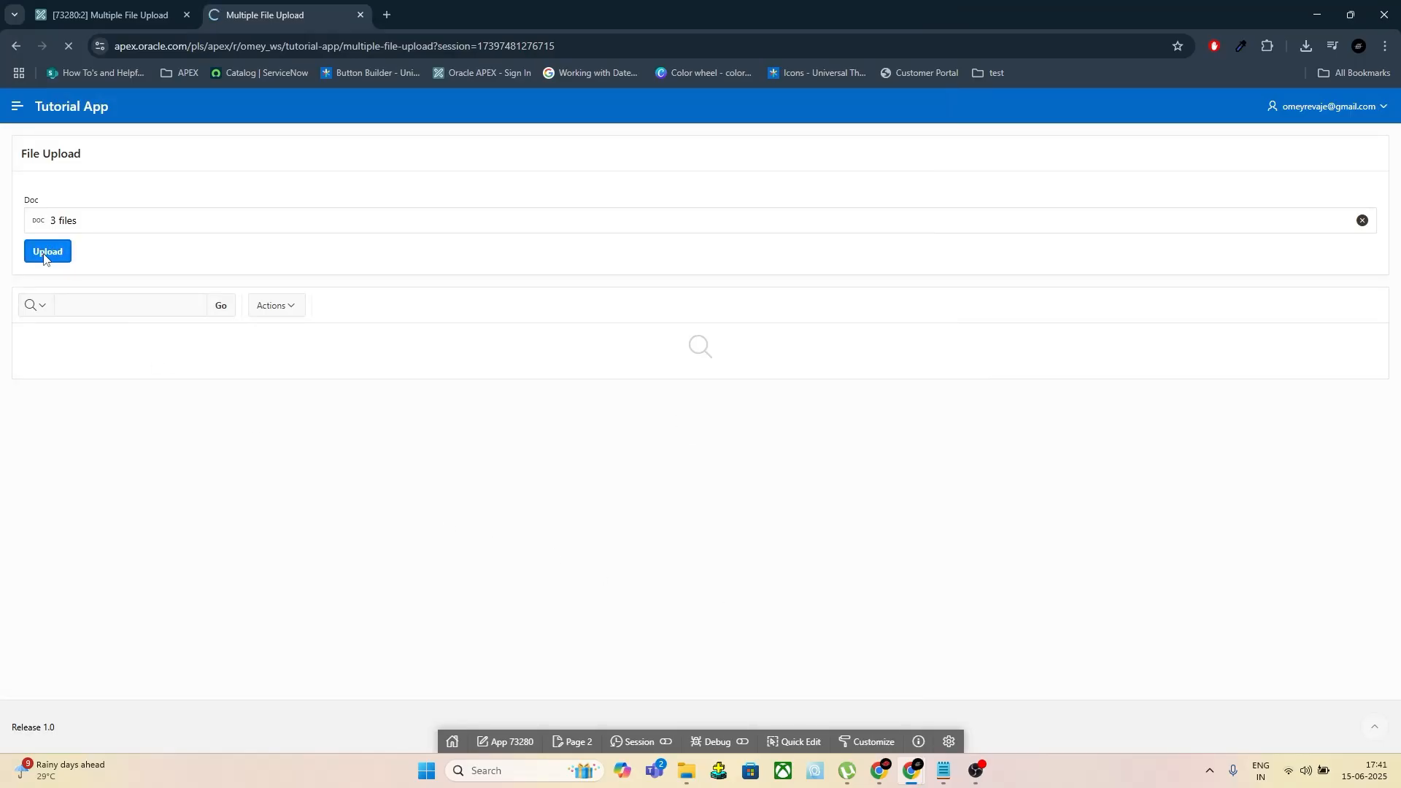
click(47, 251)
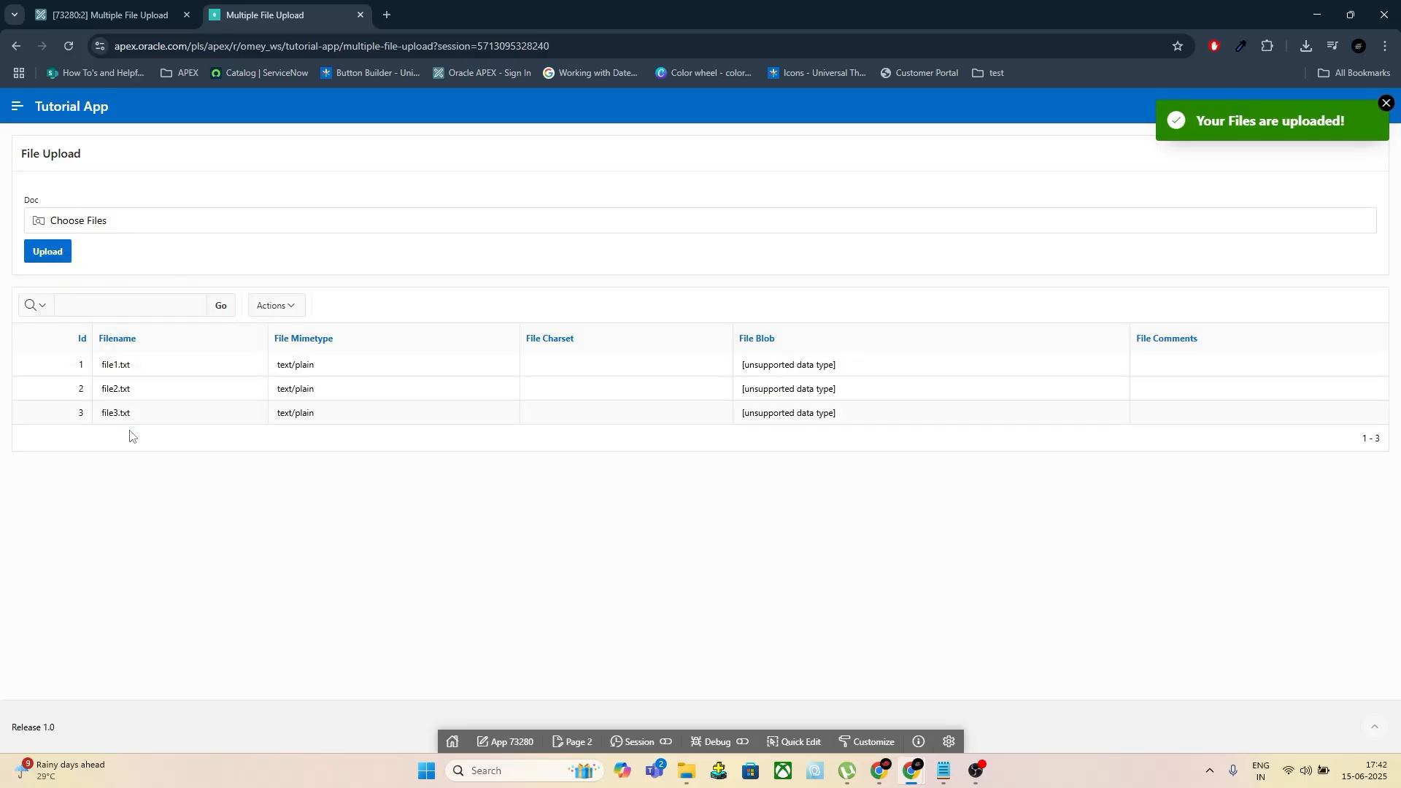
mouse_move(391, 369)
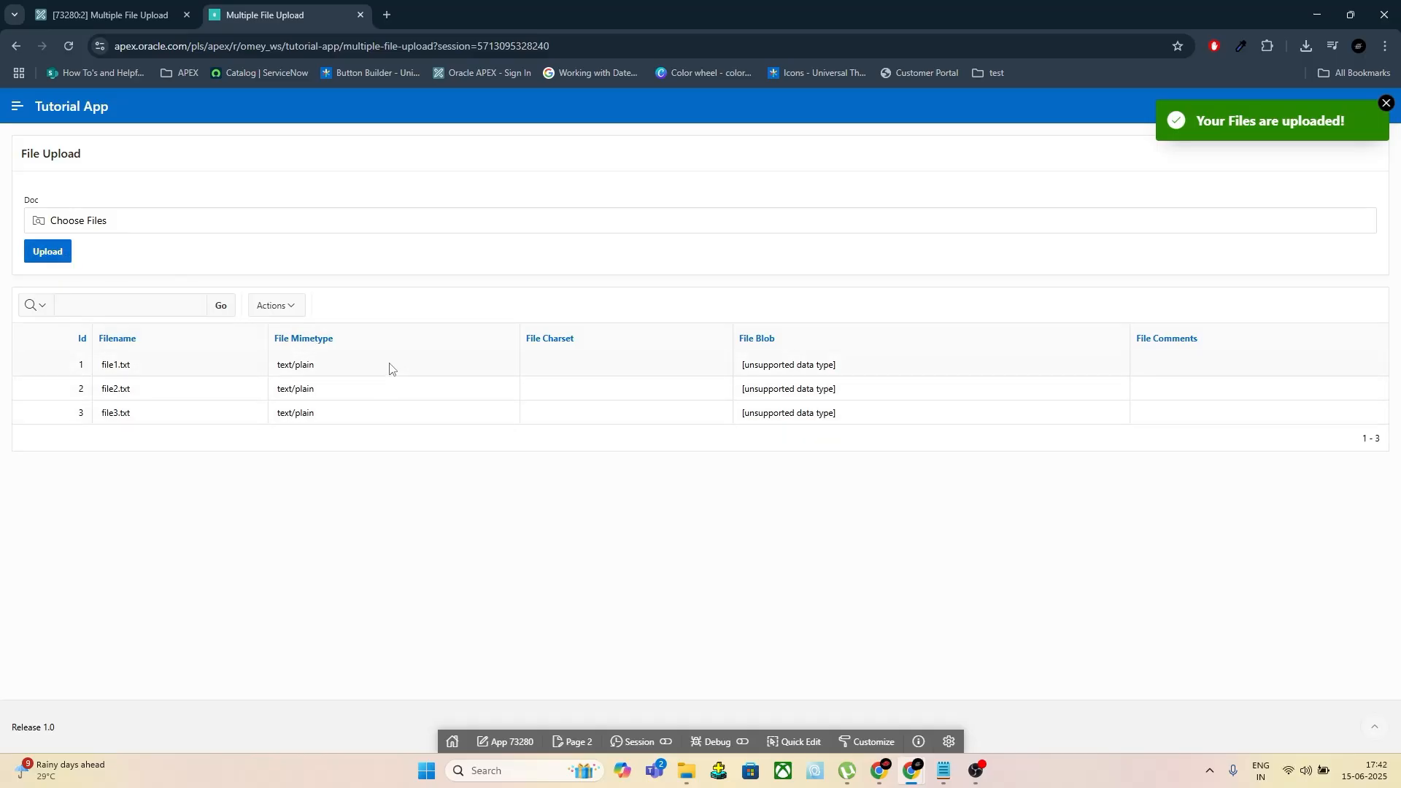